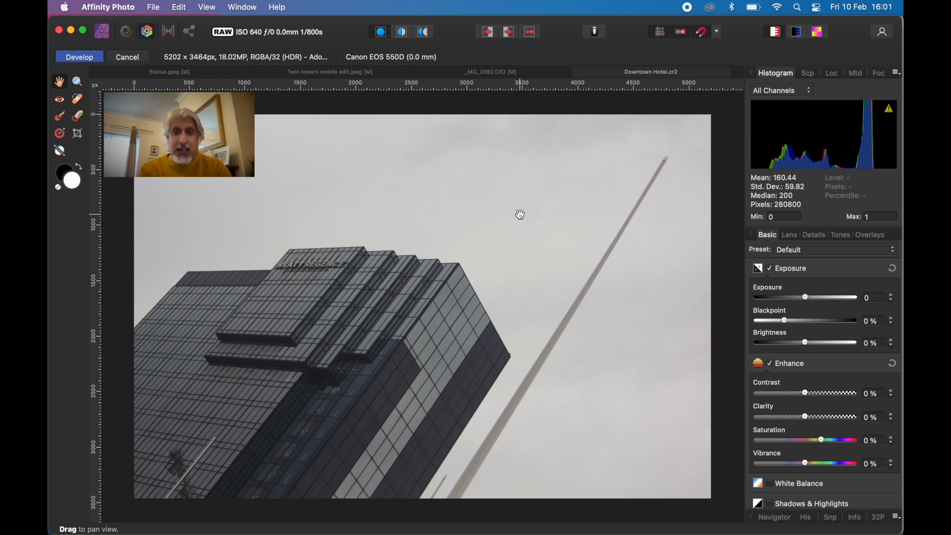
{"action": "mouse_move", "coordinate": [471, 294]}
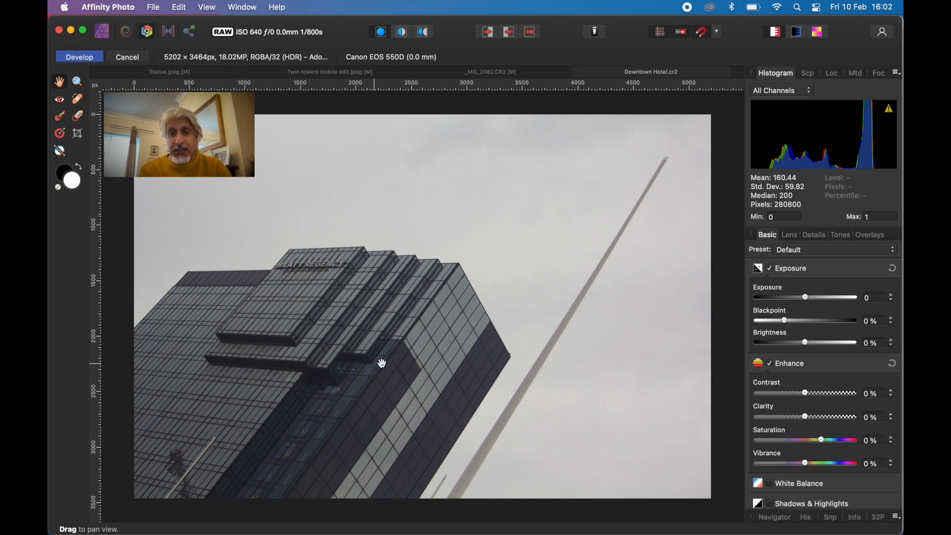
{"action": "mouse_move", "coordinate": [559, 383]}
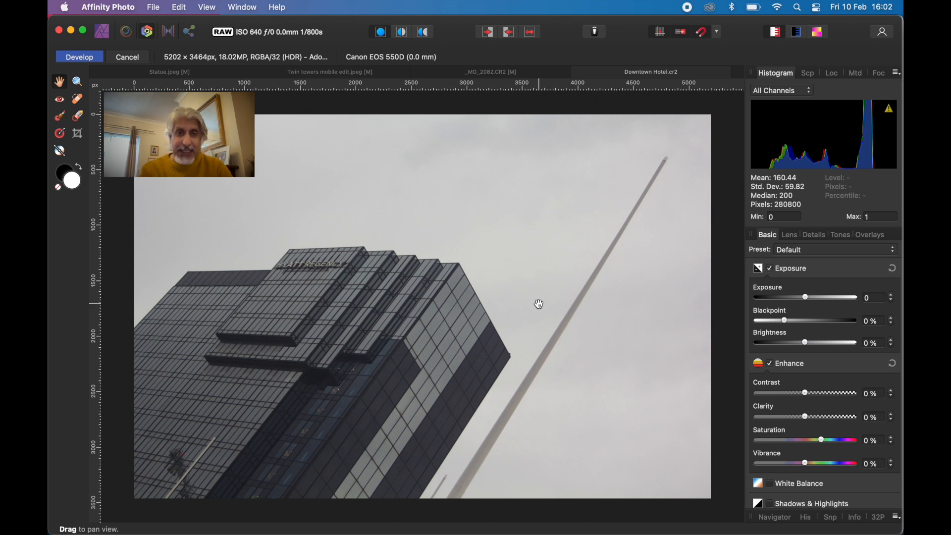
{"action": "mouse_move", "coordinate": [475, 228]}
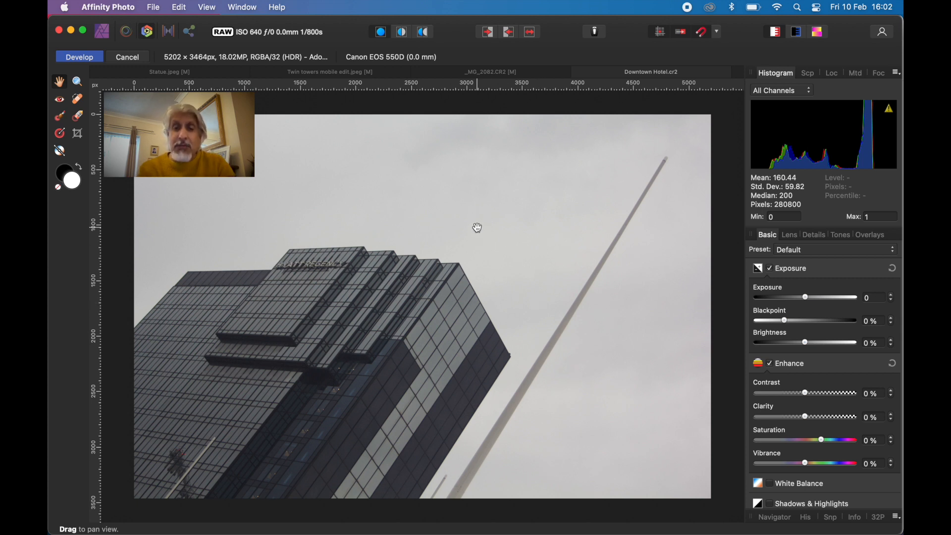
{"action": "mouse_move", "coordinate": [507, 220]}
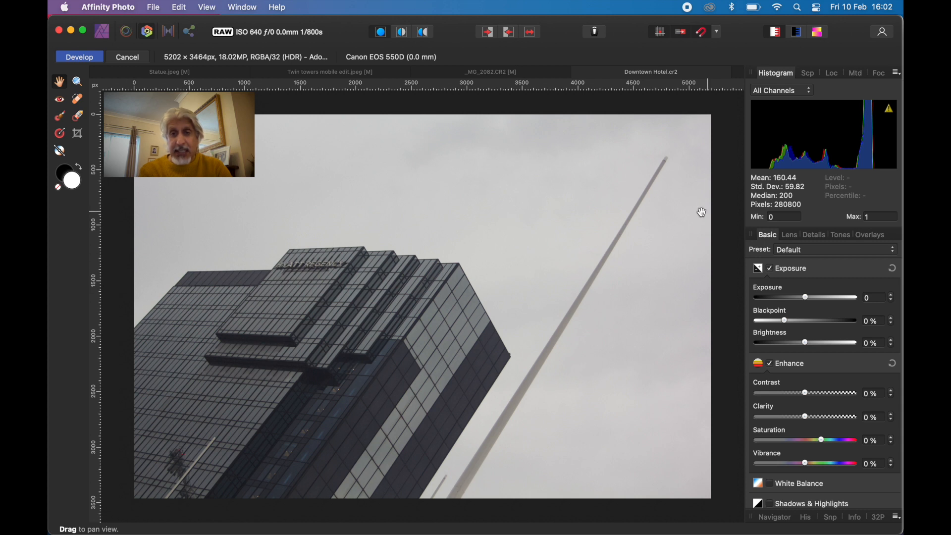
{"action": "mouse_move", "coordinate": [388, 477]}
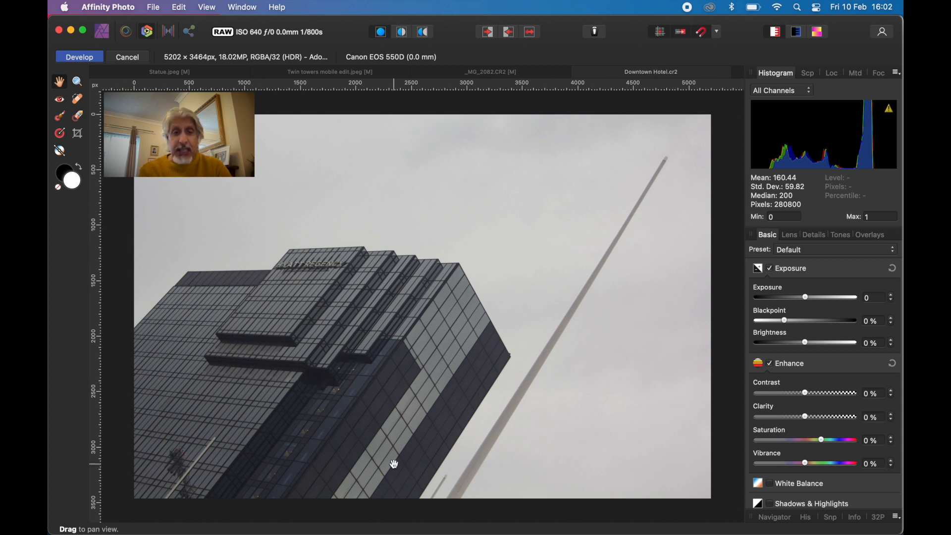
{"action": "mouse_move", "coordinate": [473, 223]}
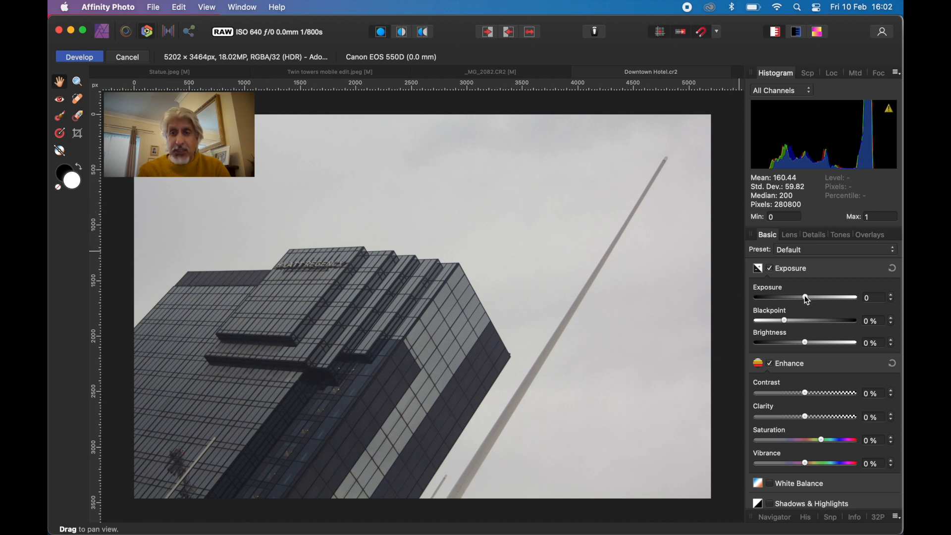
Step: Raise Exposure to about 0.156, Blackpoint to 4% and Brightness to 3% in the Basic panel
{"action": "left_click_drag", "start_coordinate": [804, 297], "coordinate": [805, 297]}
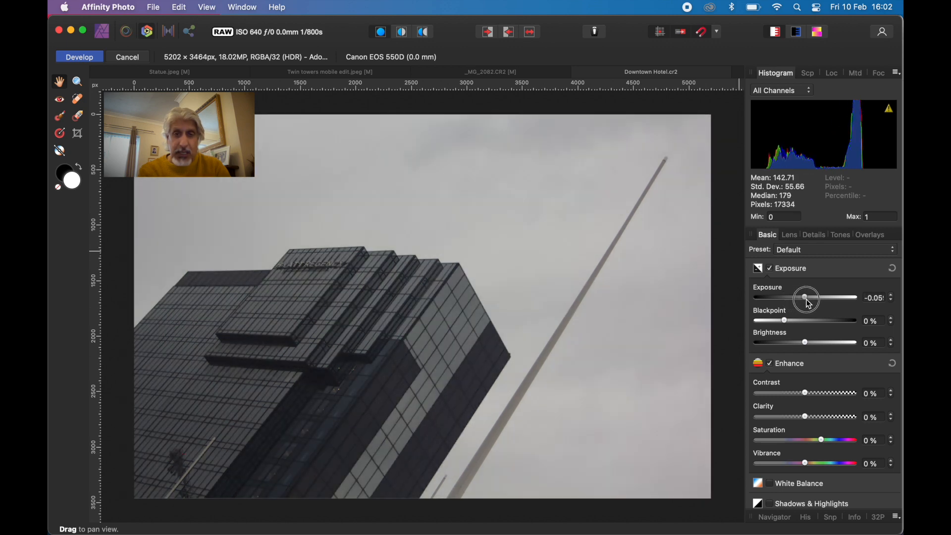
{"action": "left_click_drag", "start_coordinate": [806, 297], "coordinate": [813, 297]}
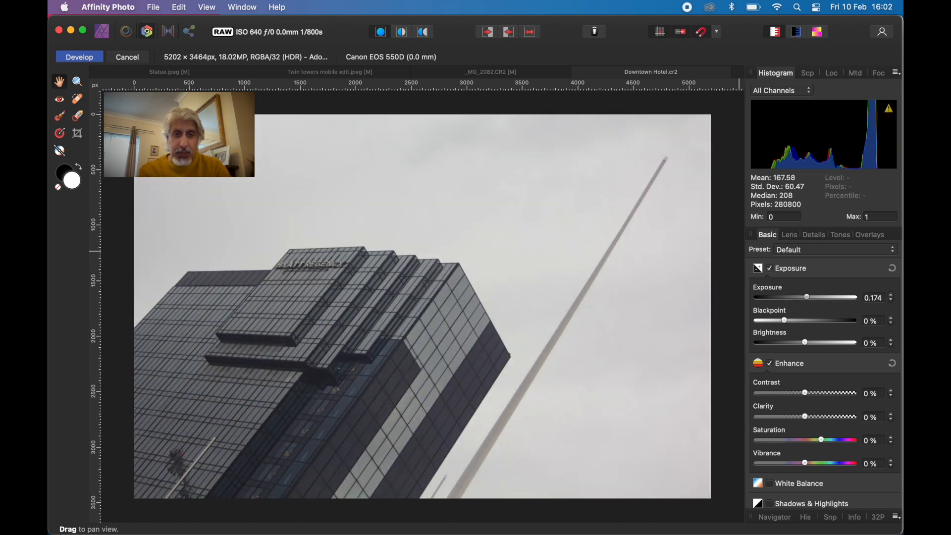
{"action": "left_click_drag", "start_coordinate": [807, 297], "coordinate": [805, 297]}
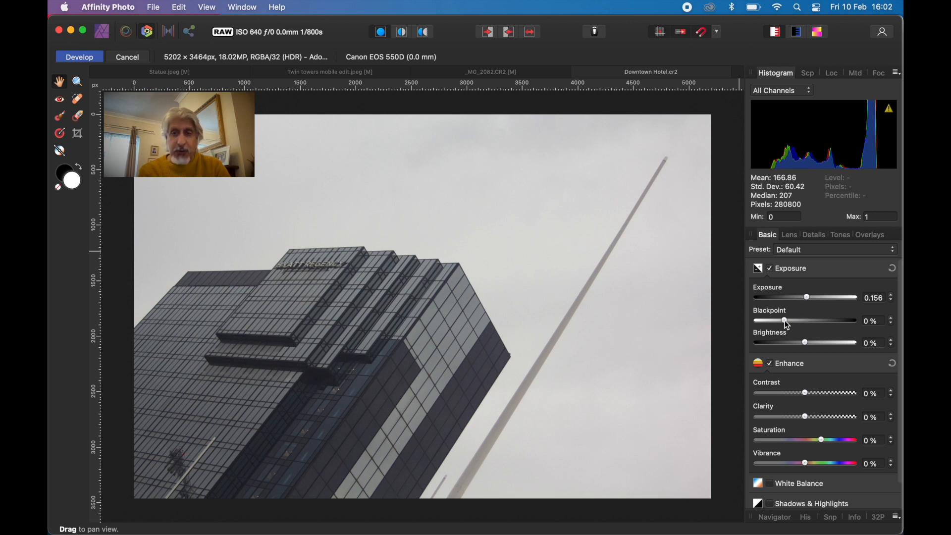
{"action": "left_click_drag", "start_coordinate": [785, 319], "coordinate": [796, 320]}
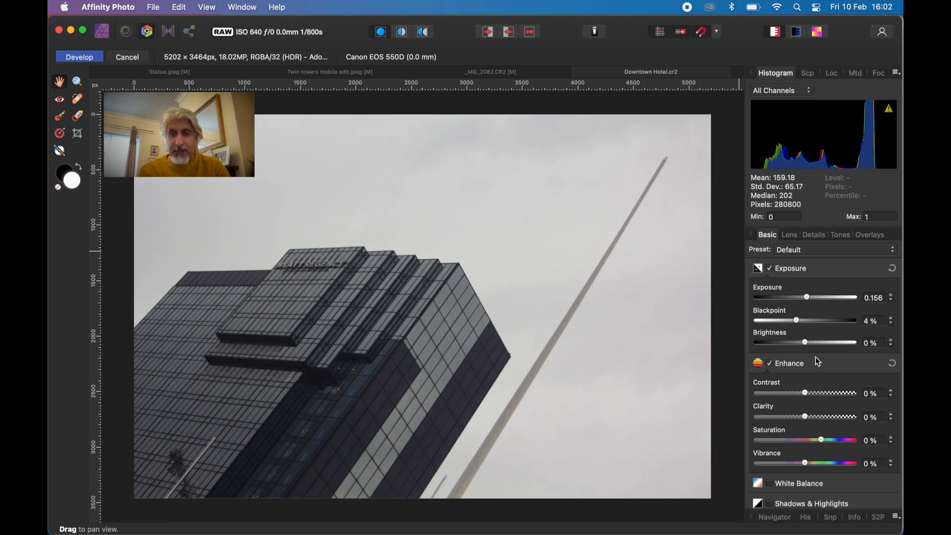
{"action": "left_click_drag", "start_coordinate": [803, 342], "coordinate": [812, 342]}
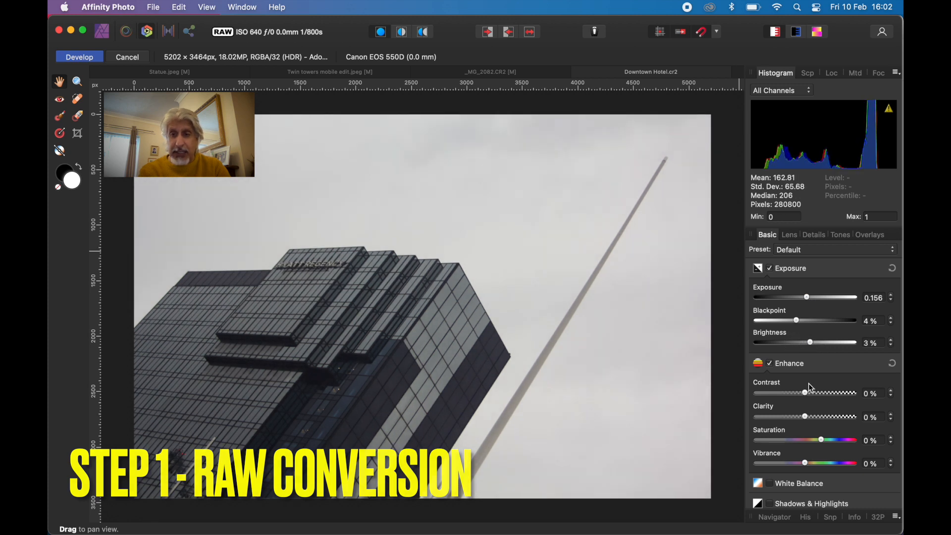
Step: Add 12% Contrast and about 39% Clarity to the hotel photo
{"action": "left_click_drag", "start_coordinate": [803, 393], "coordinate": [819, 393]}
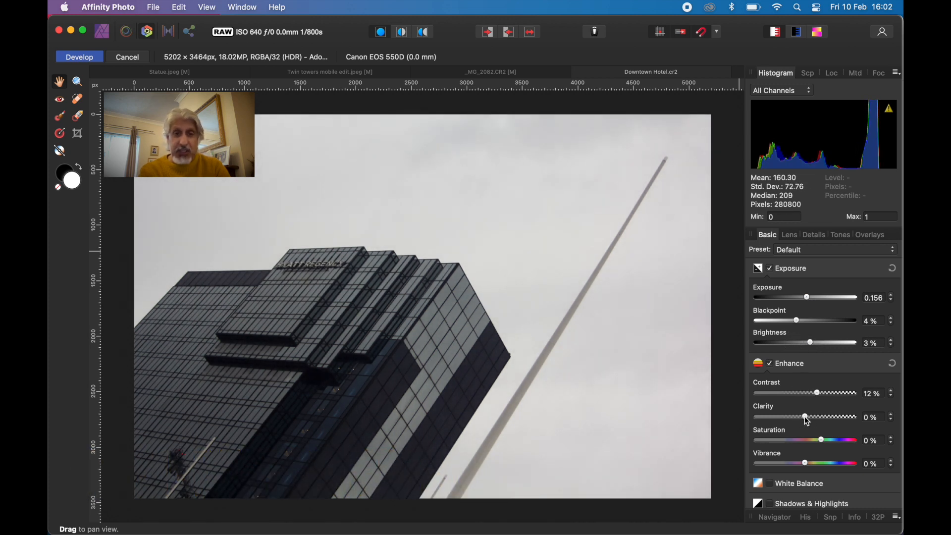
{"action": "left_click_drag", "start_coordinate": [803, 417], "coordinate": [823, 417]}
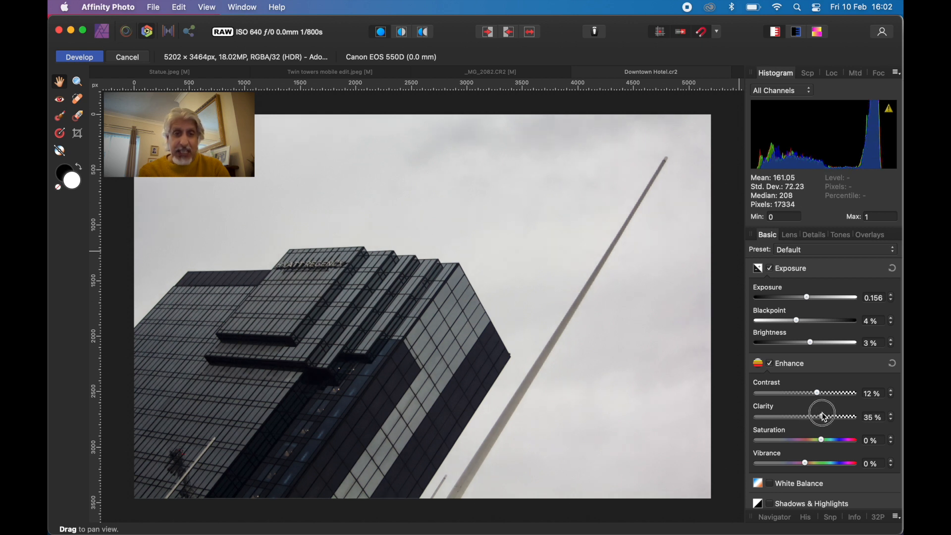
{"action": "left_click_drag", "start_coordinate": [819, 417], "coordinate": [826, 417]}
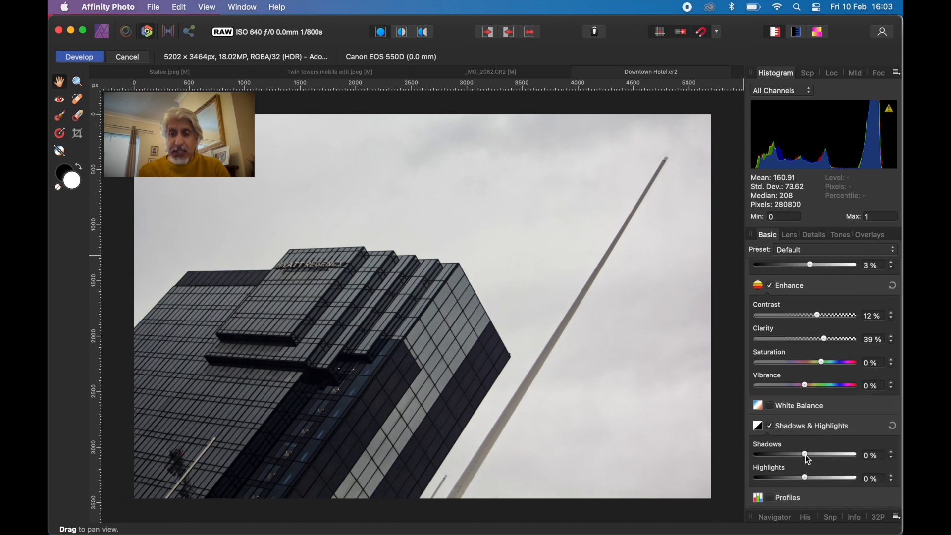
Step: Set Shadows to 25% and Highlights to 16% in Shadows & Highlights
{"action": "left_click_drag", "start_coordinate": [804, 455], "coordinate": [819, 455]}
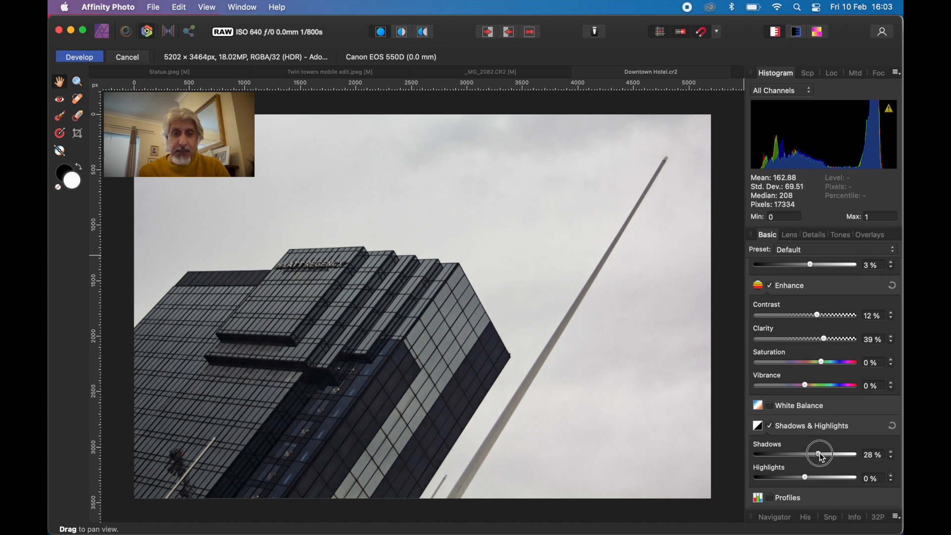
{"action": "left_click_drag", "start_coordinate": [819, 454], "coordinate": [815, 454]}
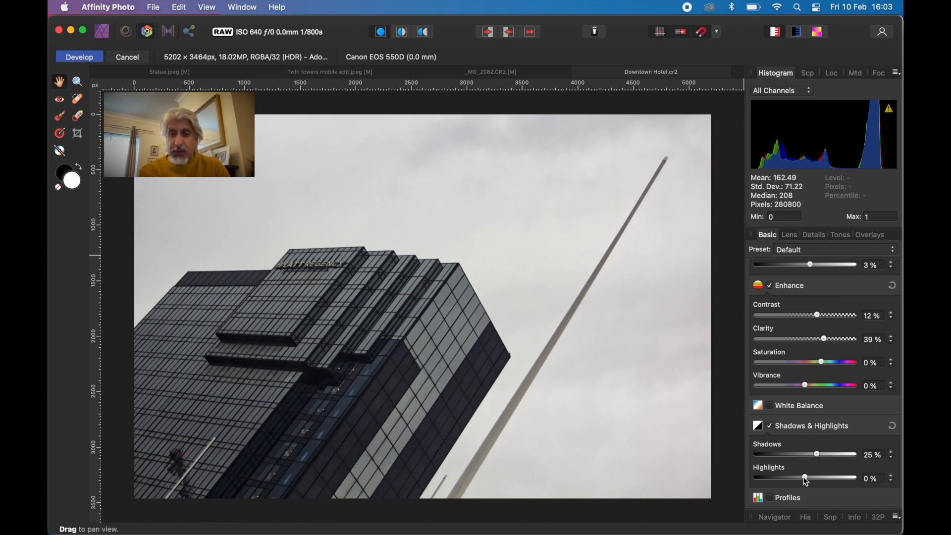
{"action": "left_click_drag", "start_coordinate": [804, 477], "coordinate": [814, 477]}
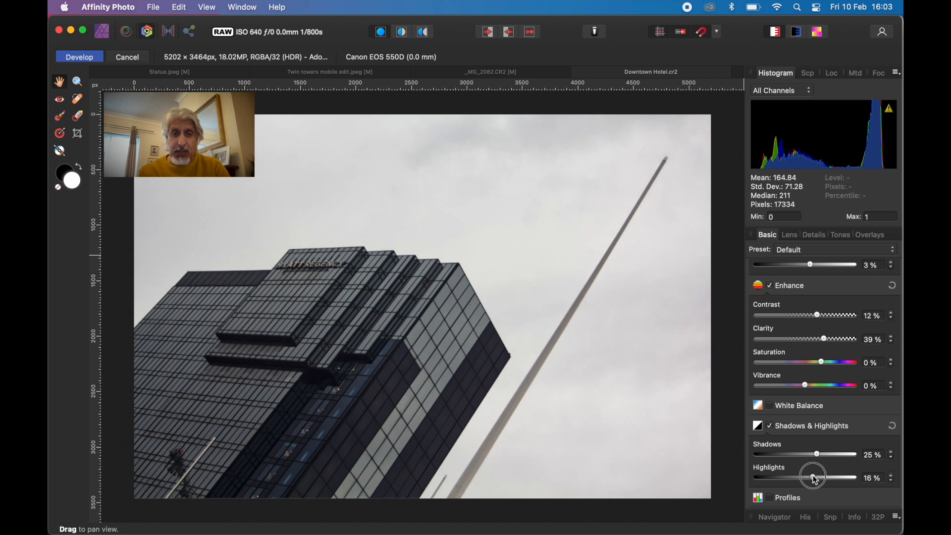
{"action": "left_click_drag", "start_coordinate": [810, 477], "coordinate": [815, 478]}
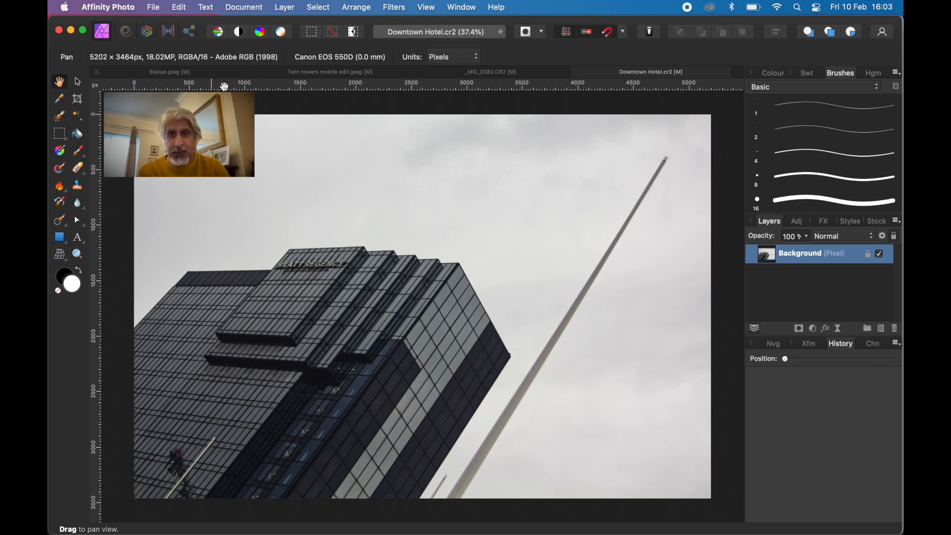
{"action": "mouse_move", "coordinate": [497, 305]}
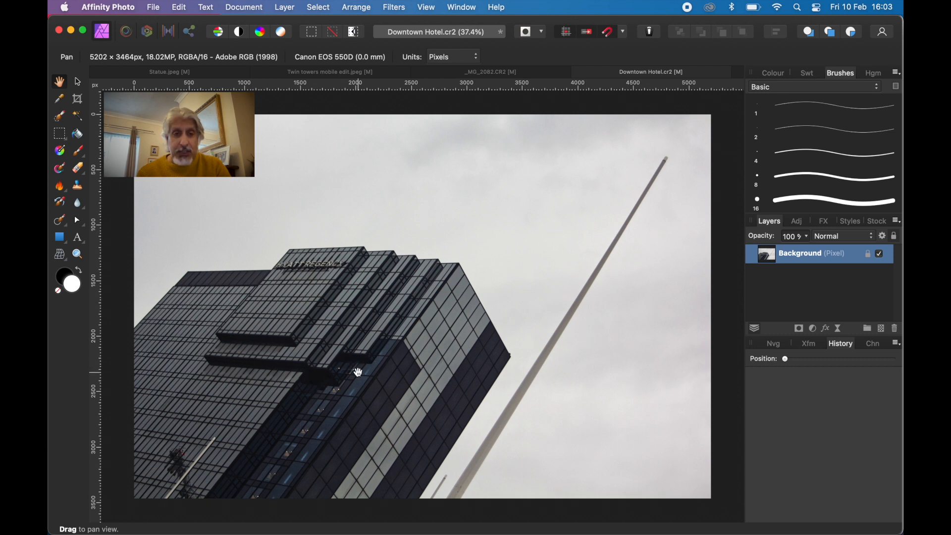
{"action": "mouse_move", "coordinate": [74, 251]}
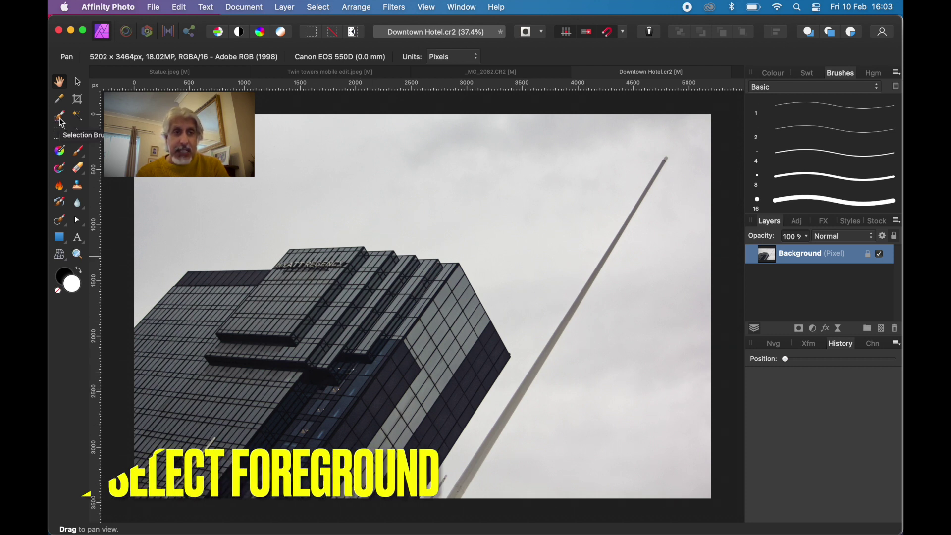
Step: With the Selection Brush, select the hotel's facade from the base up to the upper floors
{"action": "left_click", "coordinate": [60, 117]}
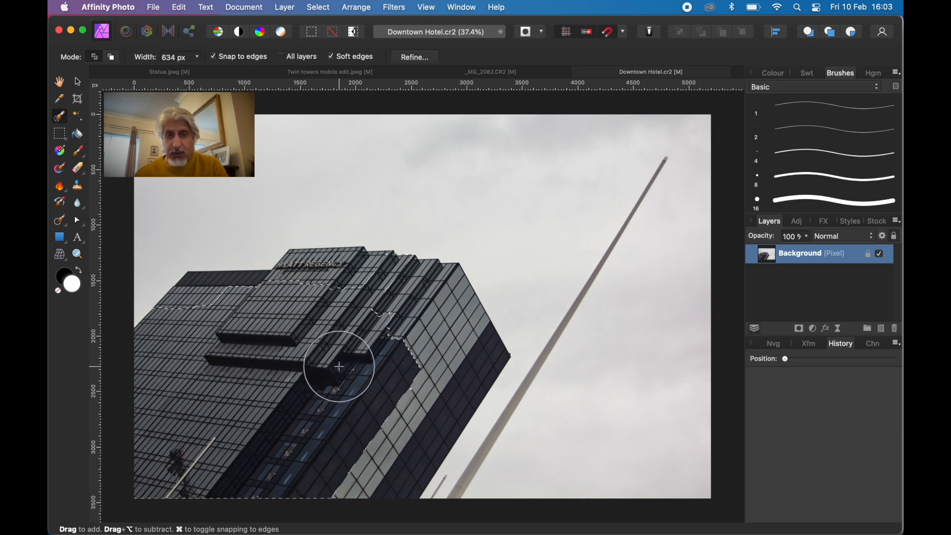
{"action": "left_click_drag", "start_coordinate": [339, 366], "coordinate": [385, 407]}
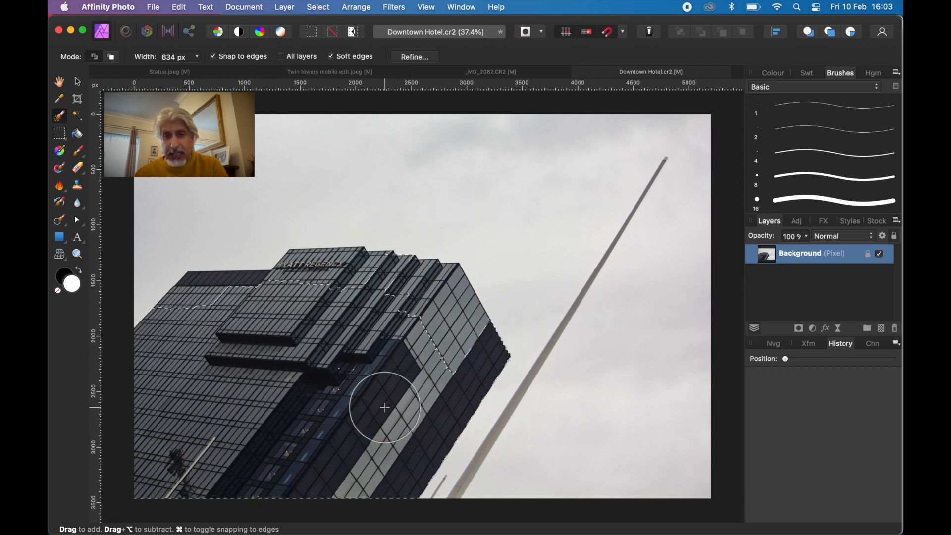
{"action": "left_click_drag", "start_coordinate": [385, 407], "coordinate": [369, 369]}
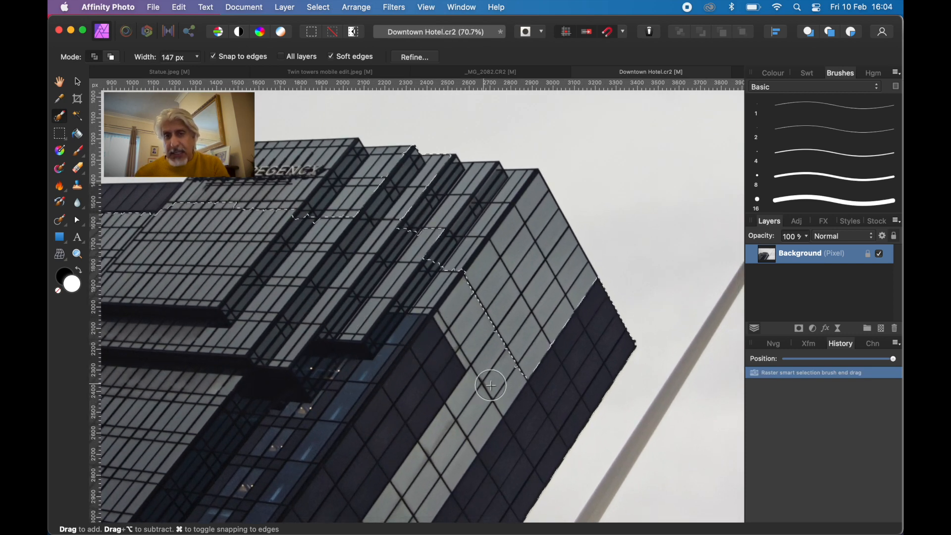
{"action": "left_click_drag", "start_coordinate": [490, 385], "coordinate": [503, 284]}
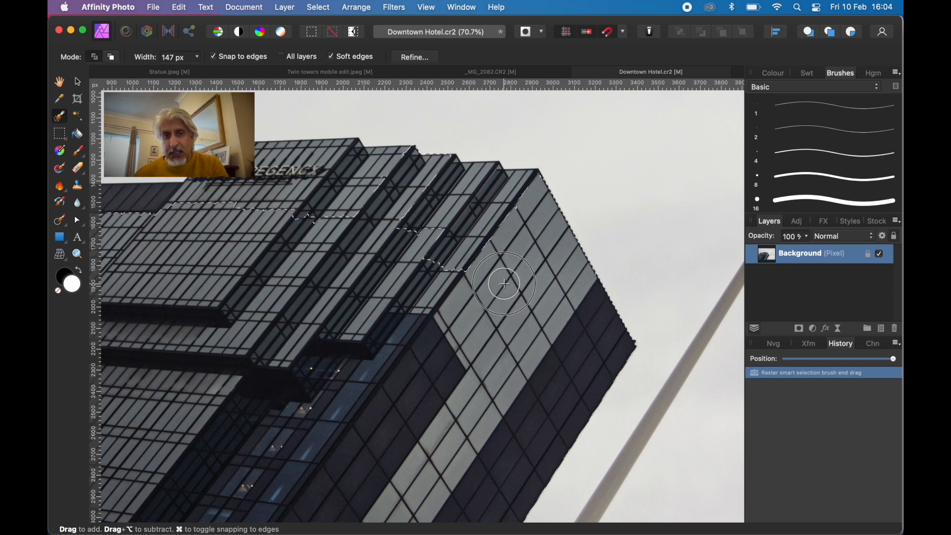
{"action": "left_click_drag", "start_coordinate": [503, 283], "coordinate": [453, 217]}
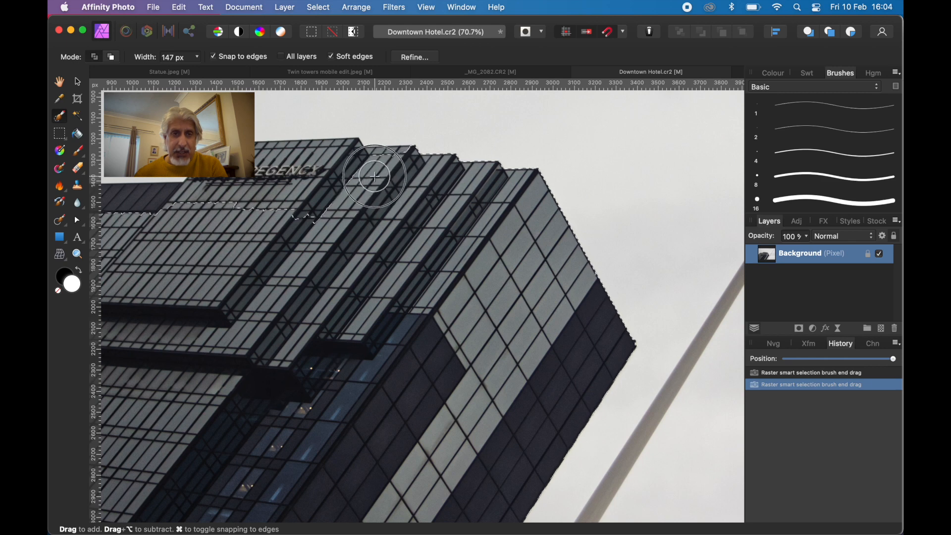
Step: Extend the selection over the top tier and left rooftop, moving the view toward the building's top
{"action": "left_click_drag", "start_coordinate": [374, 176], "coordinate": [274, 163]}
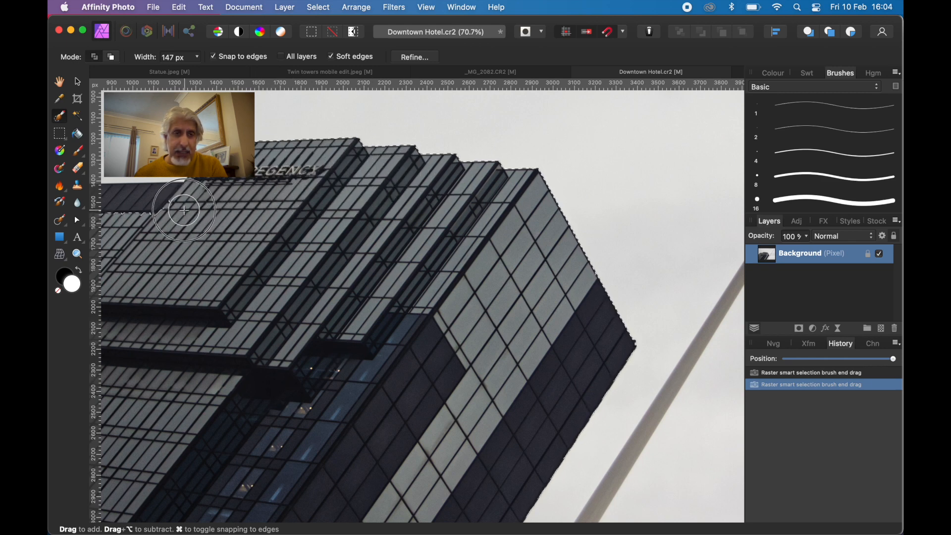
{"action": "left_click_drag", "start_coordinate": [182, 209], "coordinate": [149, 205]}
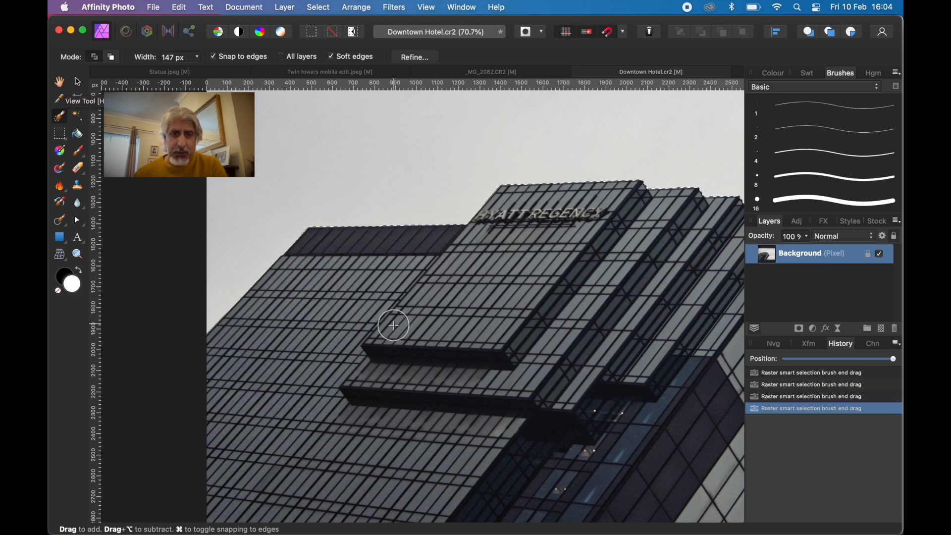
{"action": "left_click_drag", "start_coordinate": [393, 325], "coordinate": [395, 298]}
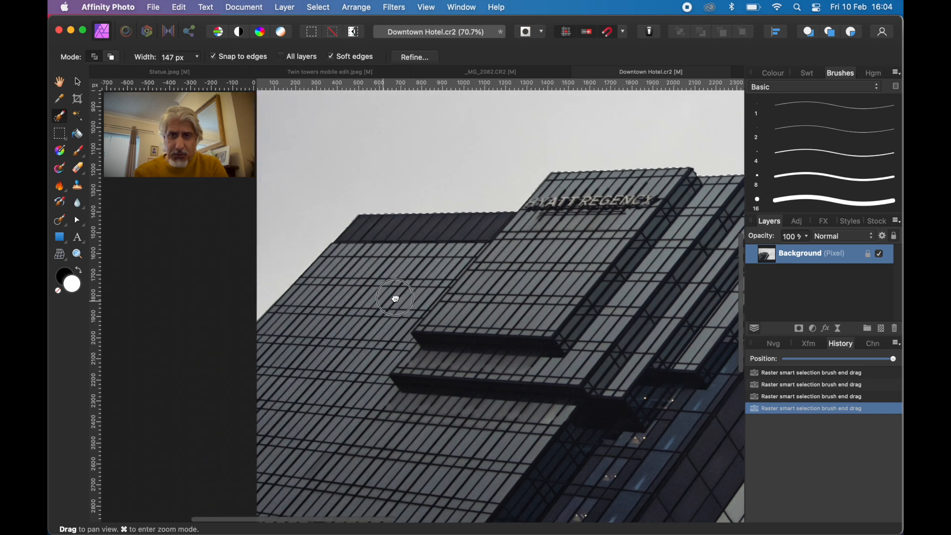
{"action": "left_click_drag", "start_coordinate": [395, 299], "coordinate": [411, 287]}
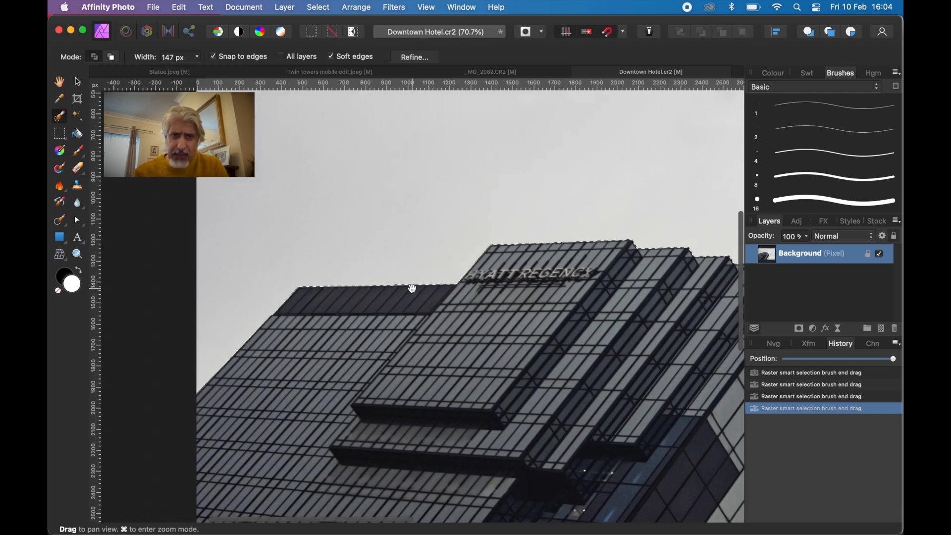
{"action": "left_click_drag", "start_coordinate": [412, 288], "coordinate": [536, 152]}
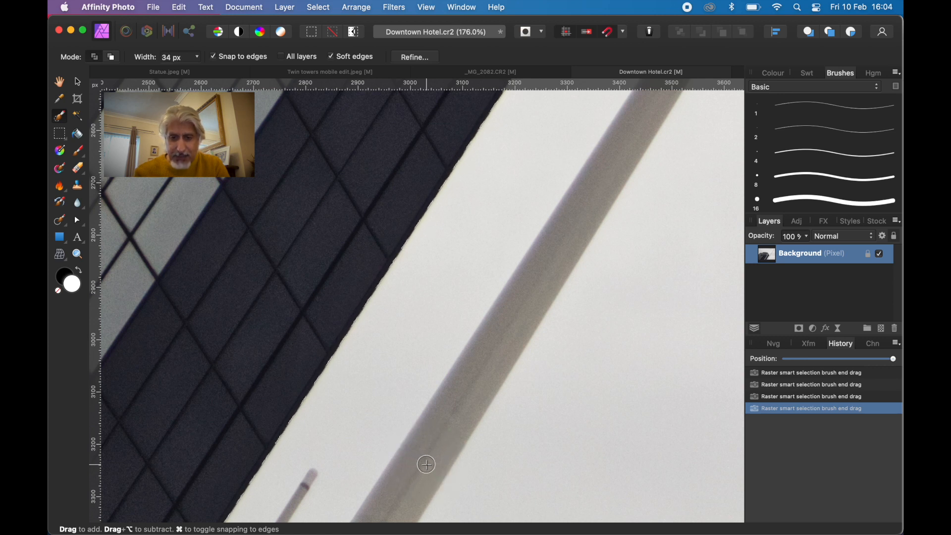
Step: Paint the selection along the tall light pole from its base upward
{"action": "left_click_drag", "start_coordinate": [425, 464], "coordinate": [436, 385]}
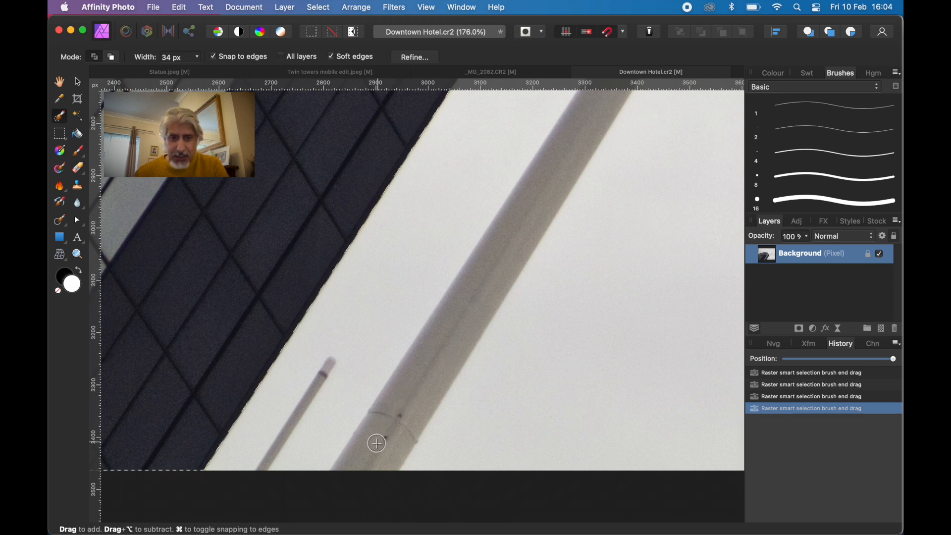
{"action": "left_click_drag", "start_coordinate": [376, 442], "coordinate": [407, 416]}
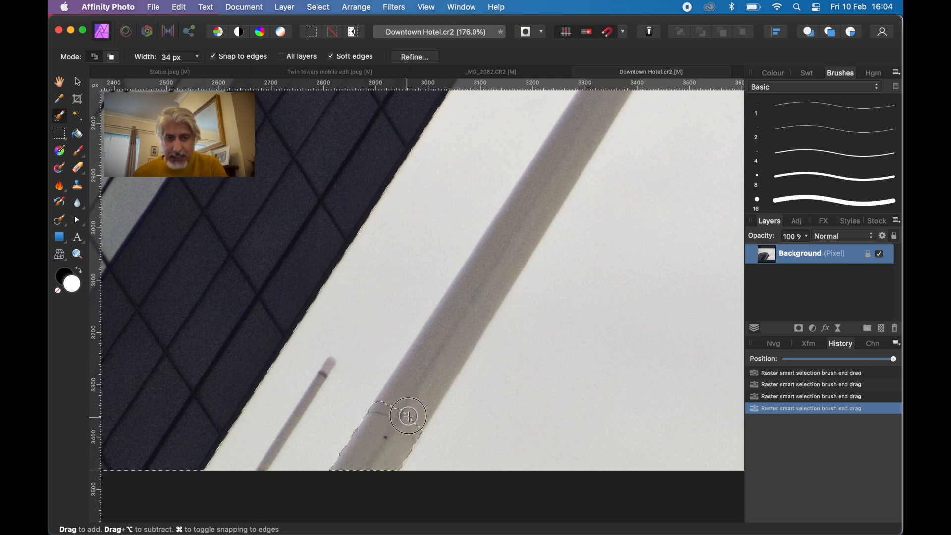
{"action": "left_click_drag", "start_coordinate": [407, 416], "coordinate": [479, 287]}
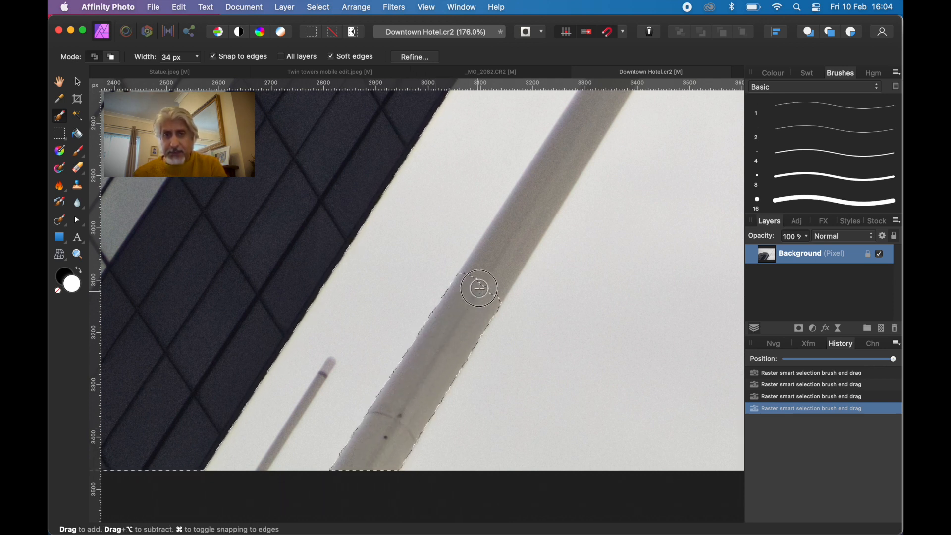
{"action": "left_click_drag", "start_coordinate": [479, 287], "coordinate": [483, 274]}
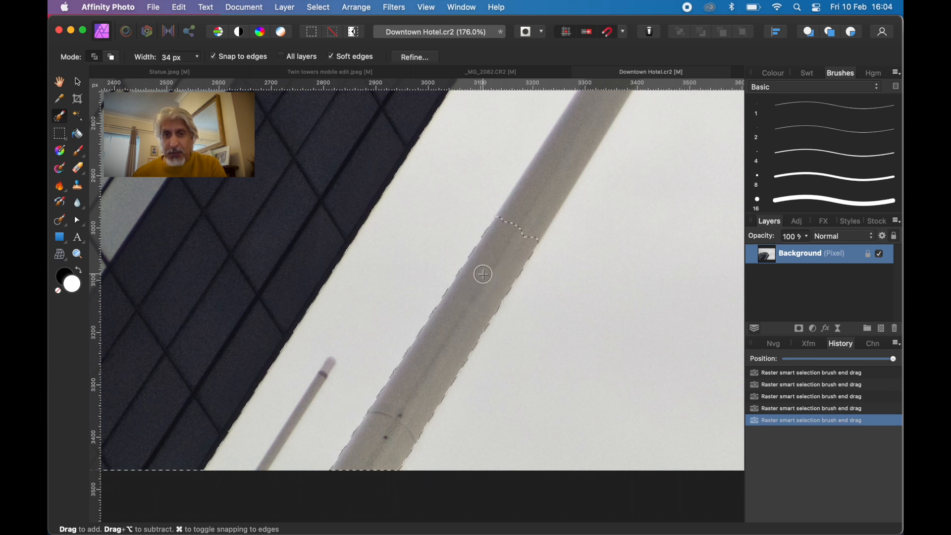
{"action": "left_click_drag", "start_coordinate": [483, 275], "coordinate": [581, 138]}
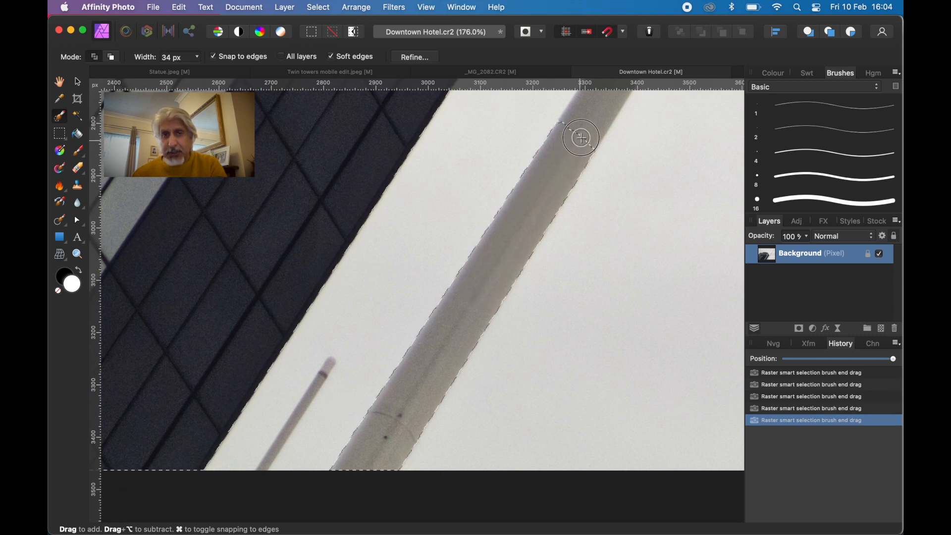
{"action": "left_click_drag", "start_coordinate": [580, 137], "coordinate": [586, 120]}
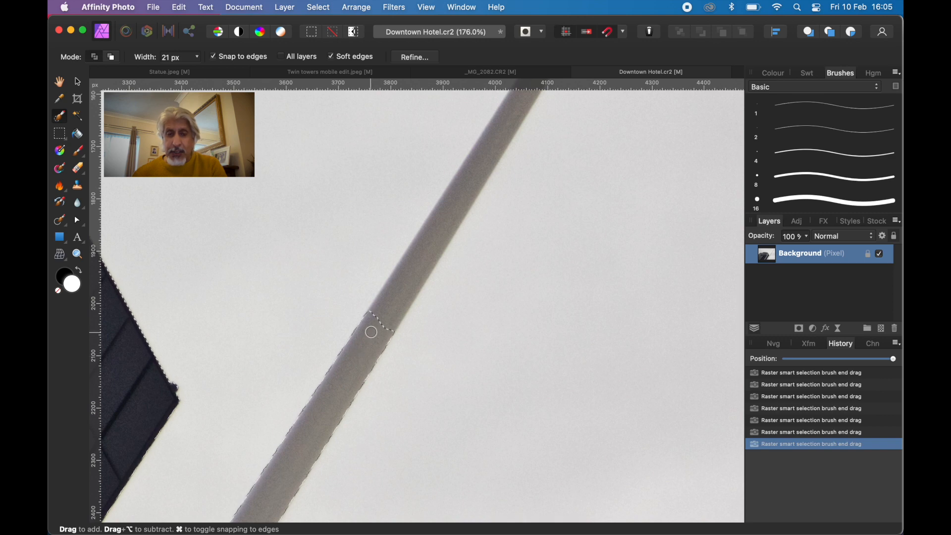
Step: Continue the tall pole selection up to its tip, panning along its length as needed
{"action": "left_click_drag", "start_coordinate": [370, 331], "coordinate": [409, 273]}
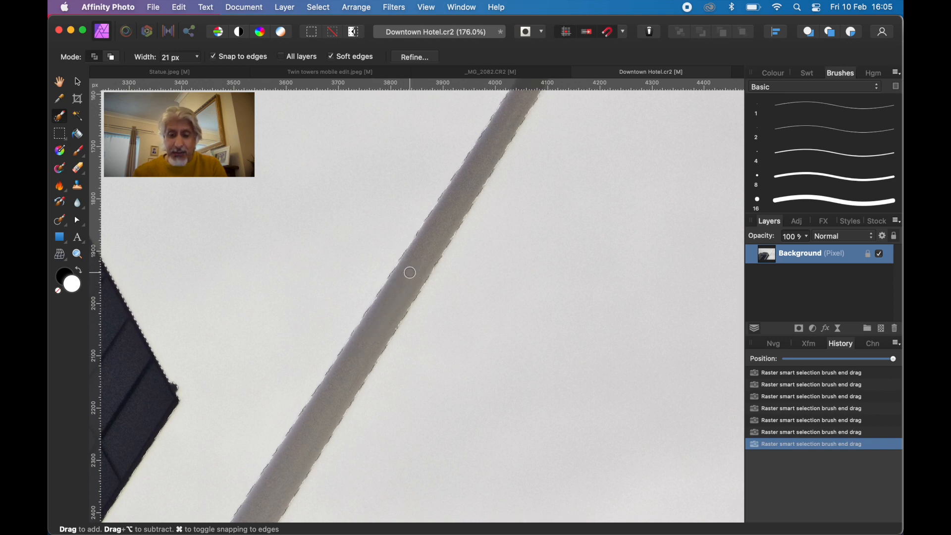
{"action": "left_click_drag", "start_coordinate": [409, 272], "coordinate": [303, 429]}
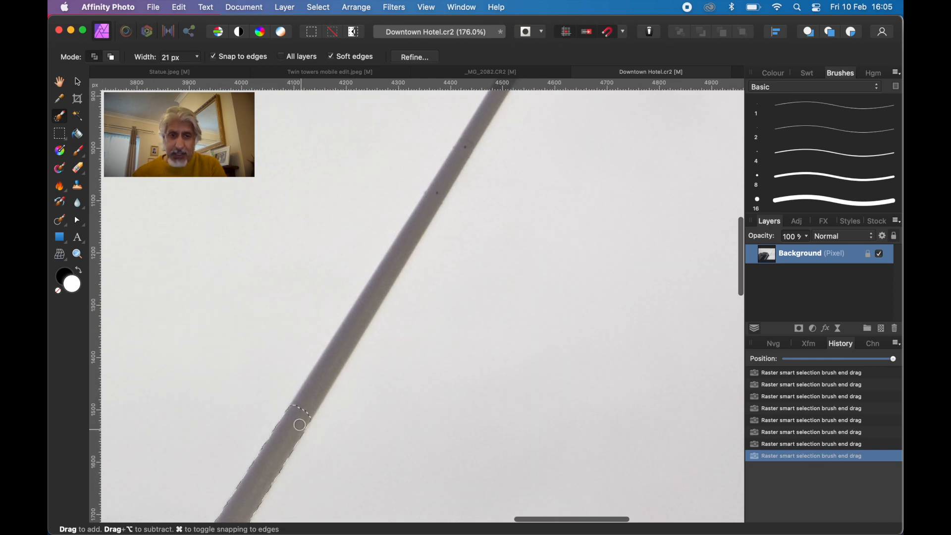
{"action": "left_click_drag", "start_coordinate": [299, 425], "coordinate": [315, 380]}
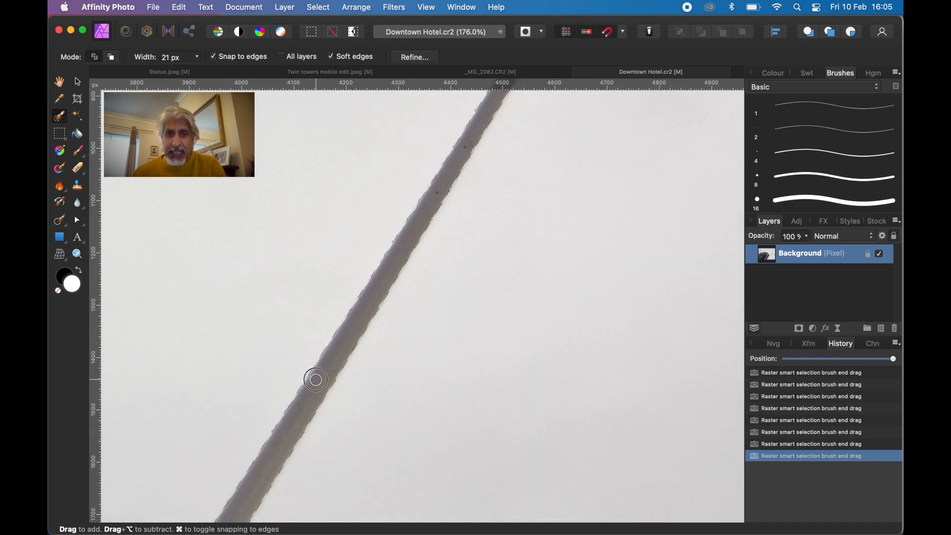
{"action": "left_click_drag", "start_coordinate": [315, 379], "coordinate": [279, 429]}
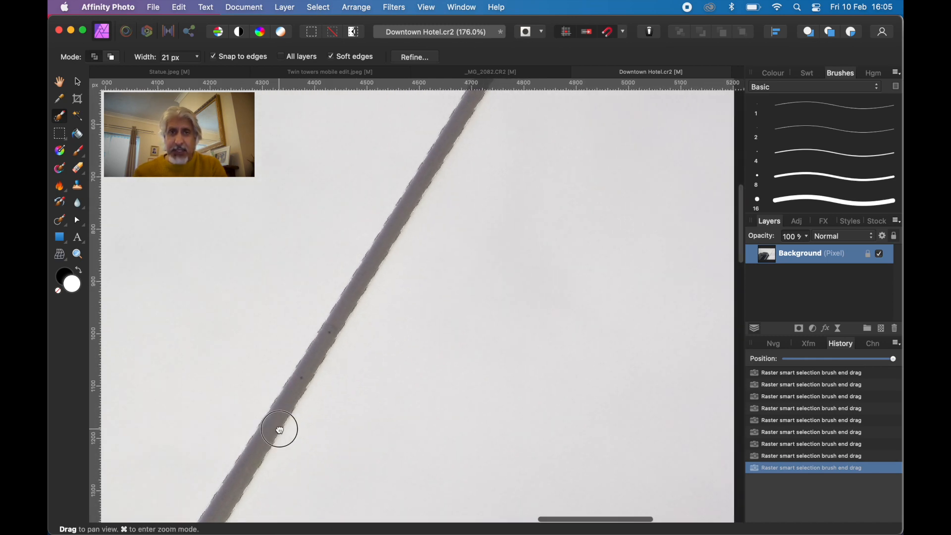
{"action": "left_click_drag", "start_coordinate": [280, 429], "coordinate": [395, 316]}
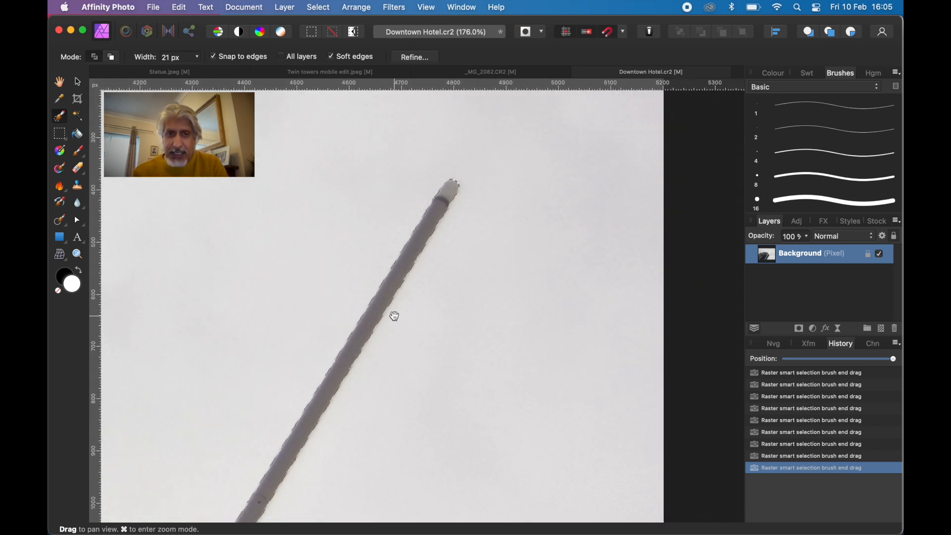
{"action": "left_click_drag", "start_coordinate": [393, 315], "coordinate": [358, 336]}
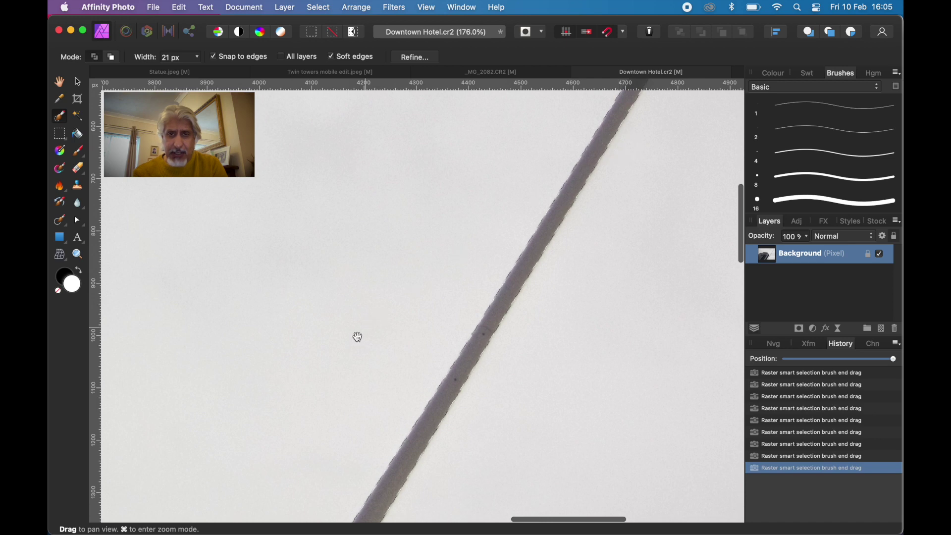
{"action": "left_click_drag", "start_coordinate": [357, 337], "coordinate": [379, 387]}
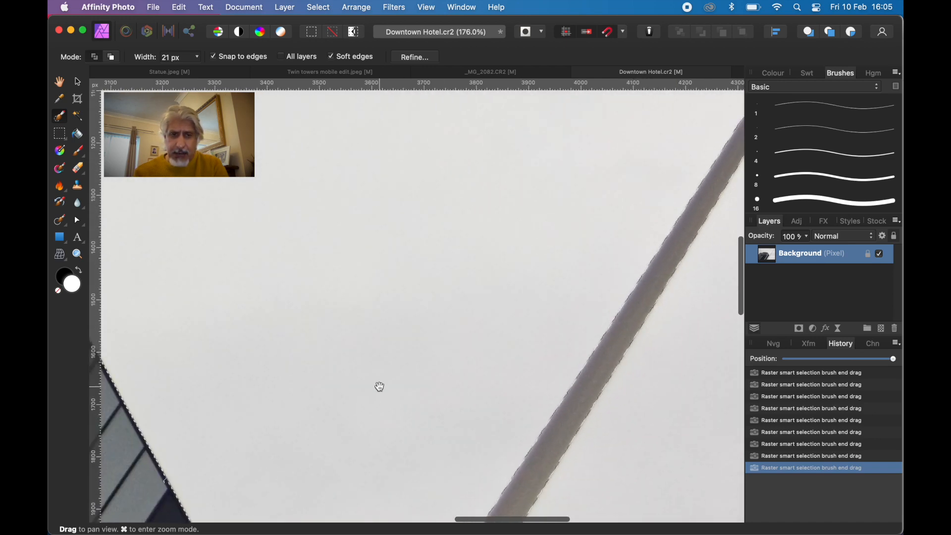
{"action": "left_click_drag", "start_coordinate": [380, 386], "coordinate": [446, 371]}
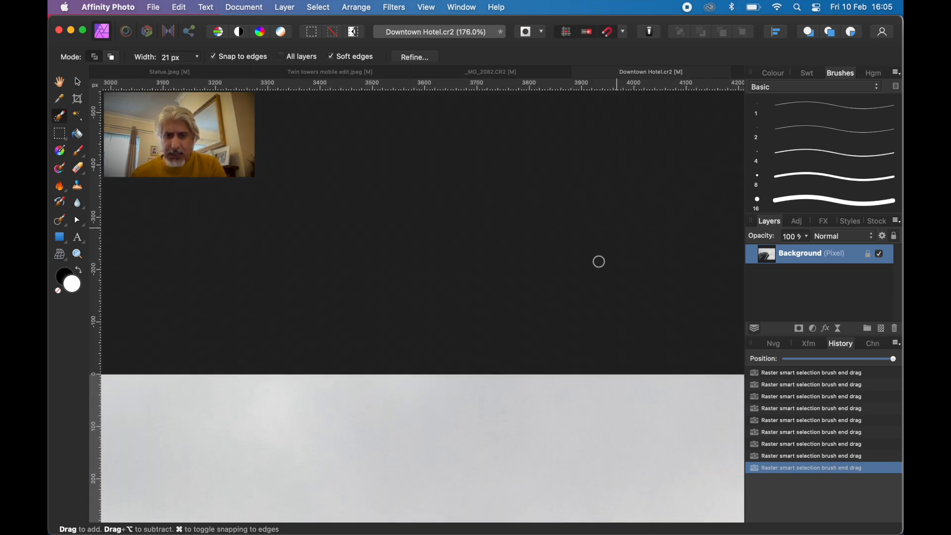
{"action": "left_click_drag", "start_coordinate": [598, 261], "coordinate": [482, 111]}
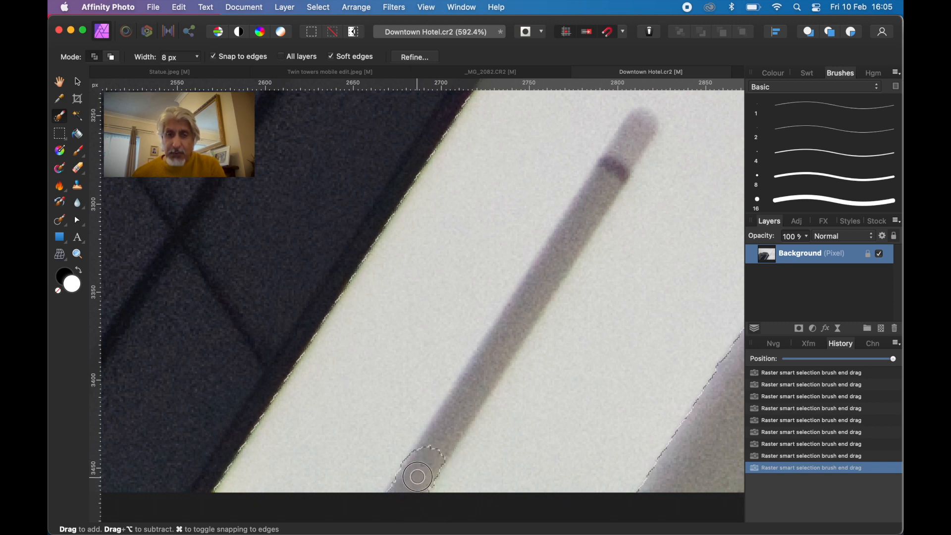
Step: Add the short pole beside the building to the selection from base to top
{"action": "left_click_drag", "start_coordinate": [417, 477], "coordinate": [458, 408]}
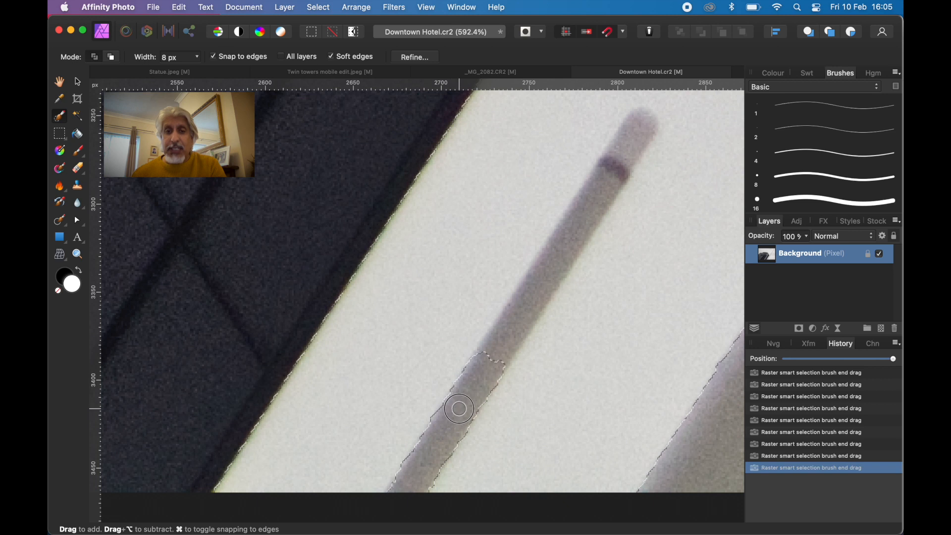
{"action": "left_click_drag", "start_coordinate": [459, 408], "coordinate": [523, 305]}
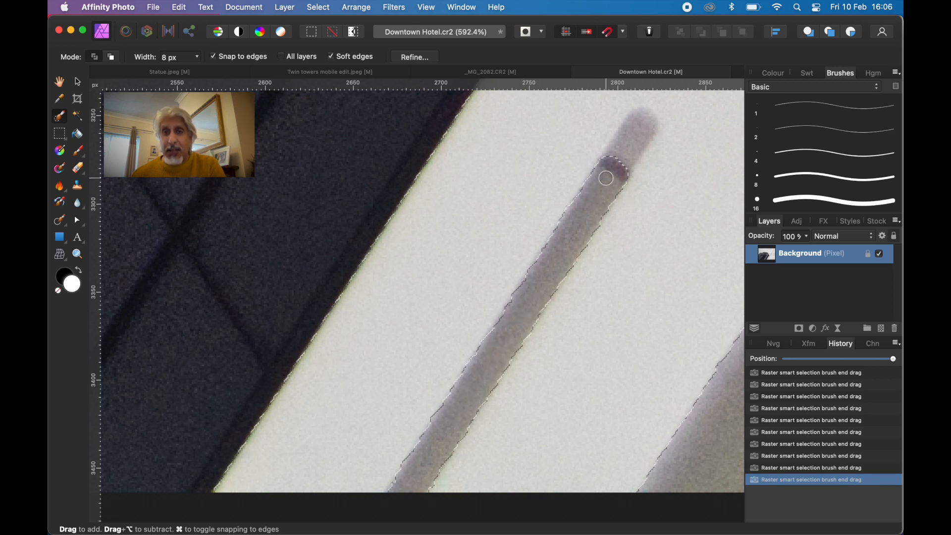
{"action": "left_click_drag", "start_coordinate": [604, 178], "coordinate": [628, 144]}
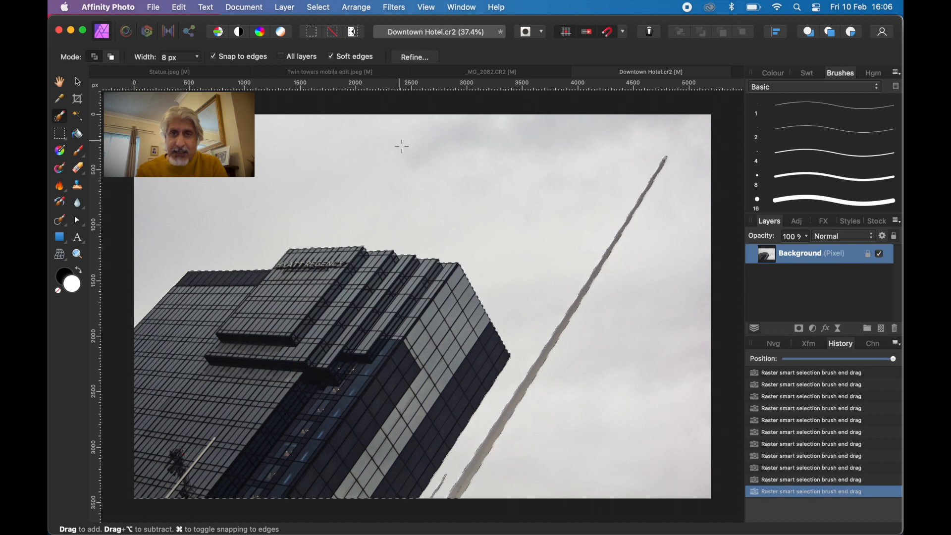
{"action": "mouse_move", "coordinate": [513, 194]}
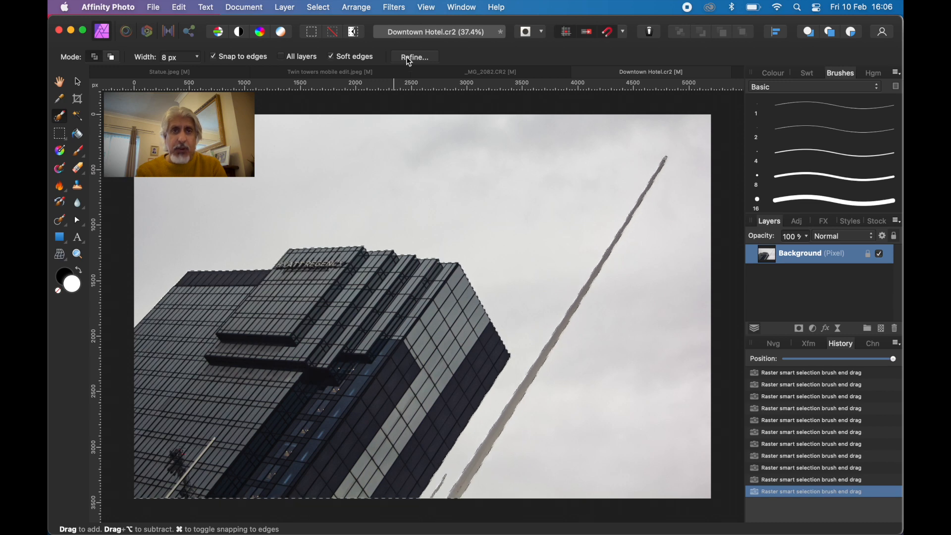
Step: Refine the selection with Output set to New layer and apply it as a cut-out layer
{"action": "left_click", "coordinate": [414, 56]}
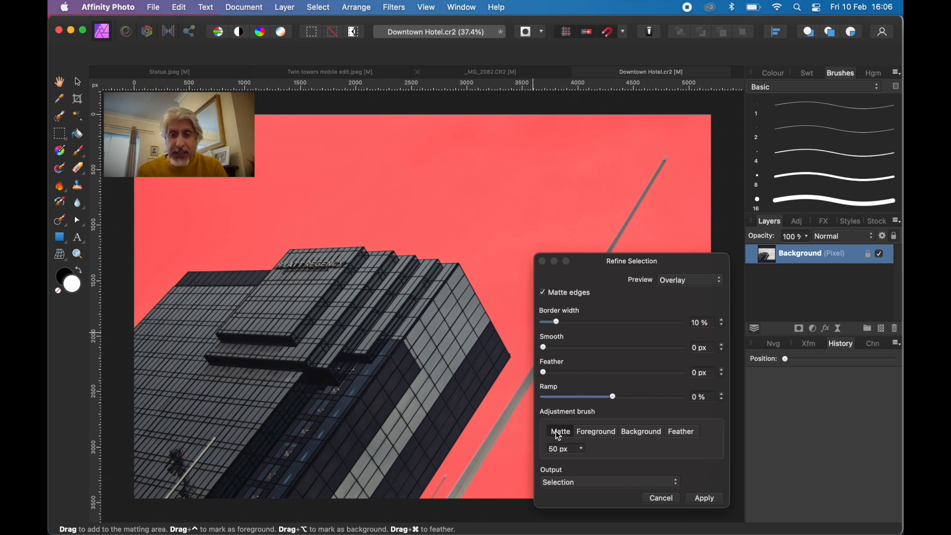
{"action": "left_click", "coordinate": [640, 432]}
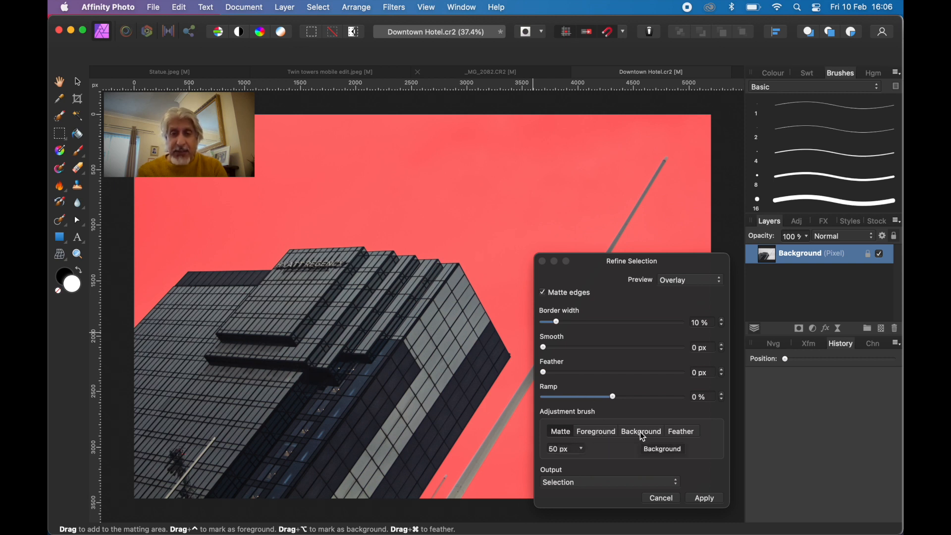
{"action": "left_click", "coordinate": [595, 431]}
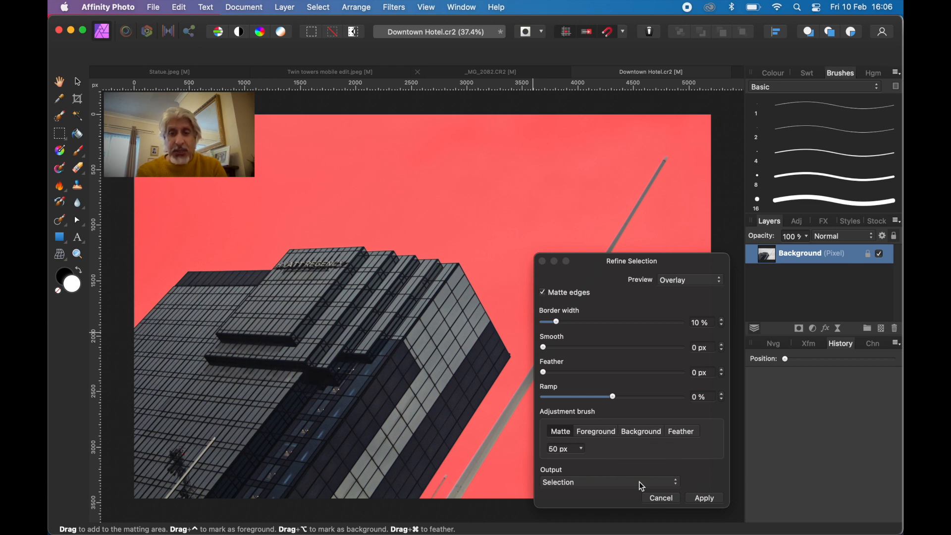
{"action": "left_click", "coordinate": [610, 481]}
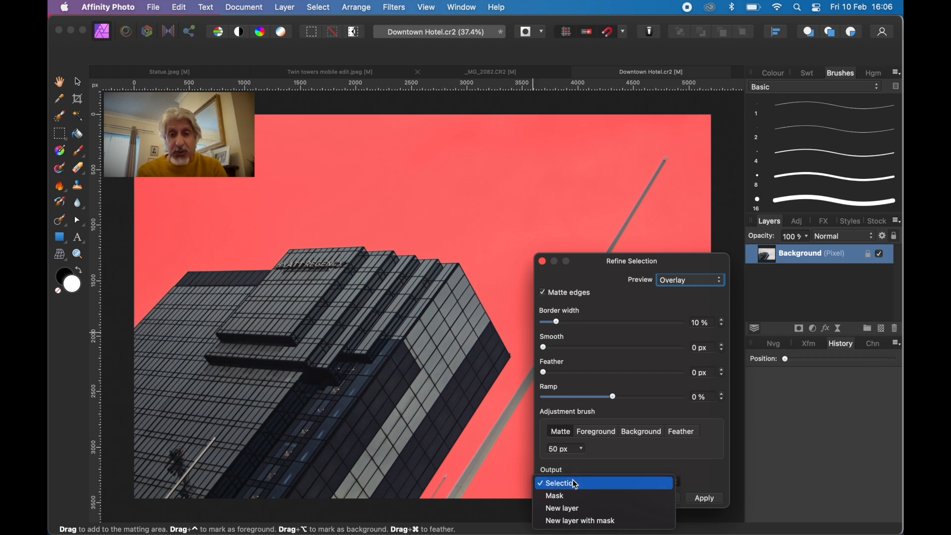
{"action": "left_click", "coordinate": [562, 507]}
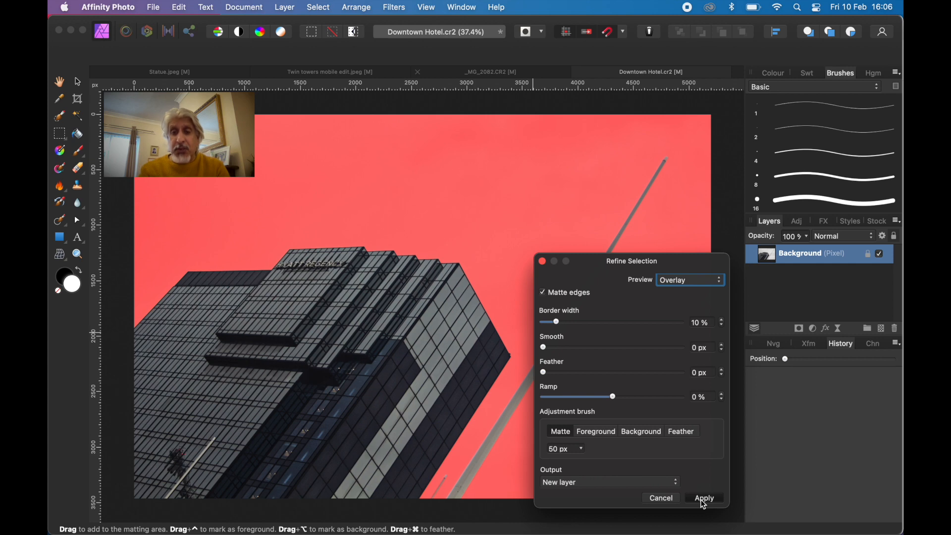
{"action": "left_click", "coordinate": [704, 497]}
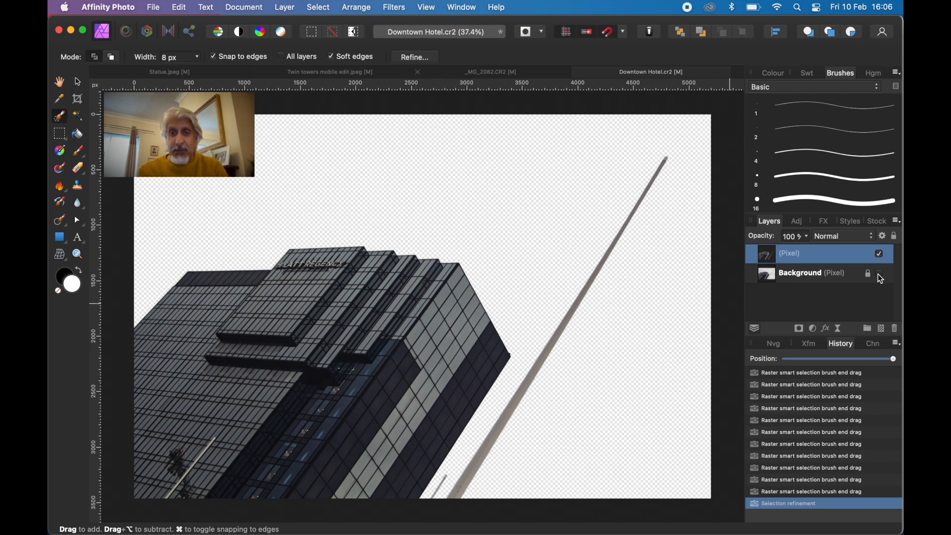
Step: Toggle the Background layer's visibility, select it and add a Curves adjustment above it
{"action": "left_click", "coordinate": [878, 274]}
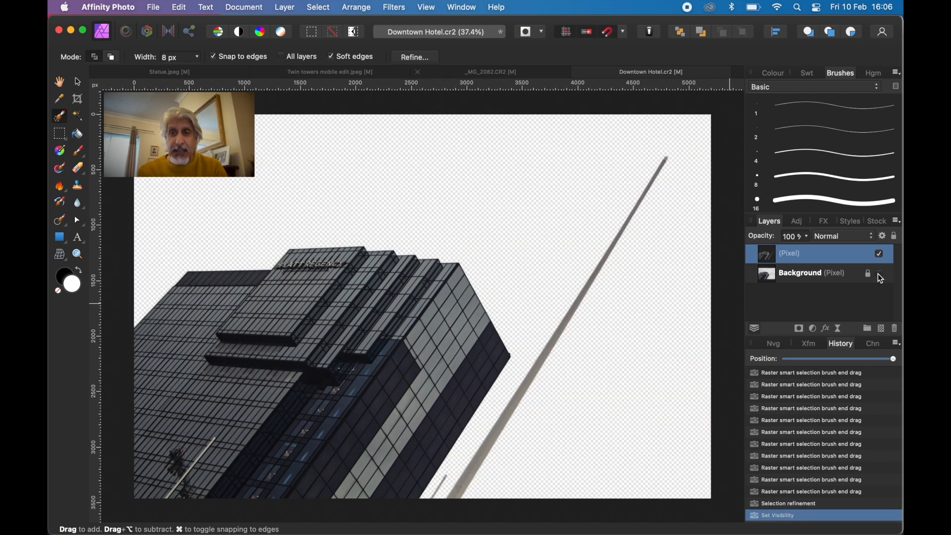
{"action": "left_click", "coordinate": [879, 273]}
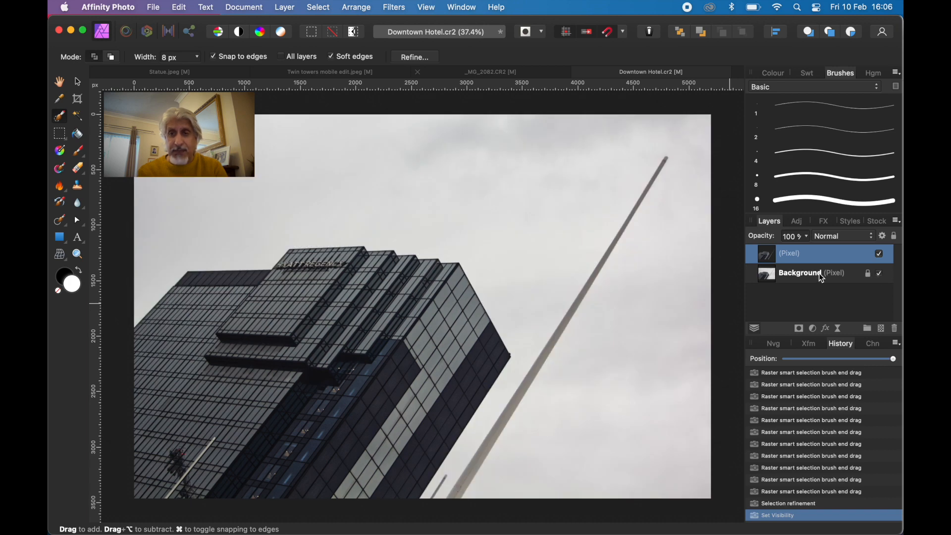
{"action": "left_click", "coordinate": [799, 274]}
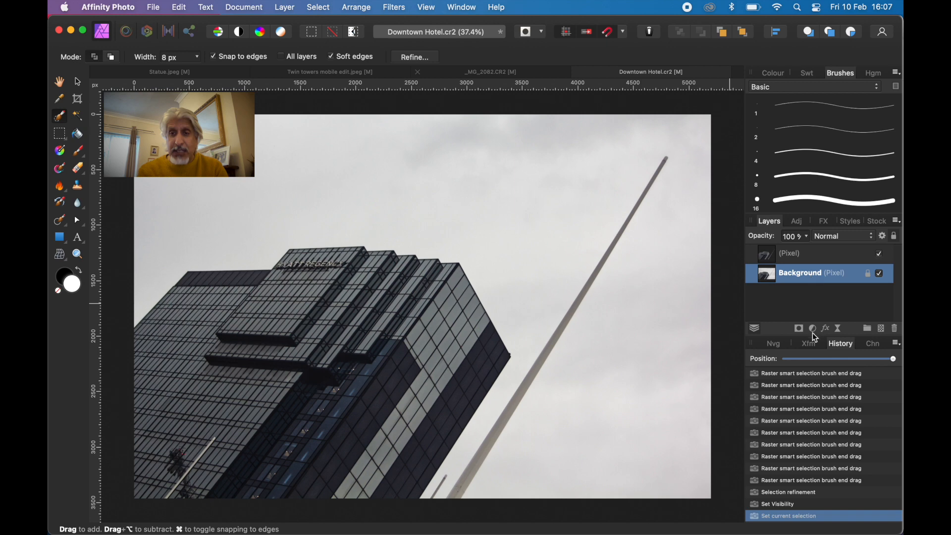
{"action": "left_click", "coordinate": [812, 327]}
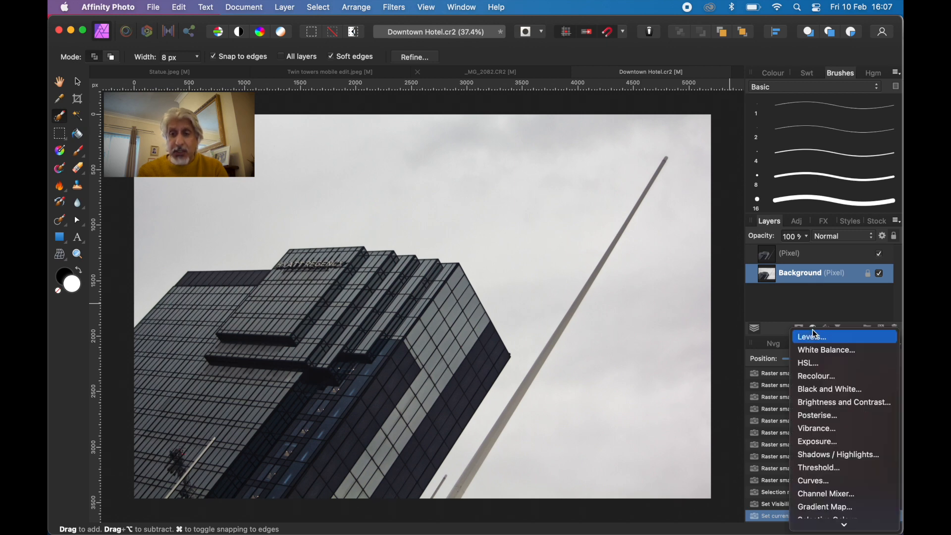
{"action": "mouse_move", "coordinate": [812, 481]}
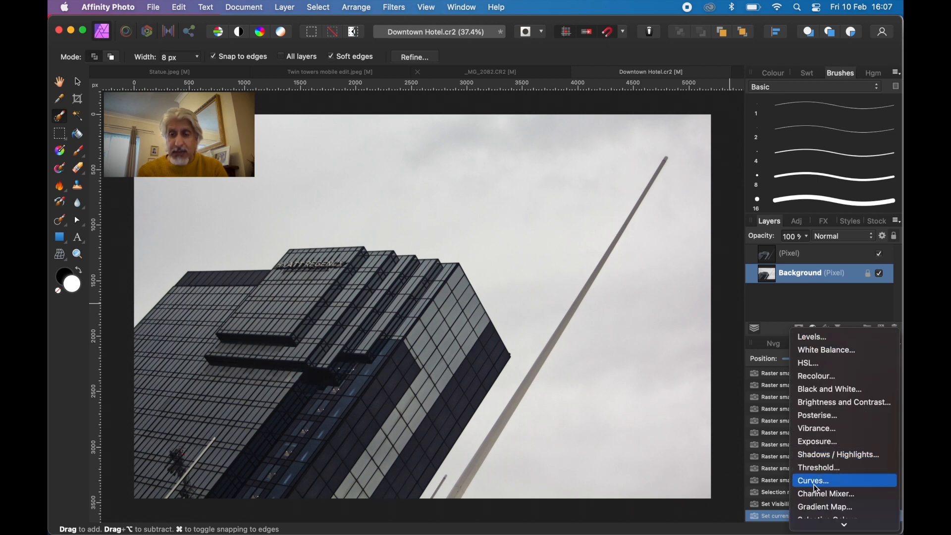
{"action": "left_click", "coordinate": [814, 481]}
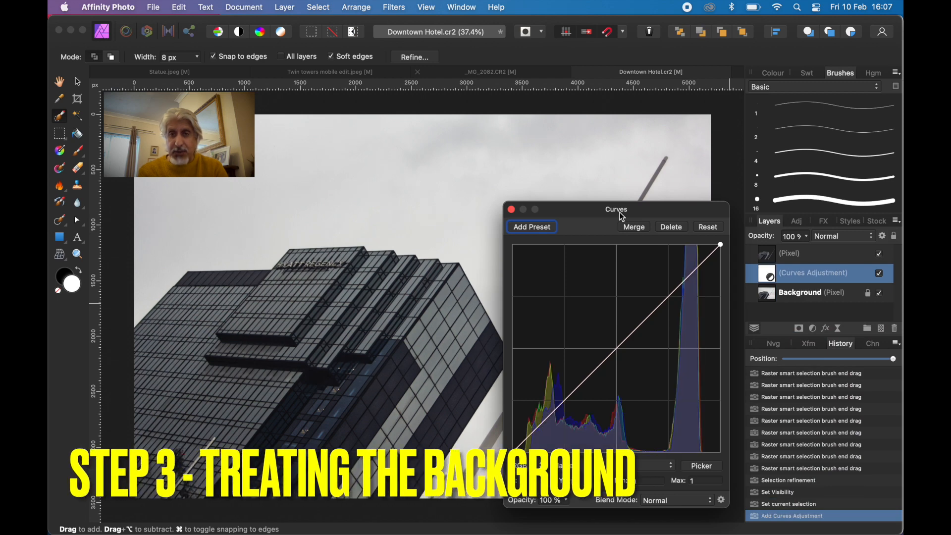
Step: Push the curve's black point to about 0.87, lower the white point to 0.9, and nest Curves inside Background
{"action": "left_click_drag", "start_coordinate": [616, 209], "coordinate": [750, 198]}
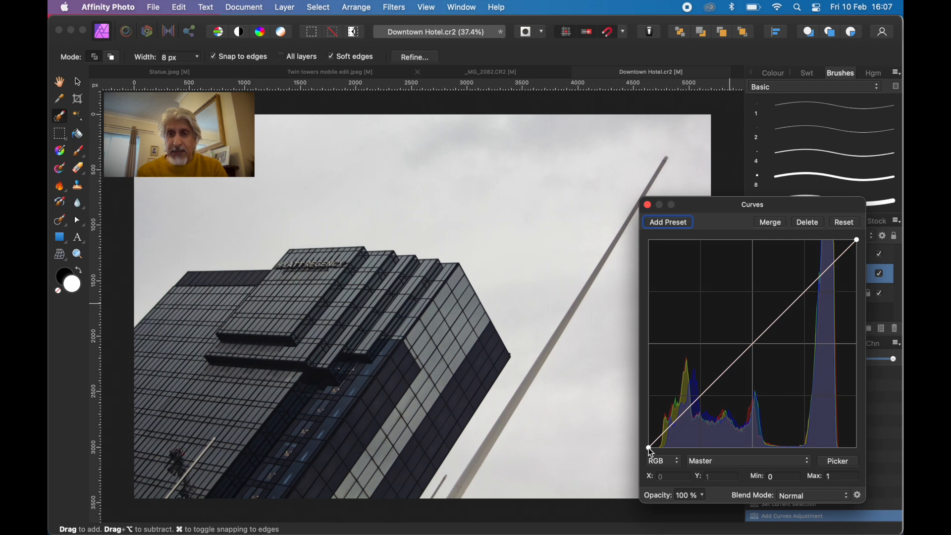
{"action": "left_click_drag", "start_coordinate": [648, 447], "coordinate": [734, 447]}
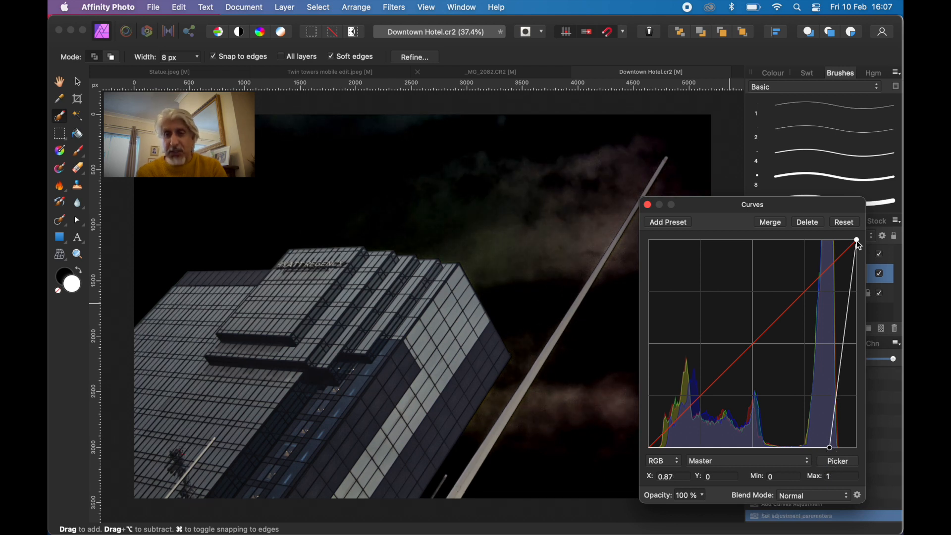
{"action": "left_click_drag", "start_coordinate": [856, 241], "coordinate": [856, 261]}
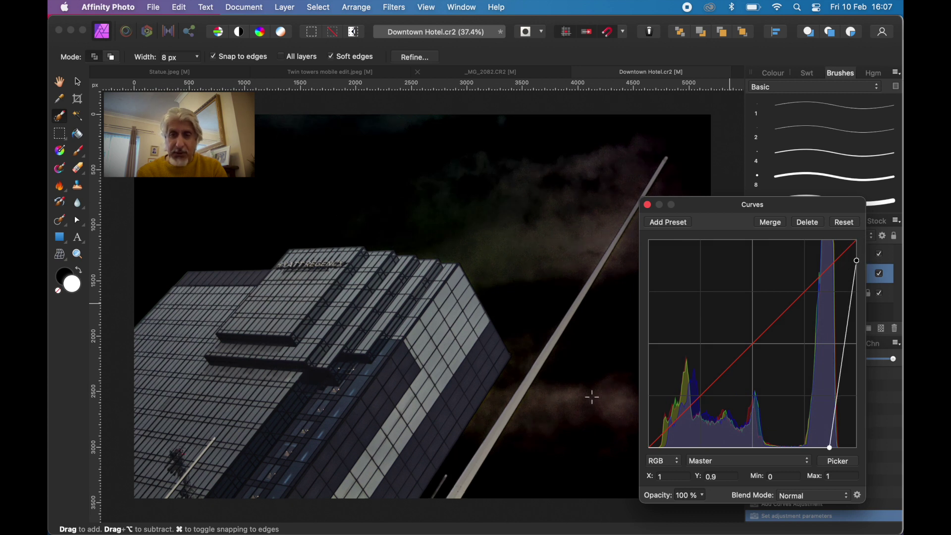
{"action": "mouse_move", "coordinate": [576, 260]}
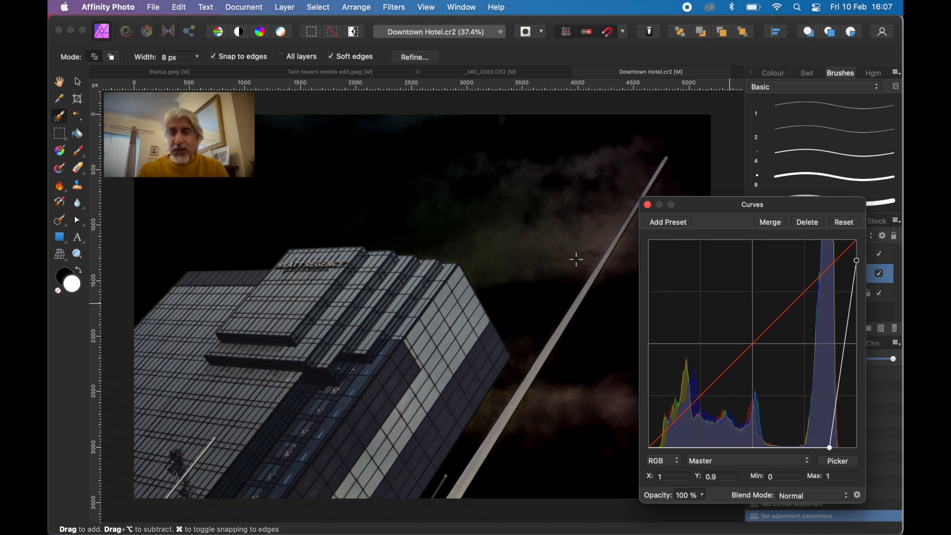
{"action": "mouse_move", "coordinate": [745, 285]}
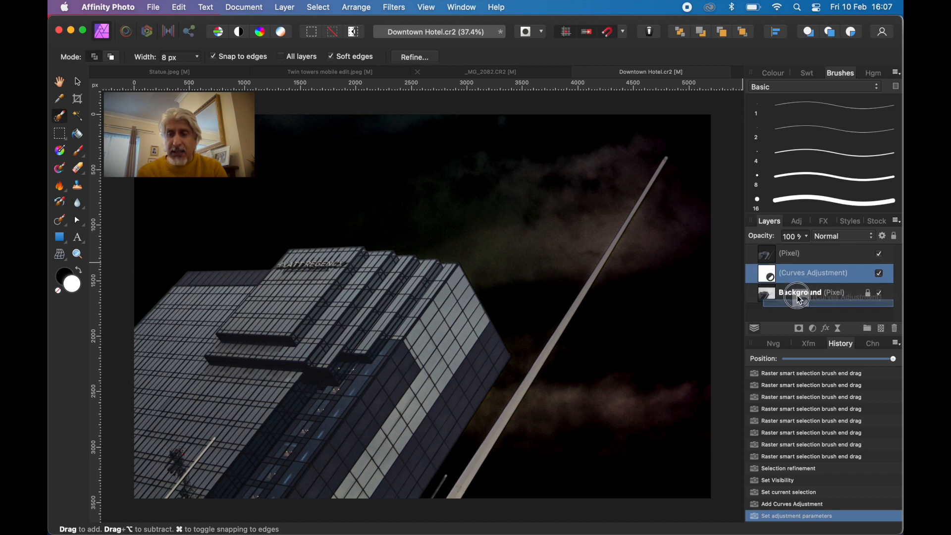
{"action": "left_click_drag", "start_coordinate": [812, 272], "coordinate": [812, 297]}
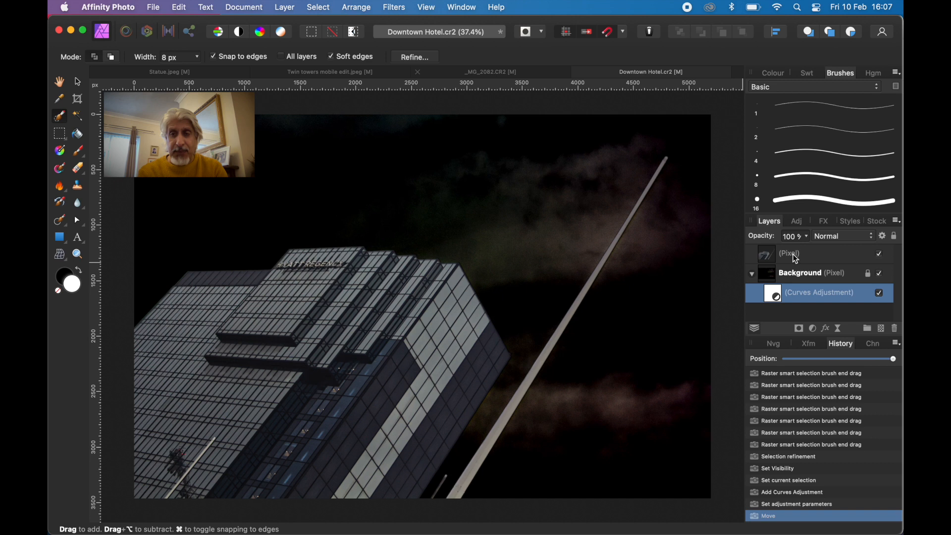
Step: Select the Background layer as the working layer
{"action": "left_click", "coordinate": [799, 272]}
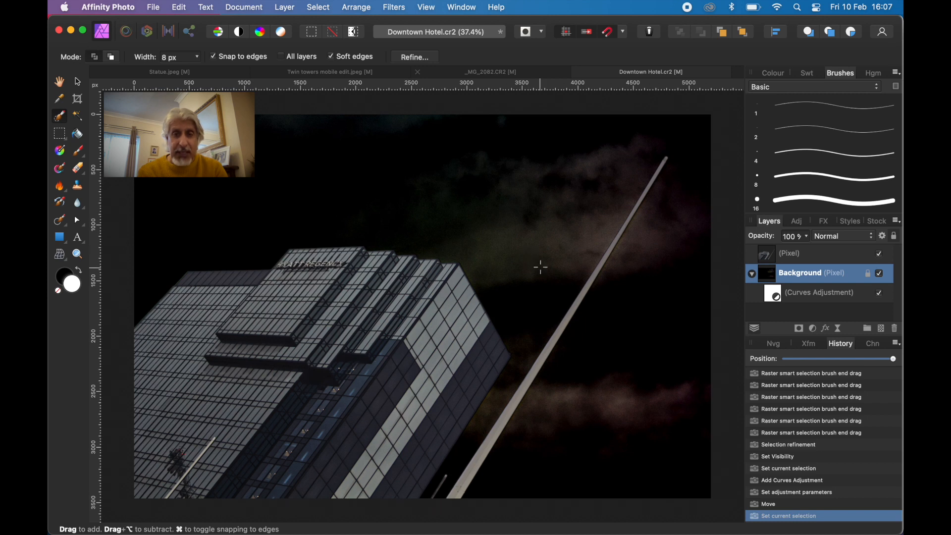
{"action": "mouse_move", "coordinate": [125, 230]}
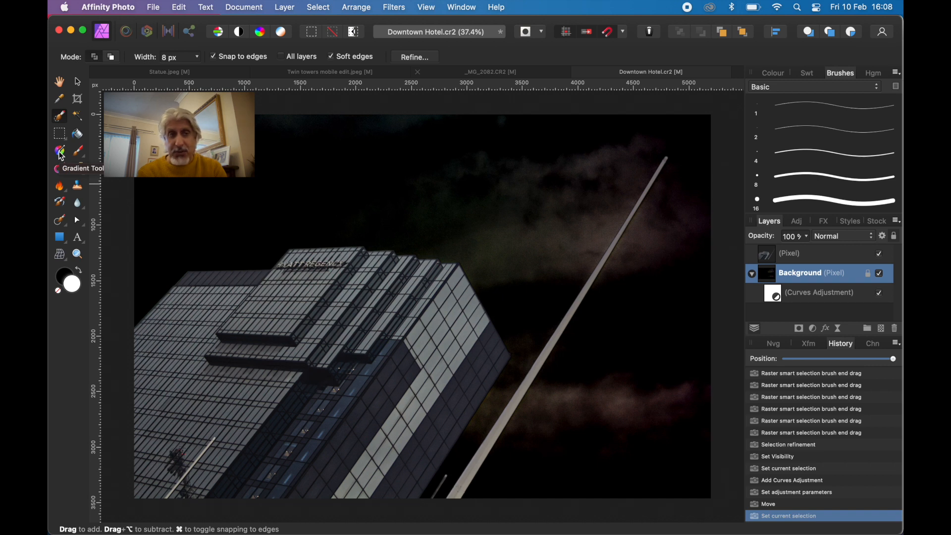
Step: Drag a radial gradient from near the pole top out to the bottom-left corner of the Background
{"action": "left_click", "coordinate": [59, 151]}
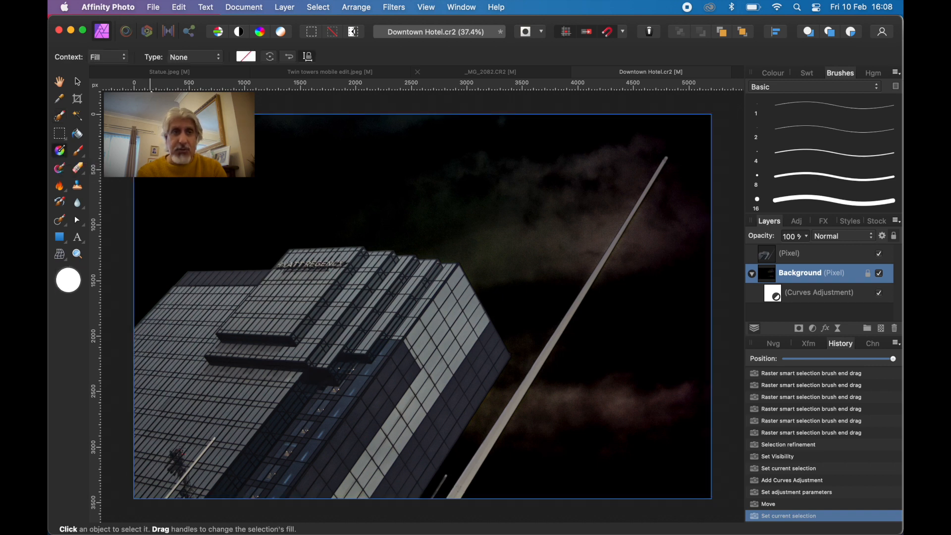
{"action": "left_click", "coordinate": [188, 57]}
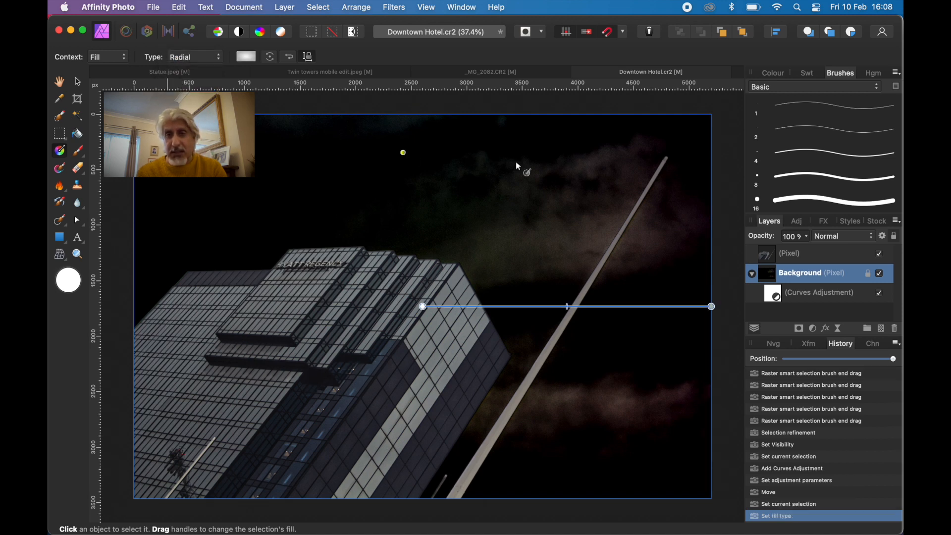
{"action": "left_click_drag", "start_coordinate": [403, 153], "coordinate": [660, 162]}
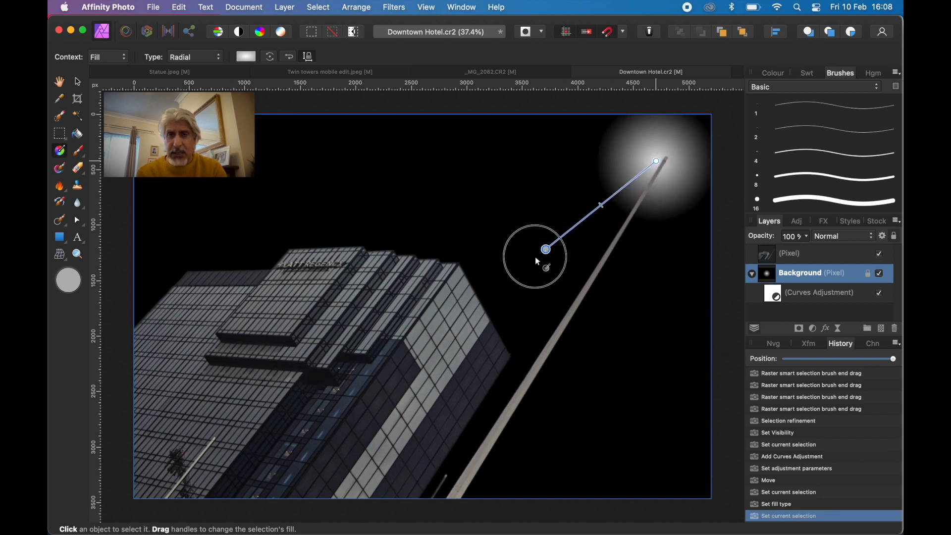
{"action": "left_click_drag", "start_coordinate": [545, 249], "coordinate": [237, 458]}
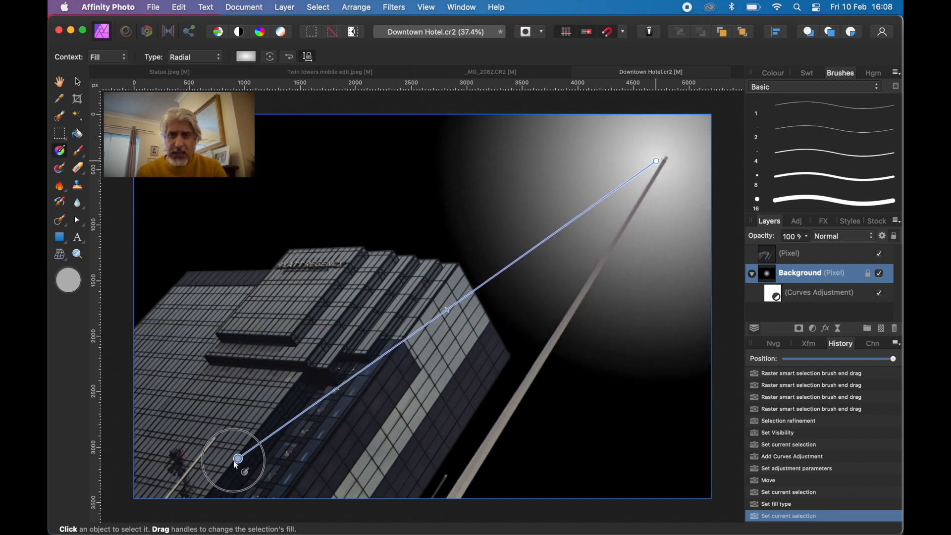
{"action": "left_click_drag", "start_coordinate": [238, 458], "coordinate": [169, 479]}
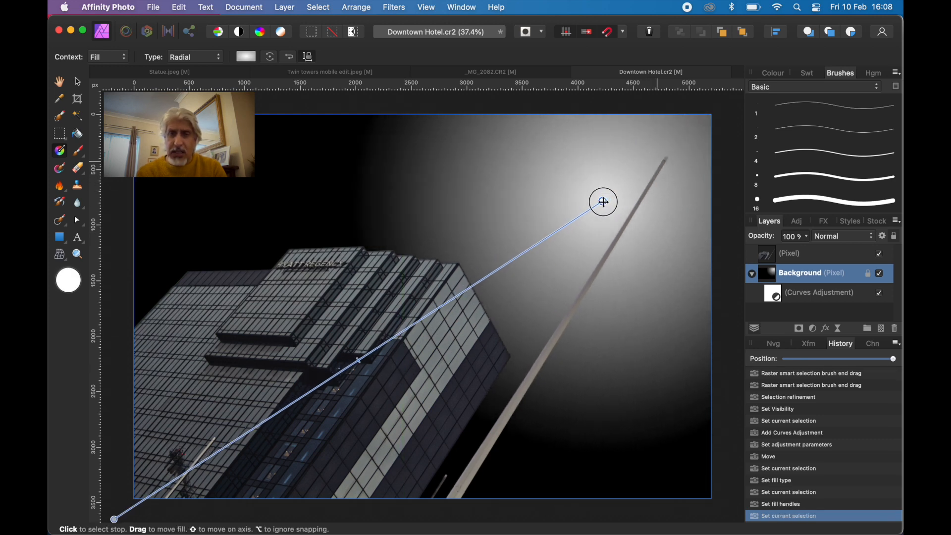
Step: Nudge the glow centre down-left and adjust the midpoint for a softer falloff
{"action": "left_click_drag", "start_coordinate": [602, 201], "coordinate": [593, 214]}
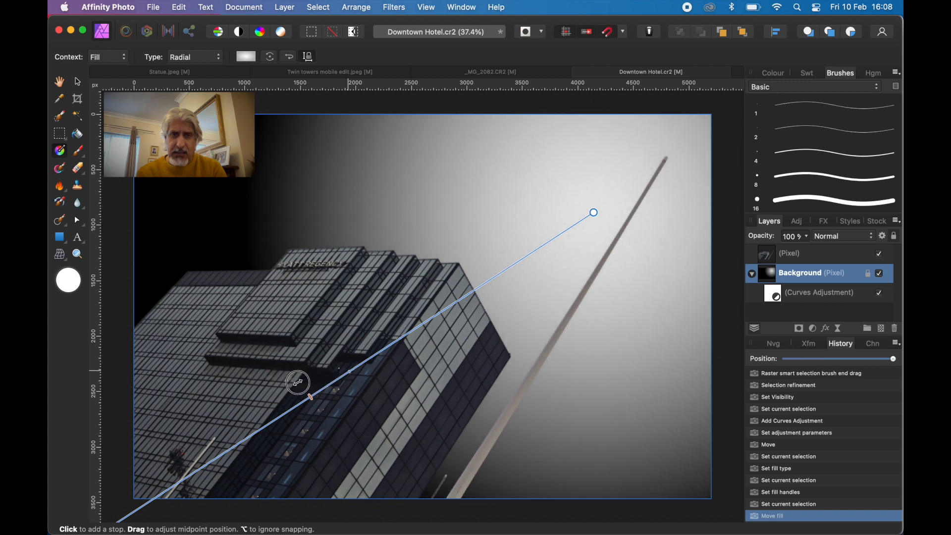
{"action": "left_click_drag", "start_coordinate": [297, 382], "coordinate": [201, 412]}
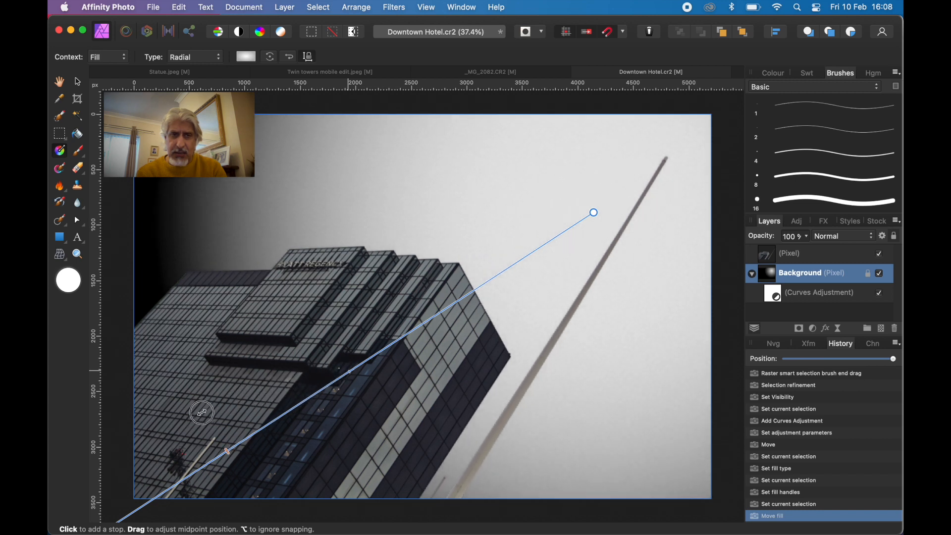
{"action": "left_click_drag", "start_coordinate": [201, 412], "coordinate": [285, 372]}
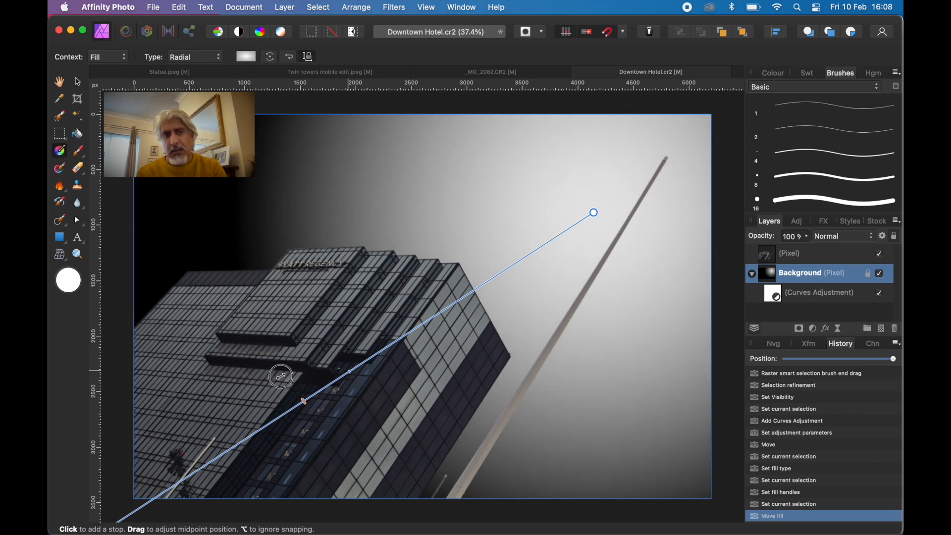
{"action": "left_click_drag", "start_coordinate": [280, 375], "coordinate": [313, 363]}
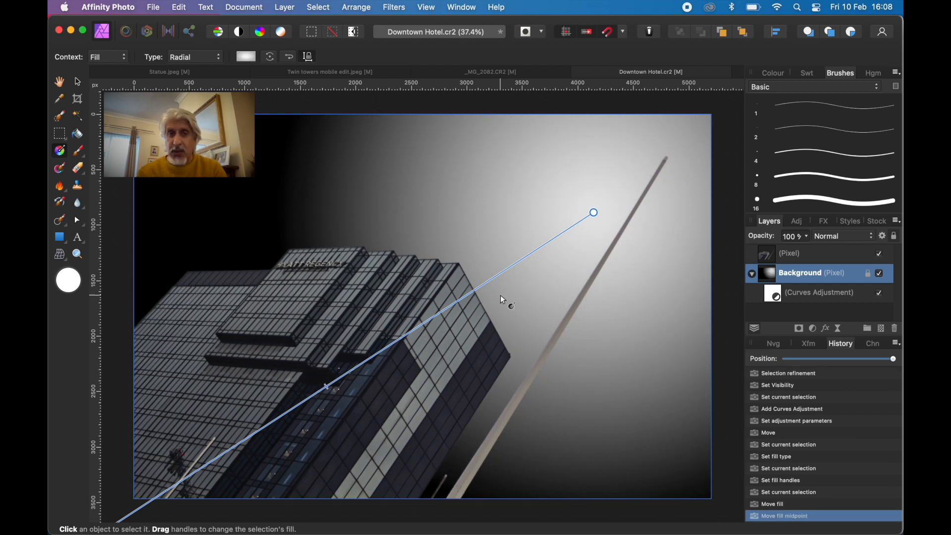
{"action": "mouse_move", "coordinate": [430, 345]}
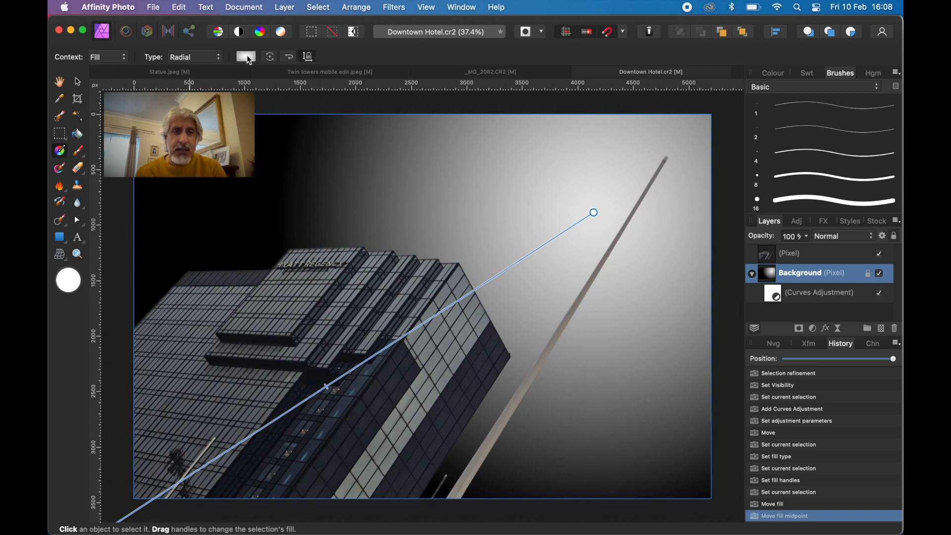
Step: Set the gradient's bright stop to Grey 85 using the greyscale colour model
{"action": "left_click", "coordinate": [245, 56]}
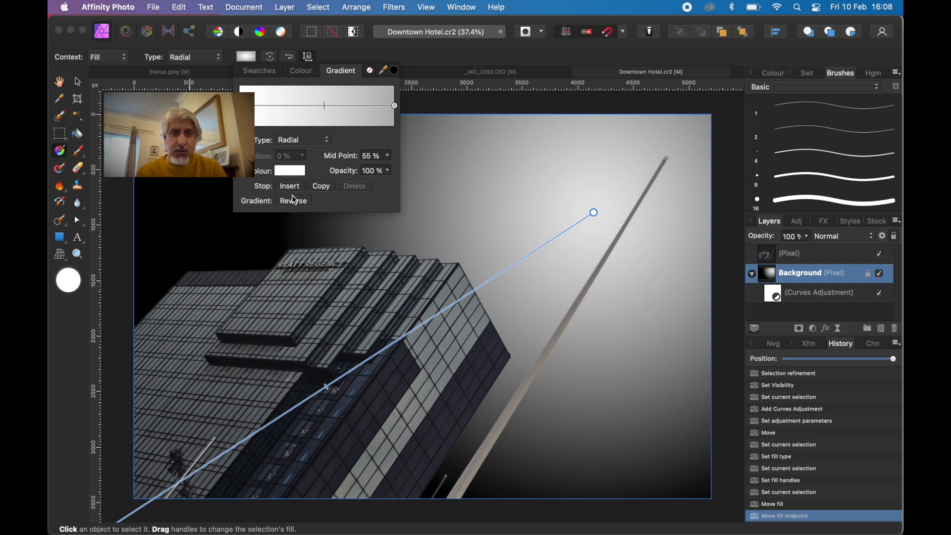
{"action": "mouse_move", "coordinate": [297, 195]}
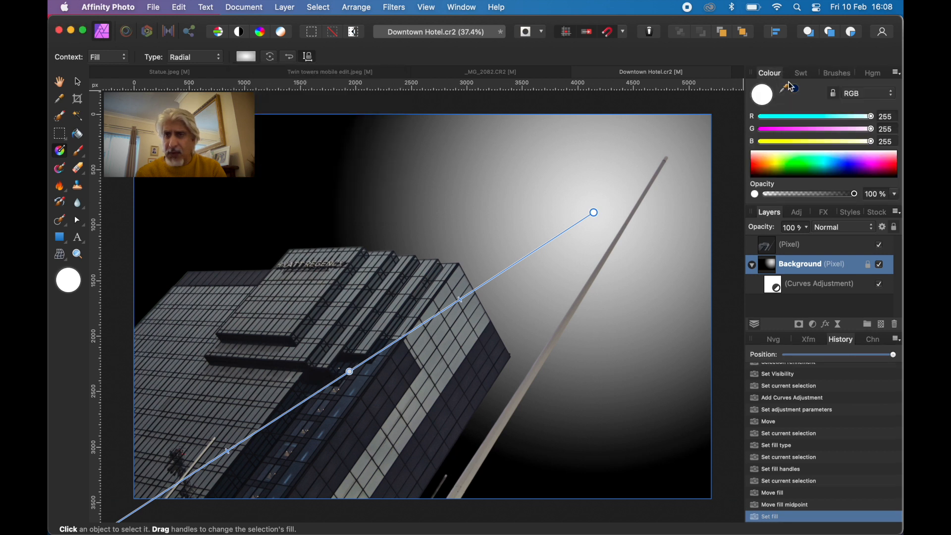
{"action": "left_click", "coordinate": [866, 93]}
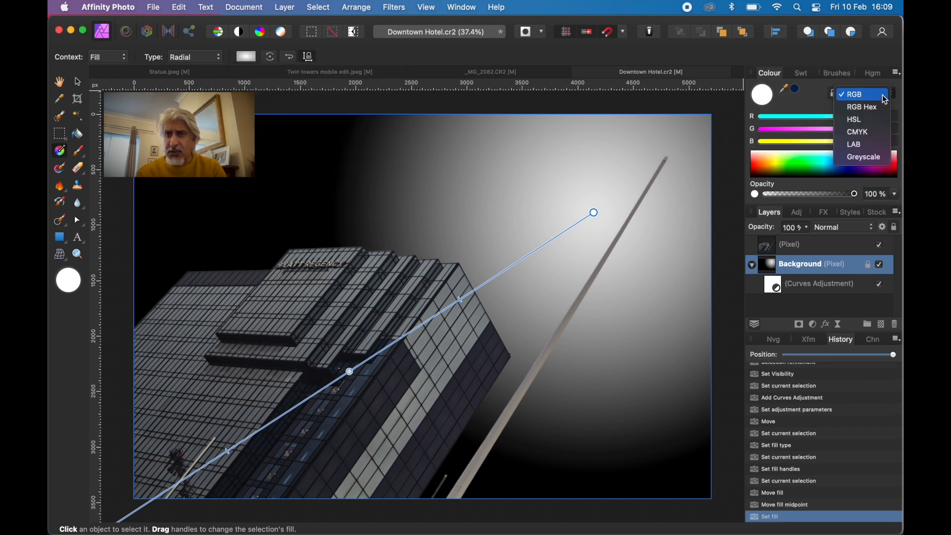
{"action": "left_click", "coordinate": [863, 156]}
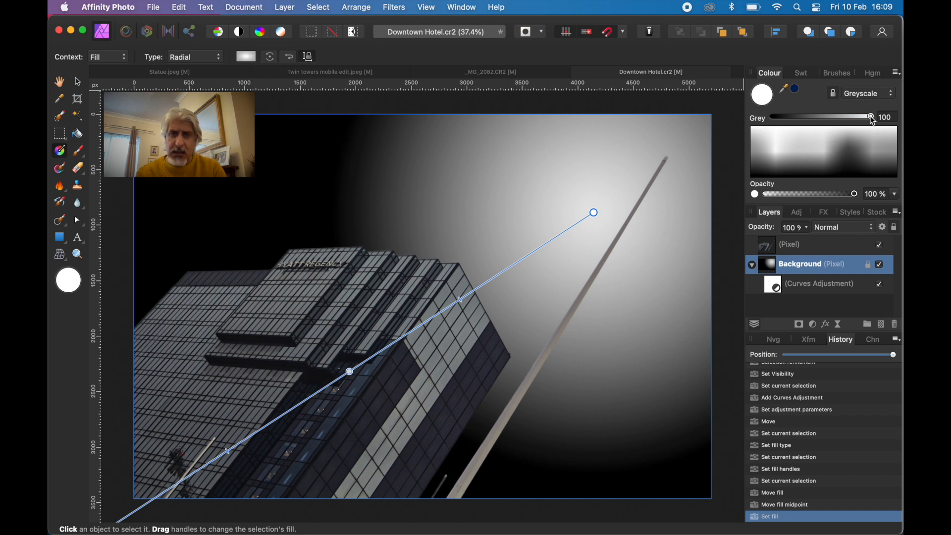
{"action": "left_click_drag", "start_coordinate": [871, 117], "coordinate": [865, 117]}
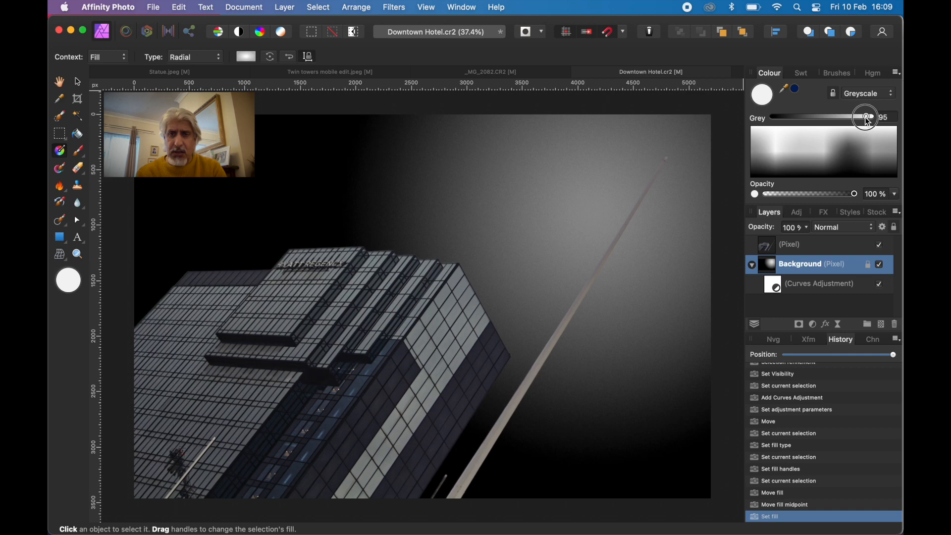
{"action": "left_click_drag", "start_coordinate": [865, 117], "coordinate": [860, 117]}
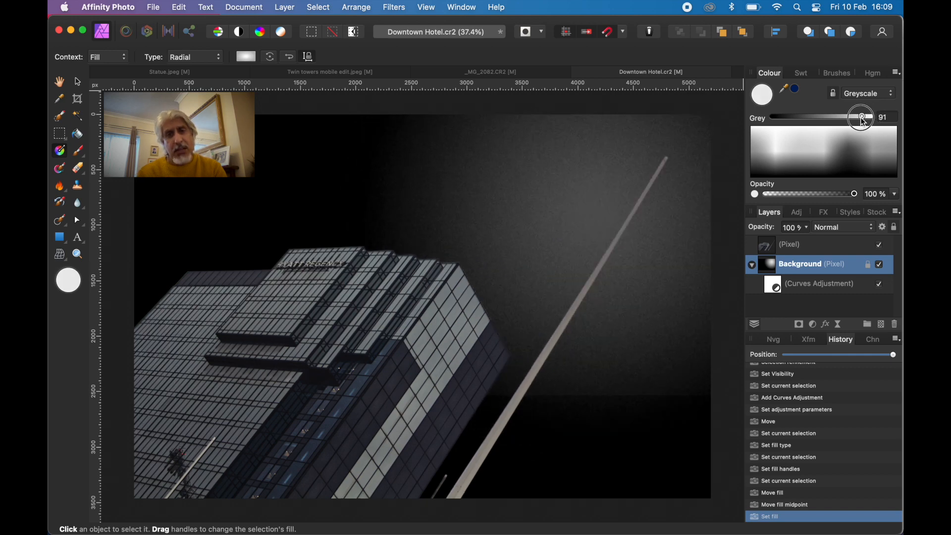
{"action": "left_click_drag", "start_coordinate": [860, 116], "coordinate": [870, 117]}
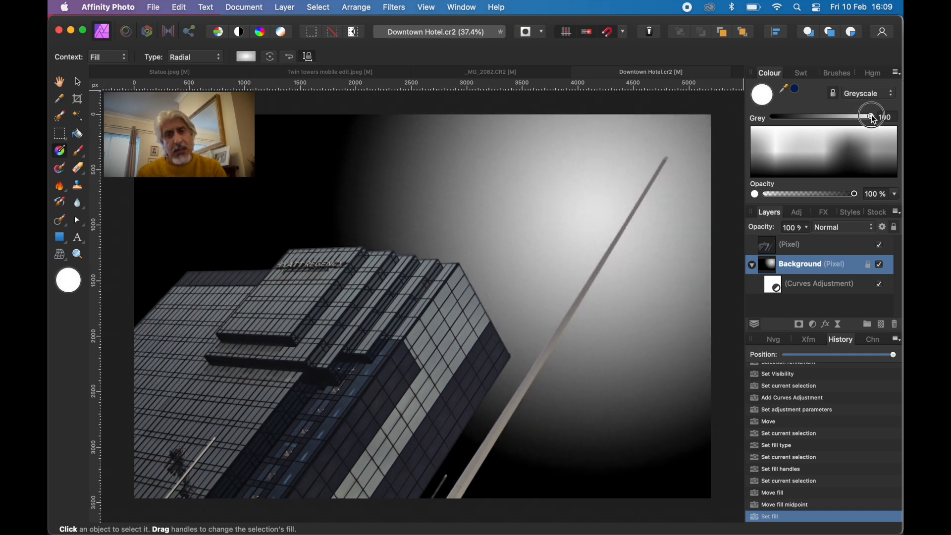
{"action": "left_click_drag", "start_coordinate": [874, 117], "coordinate": [867, 117]}
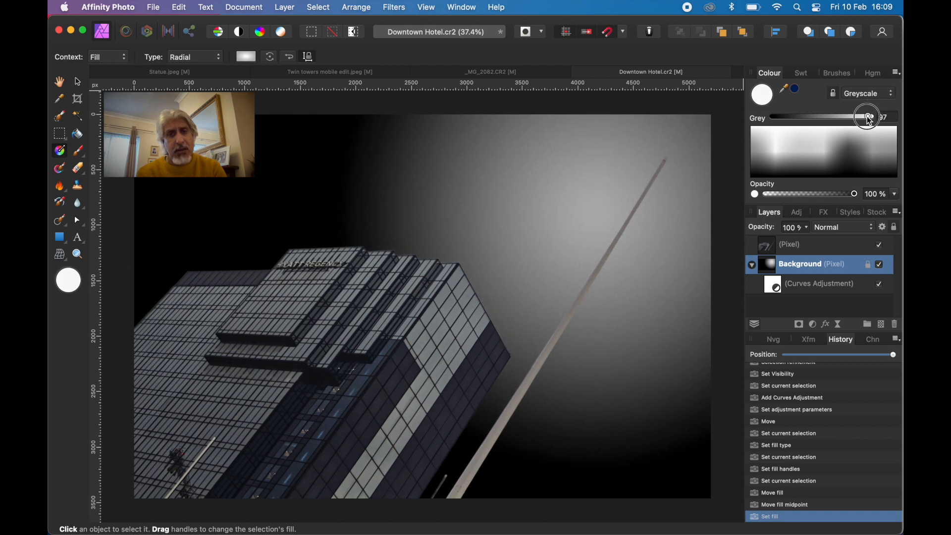
{"action": "left_click_drag", "start_coordinate": [867, 116], "coordinate": [854, 116]}
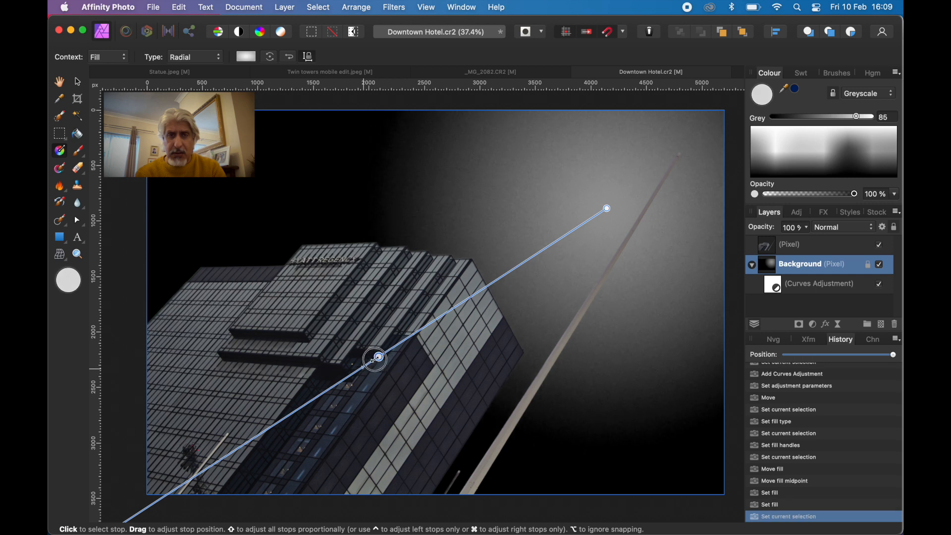
Step: Reposition the fill stop along the gradient and hide the cut-out layer to view the sky alone
{"action": "left_click_drag", "start_coordinate": [374, 358], "coordinate": [321, 388]}
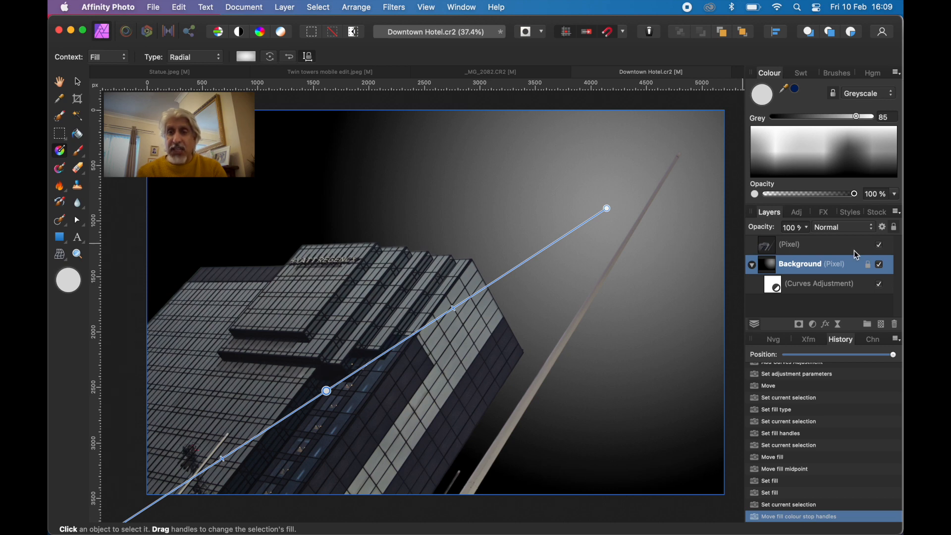
{"action": "left_click", "coordinate": [877, 243]}
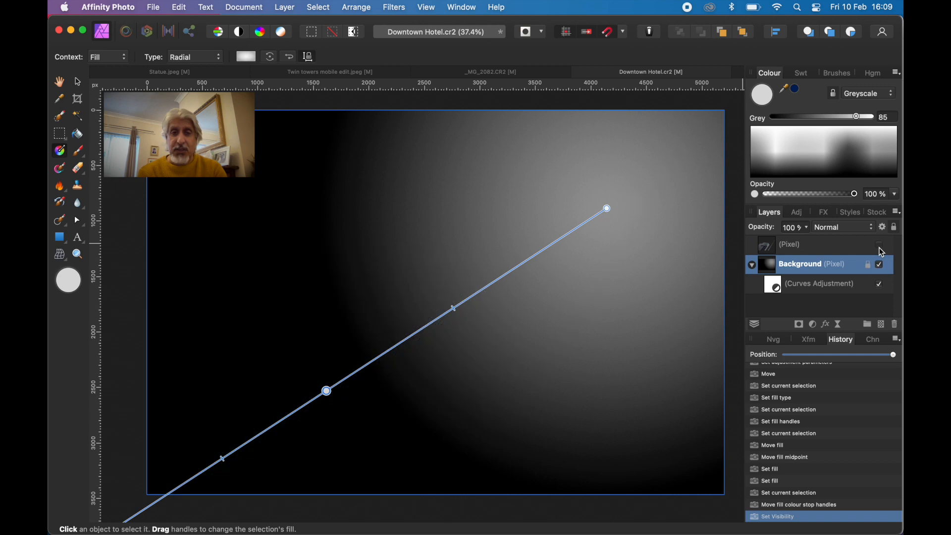
Step: Show the cut-out building layer again and collapse the Background layer's nested contents
{"action": "left_click", "coordinate": [878, 244]}
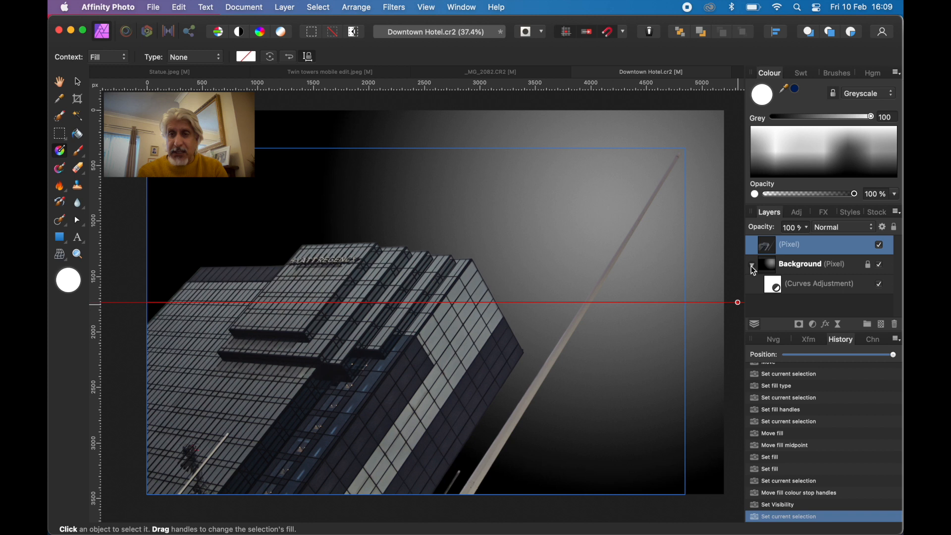
{"action": "left_click", "coordinate": [752, 266]}
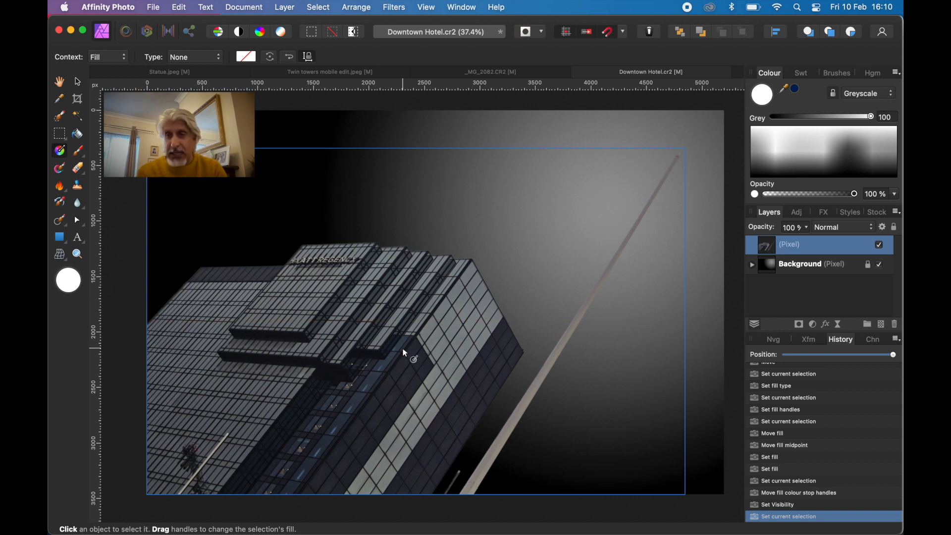
Step: Add a Curves adjustment from the Layers panel's Adjustments list
{"action": "left_click", "coordinate": [812, 323]}
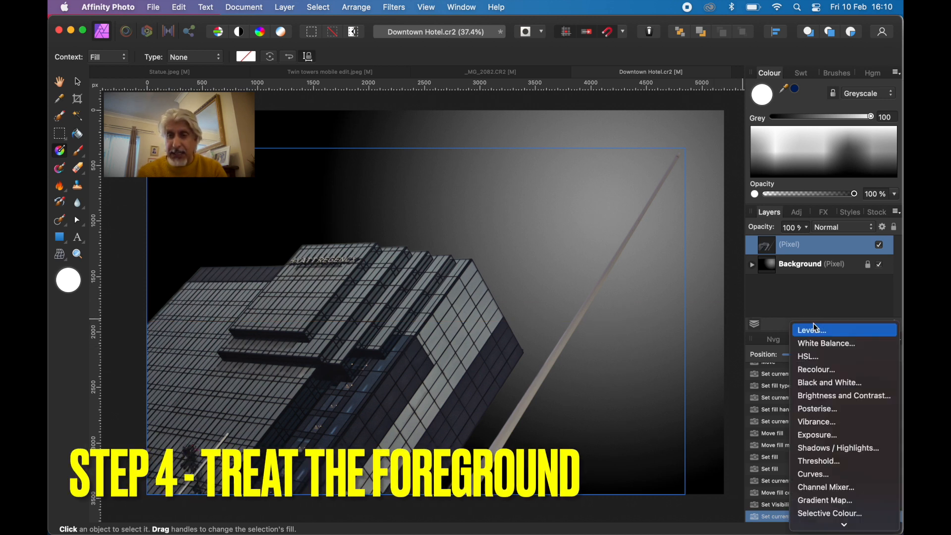
{"action": "mouse_move", "coordinate": [816, 356]}
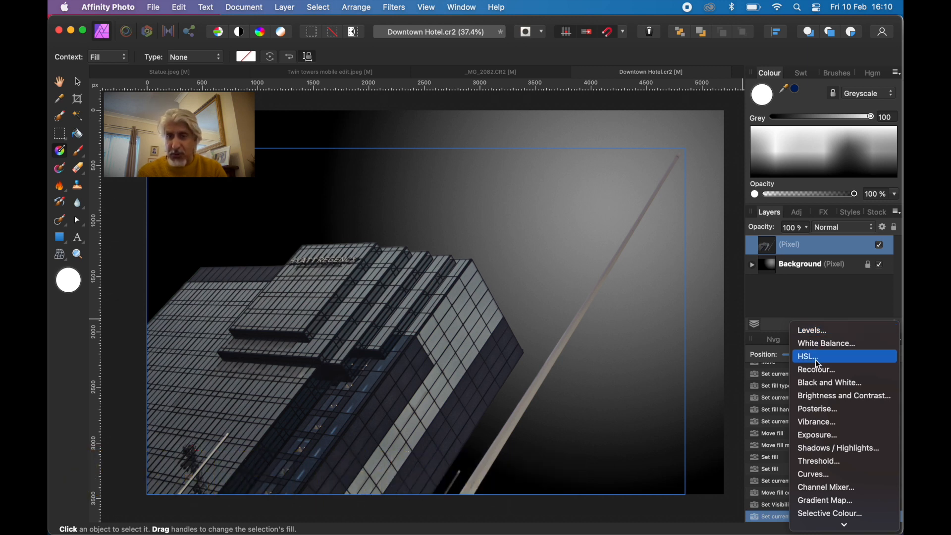
{"action": "mouse_move", "coordinate": [819, 453]}
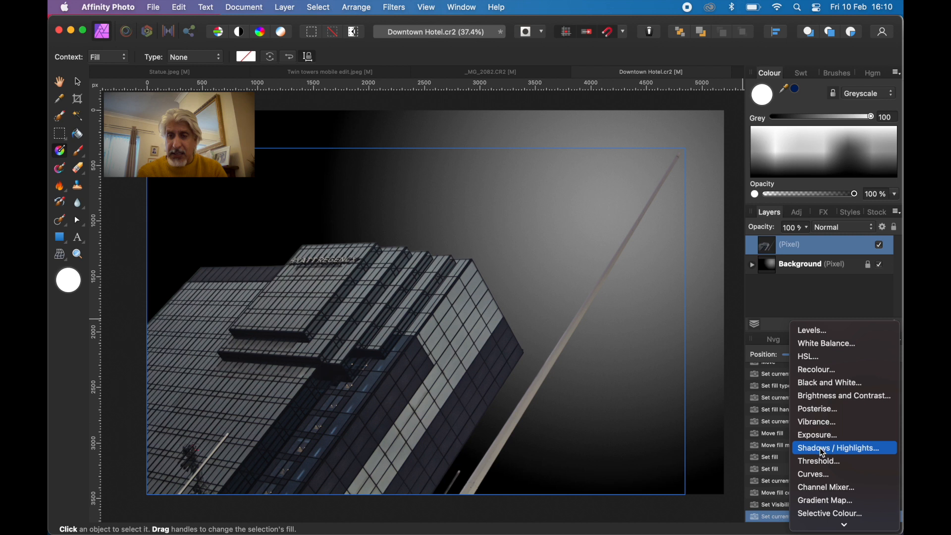
{"action": "mouse_move", "coordinate": [817, 473]}
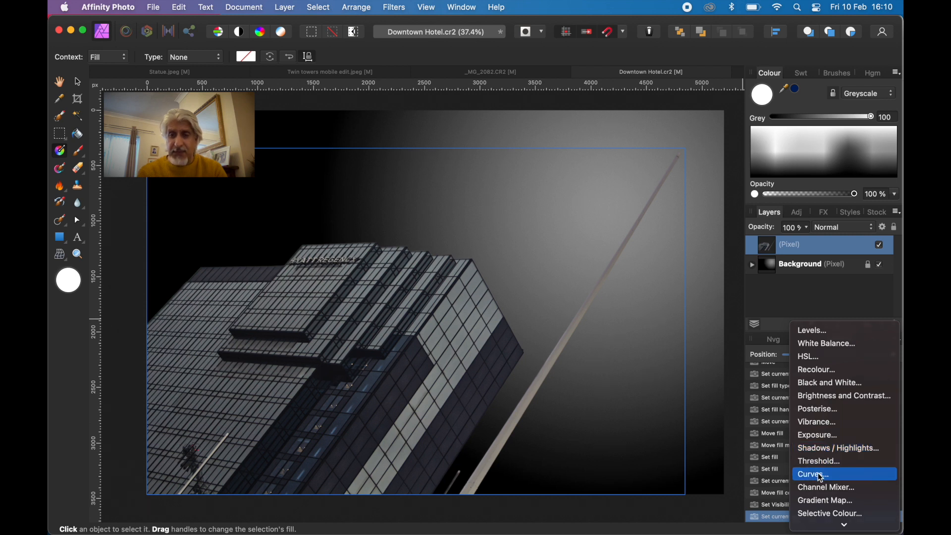
{"action": "left_click", "coordinate": [811, 473]}
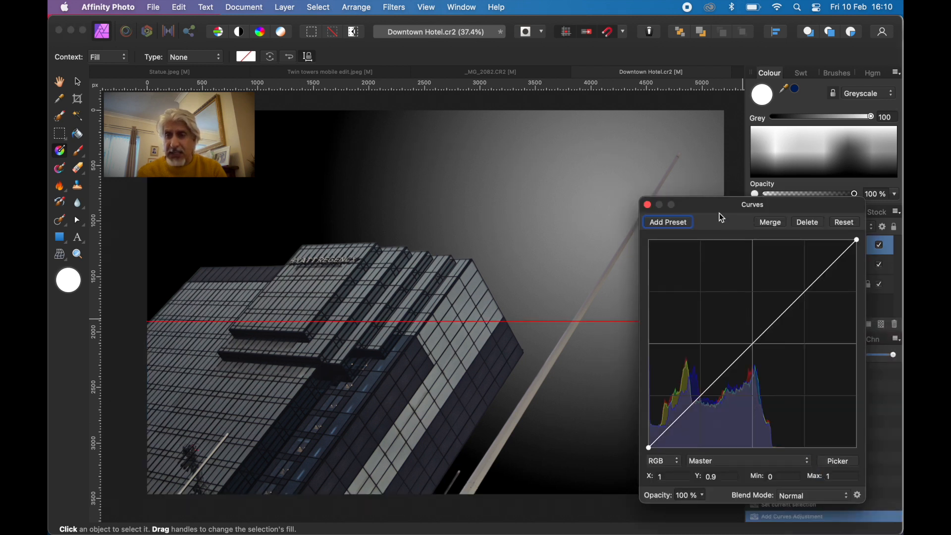
Step: Nest the Curves adjustment inside the building layer so it affects only the hotel
{"action": "left_click_drag", "start_coordinate": [751, 204], "coordinate": [563, 149]}
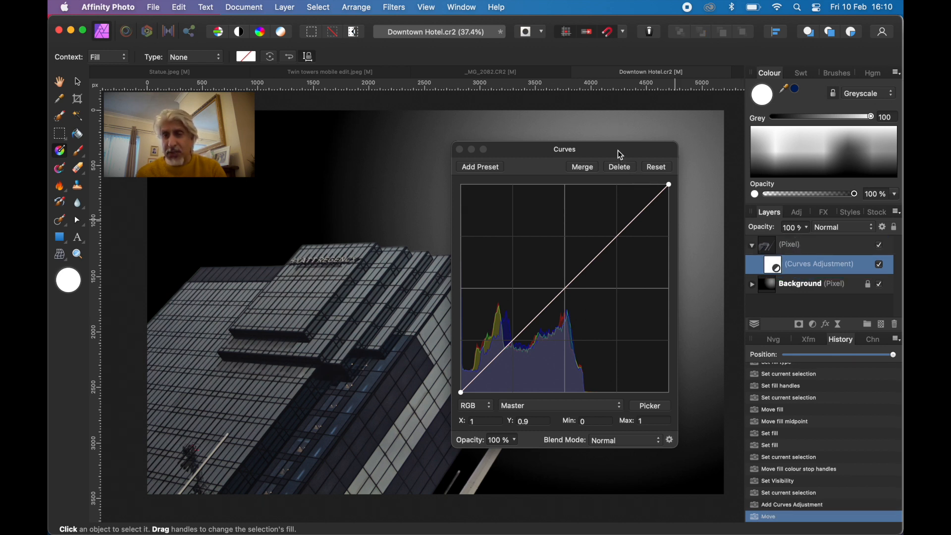
{"action": "left_click_drag", "start_coordinate": [563, 150], "coordinate": [792, 134]}
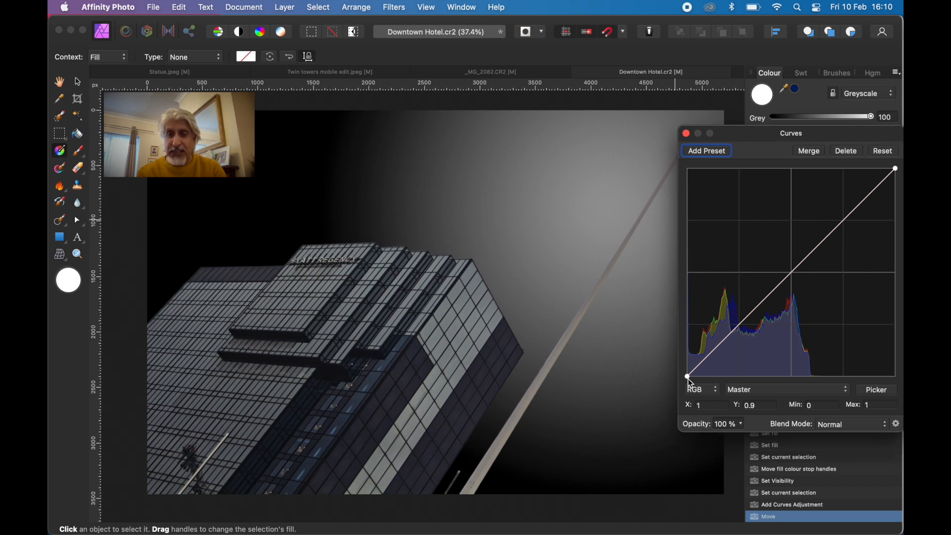
Step: Shape an S-curve: black point pulled in, highlights lifted, lower midtones dropped, then close Curves
{"action": "left_click_drag", "start_coordinate": [688, 376], "coordinate": [679, 354]}
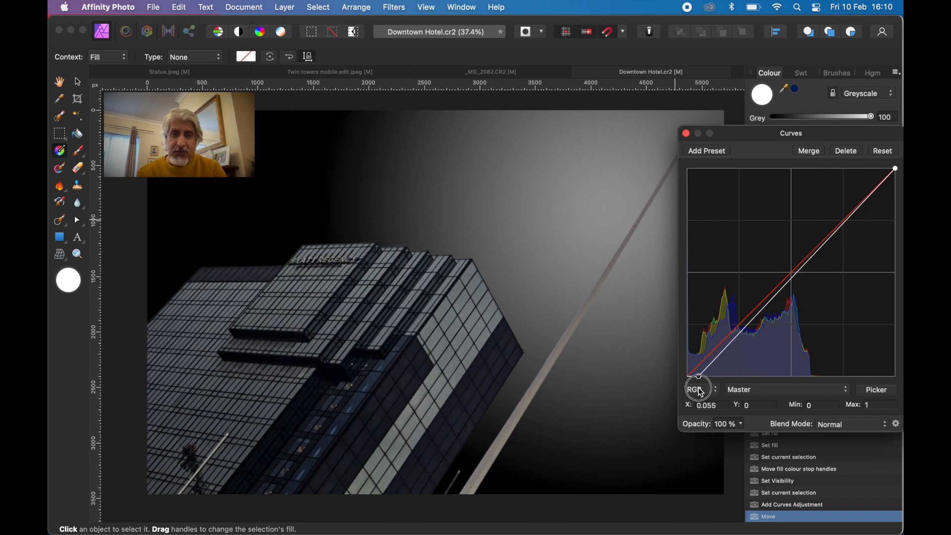
{"action": "left_click_drag", "start_coordinate": [697, 387], "coordinate": [705, 376]}
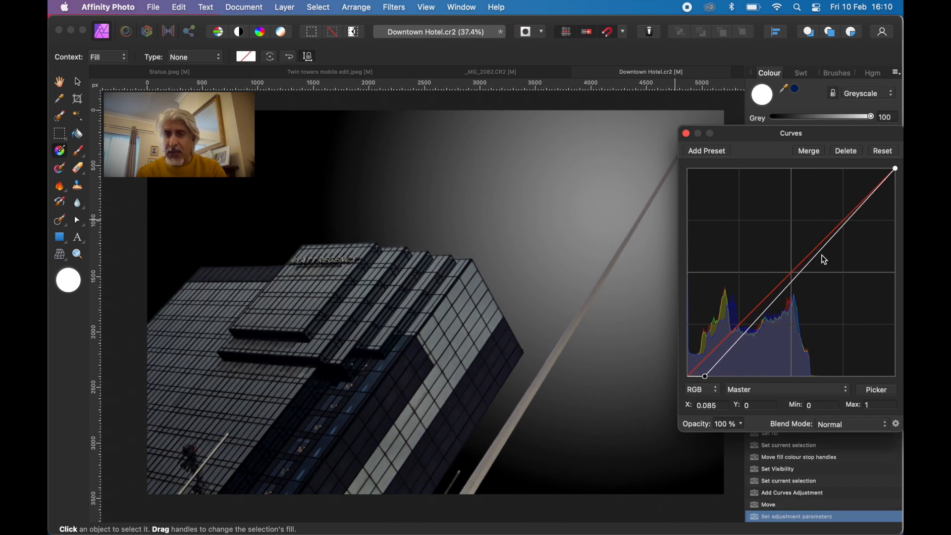
{"action": "left_click_drag", "start_coordinate": [823, 259], "coordinate": [830, 217]}
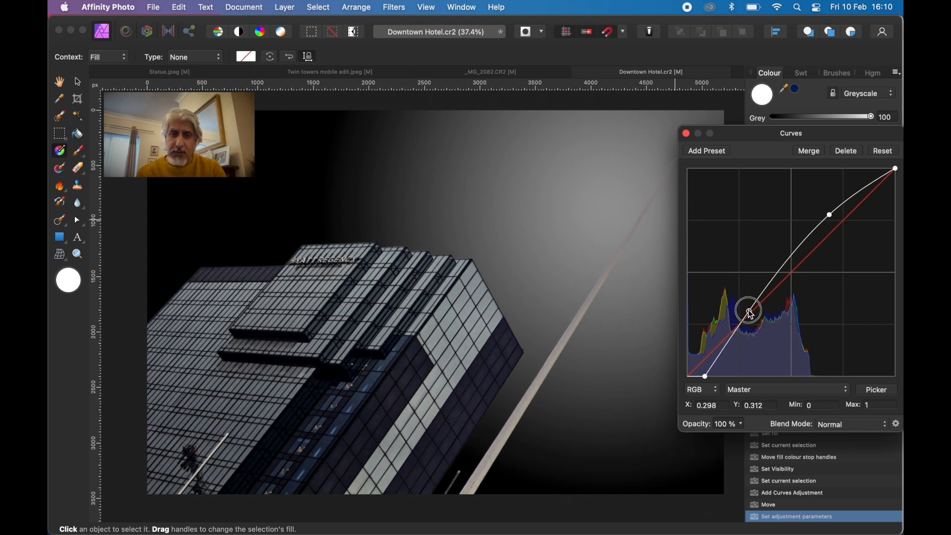
{"action": "left_click_drag", "start_coordinate": [747, 309], "coordinate": [753, 320]}
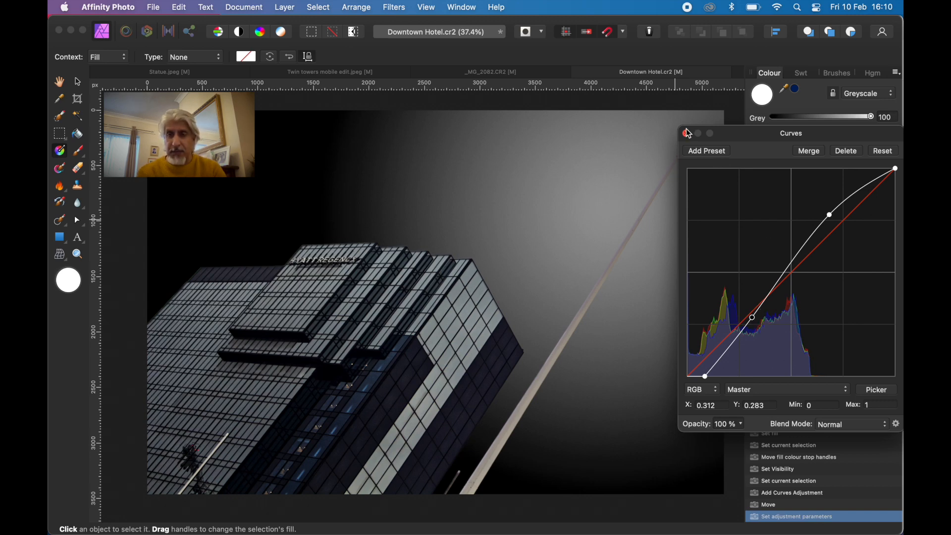
{"action": "left_click", "coordinate": [686, 132]}
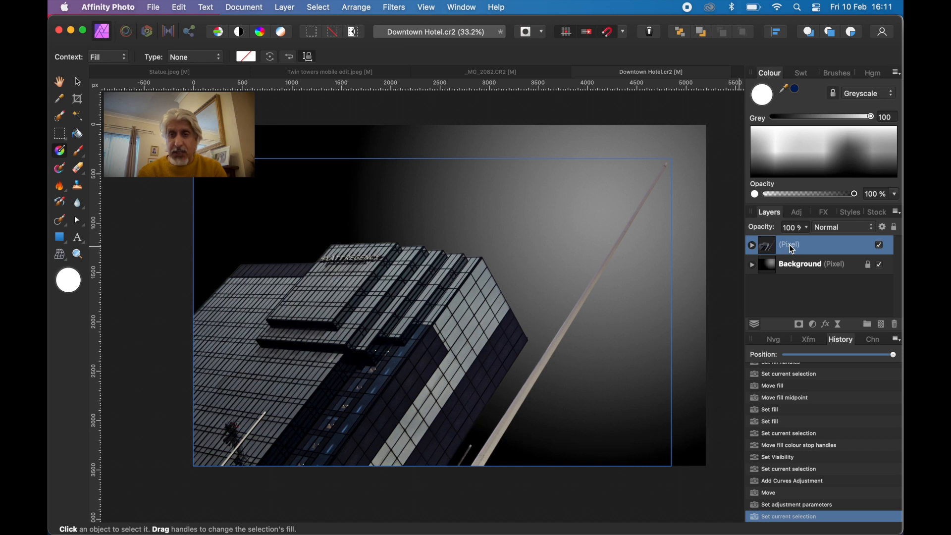
Step: Try Merge Down on the building layer, undo it, then select both layers and group them
{"action": "right_click", "coordinate": [788, 244]}
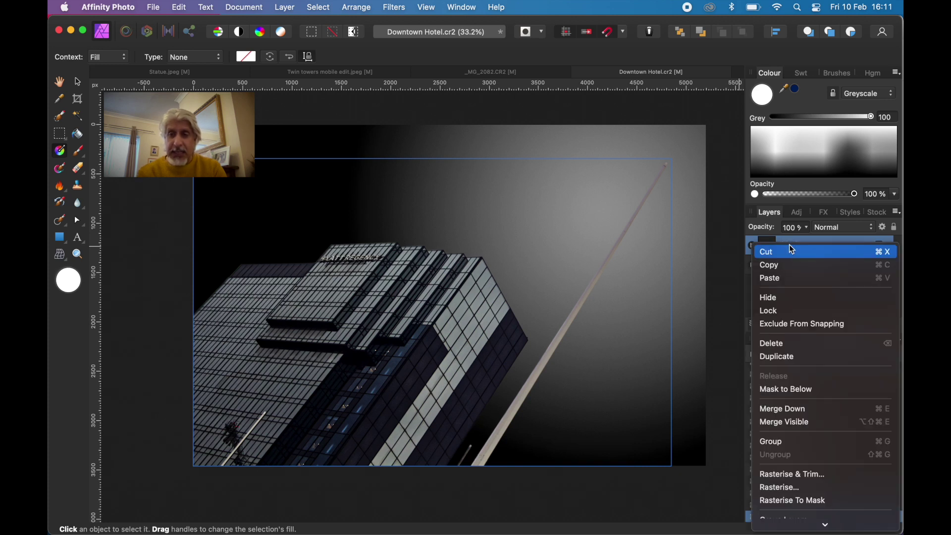
{"action": "mouse_move", "coordinate": [786, 442]}
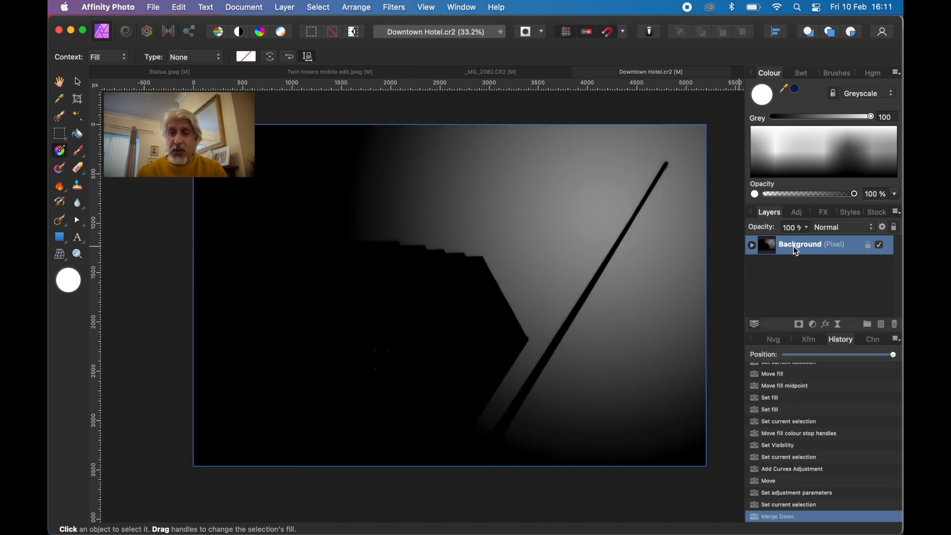
{"action": "mouse_move", "coordinate": [796, 274]}
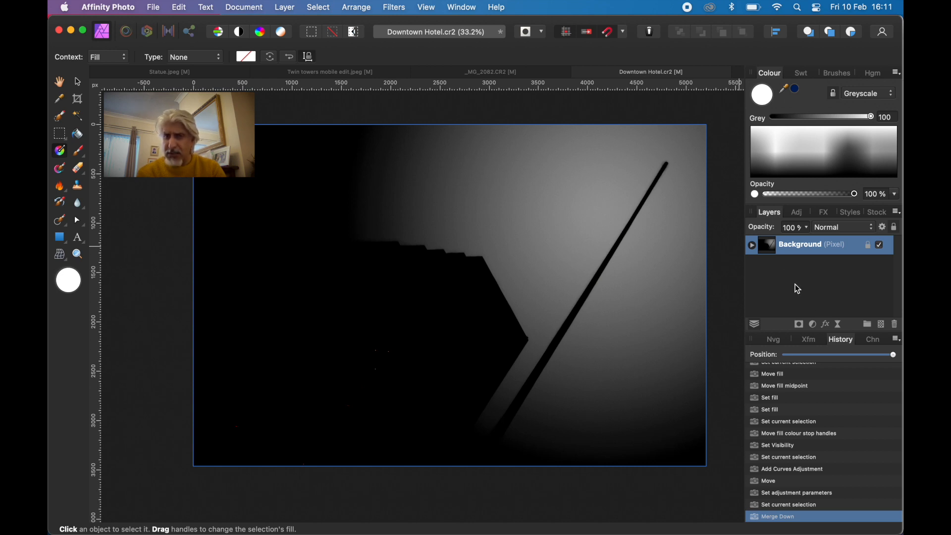
{"action": "left_click", "coordinate": [752, 245]}
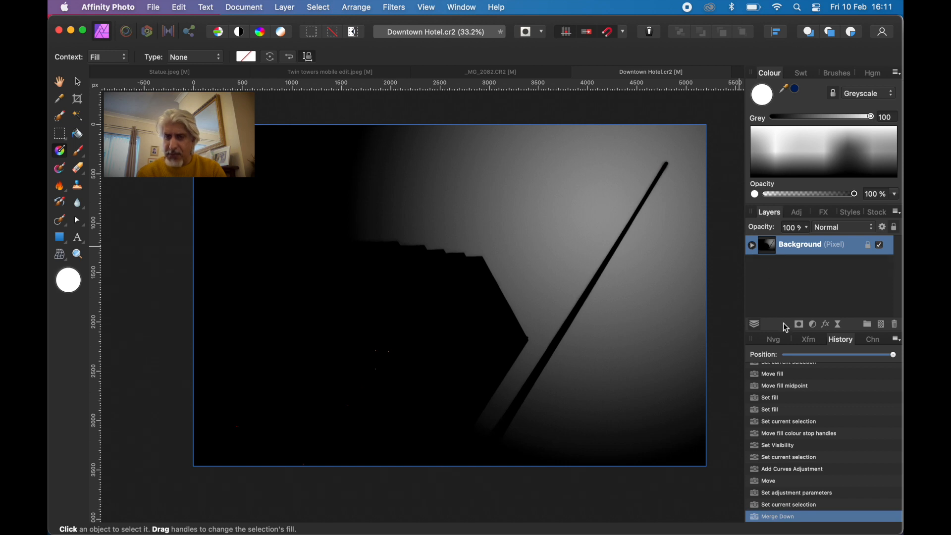
{"action": "left_click", "coordinate": [787, 504]}
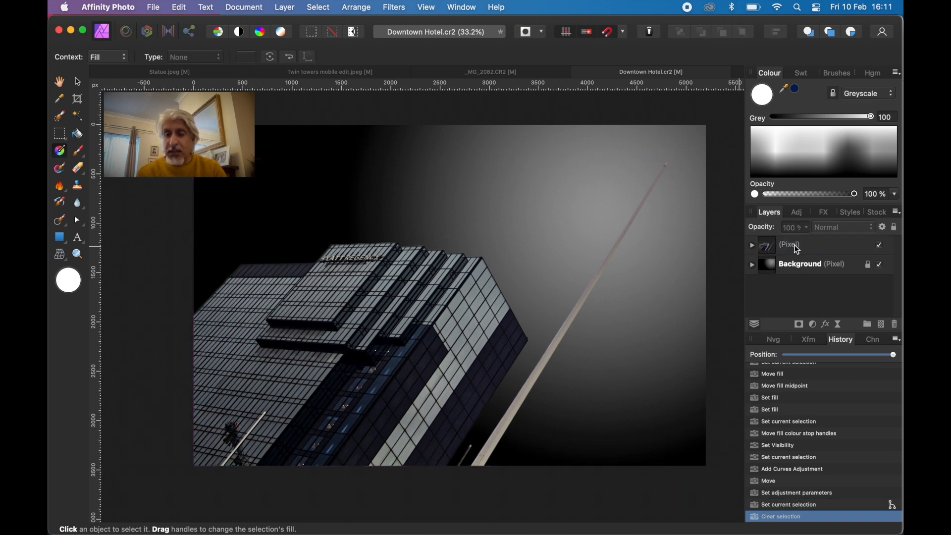
{"action": "left_click", "coordinate": [806, 245]}
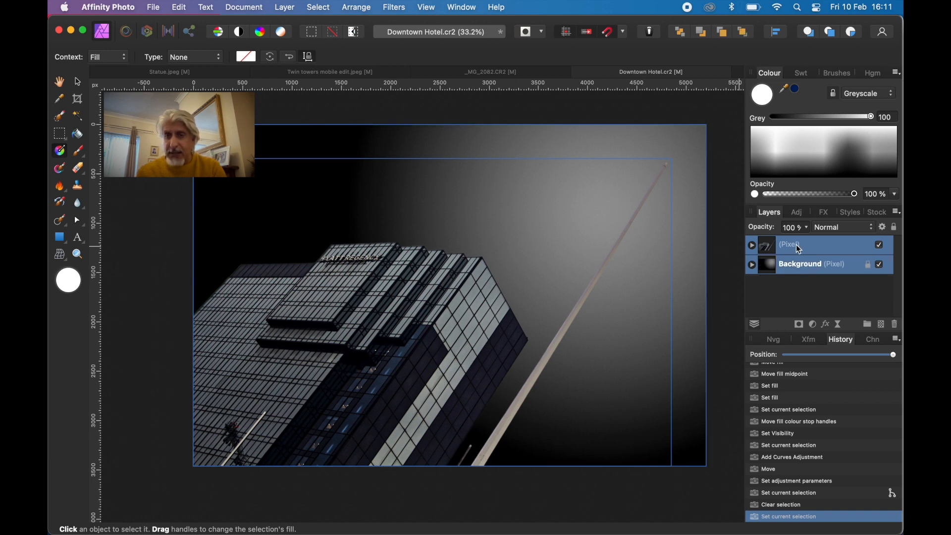
{"action": "right_click", "coordinate": [796, 245]}
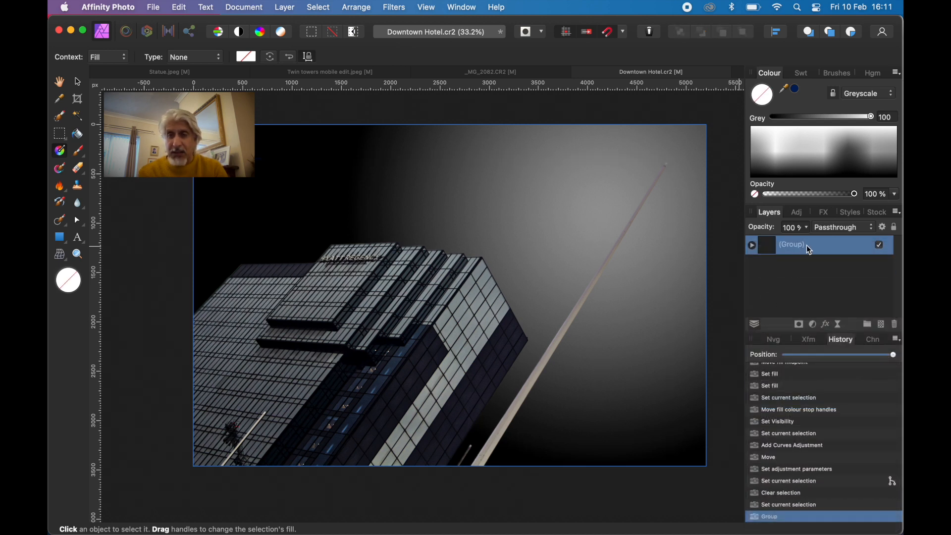
{"action": "mouse_move", "coordinate": [814, 328]}
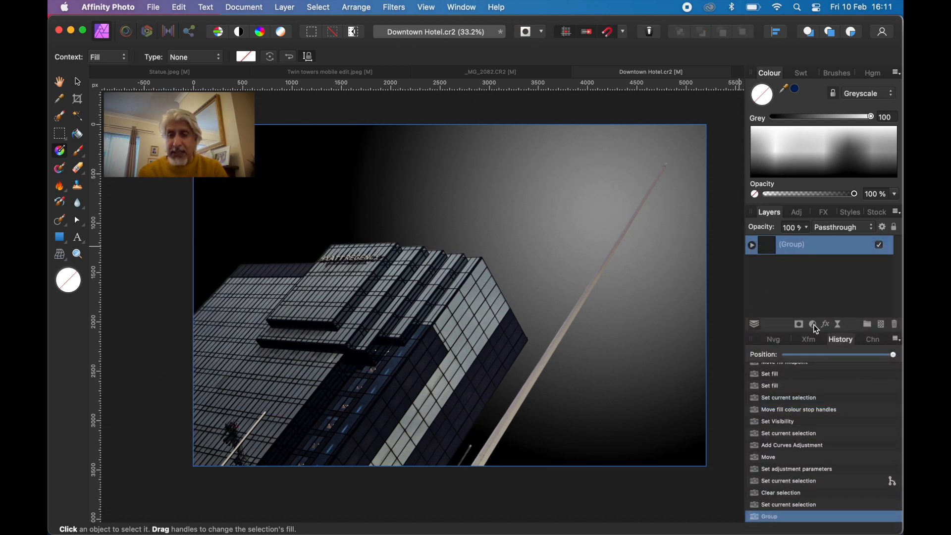
Step: Add a Black & White adjustment with Red -178%, Yellow -128% and Green -38%
{"action": "left_click", "coordinate": [814, 324]}
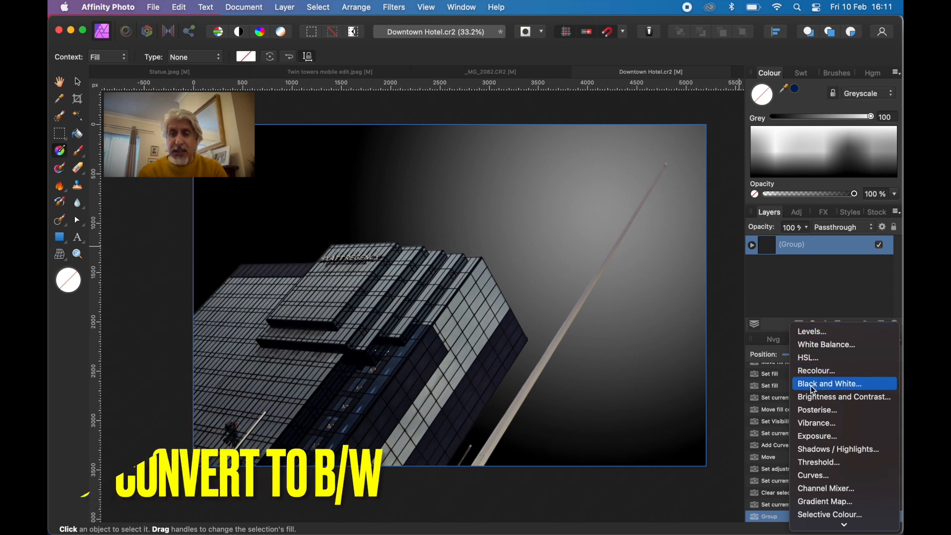
{"action": "left_click", "coordinate": [830, 383]}
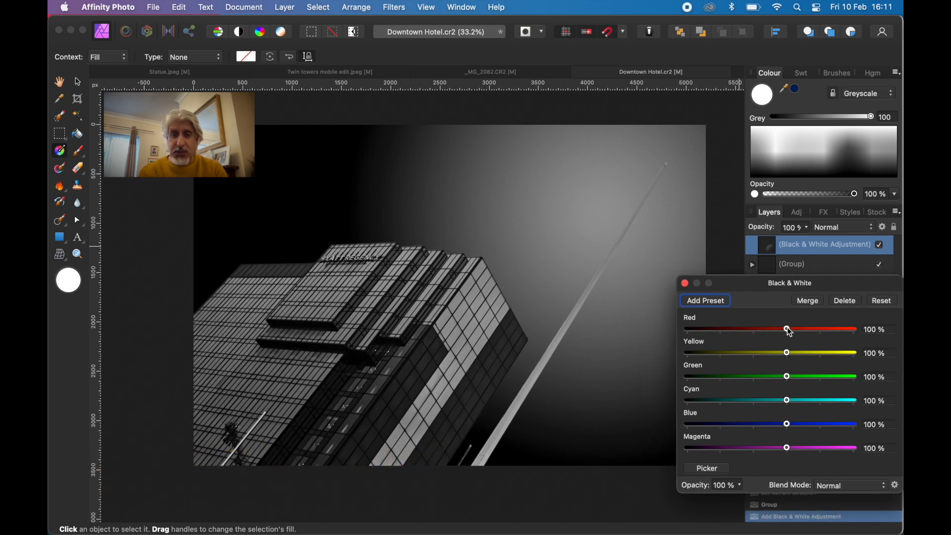
{"action": "left_click_drag", "start_coordinate": [787, 329], "coordinate": [789, 328]}
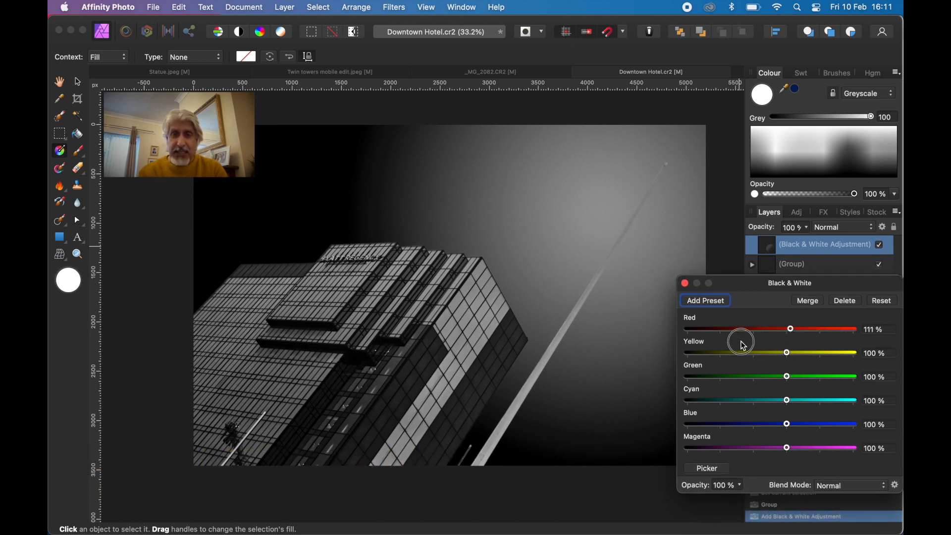
{"action": "left_click_drag", "start_coordinate": [790, 329], "coordinate": [714, 329]}
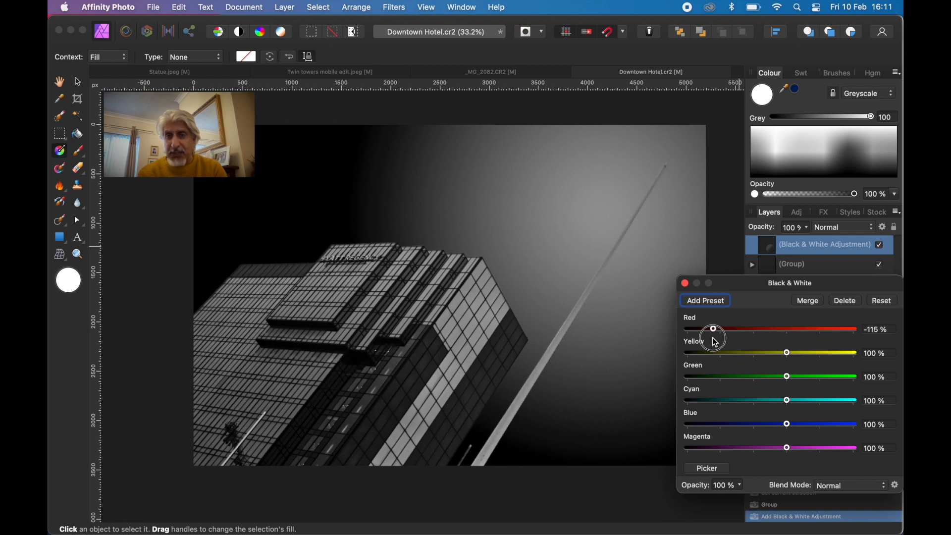
{"action": "left_click_drag", "start_coordinate": [712, 329], "coordinate": [693, 329]}
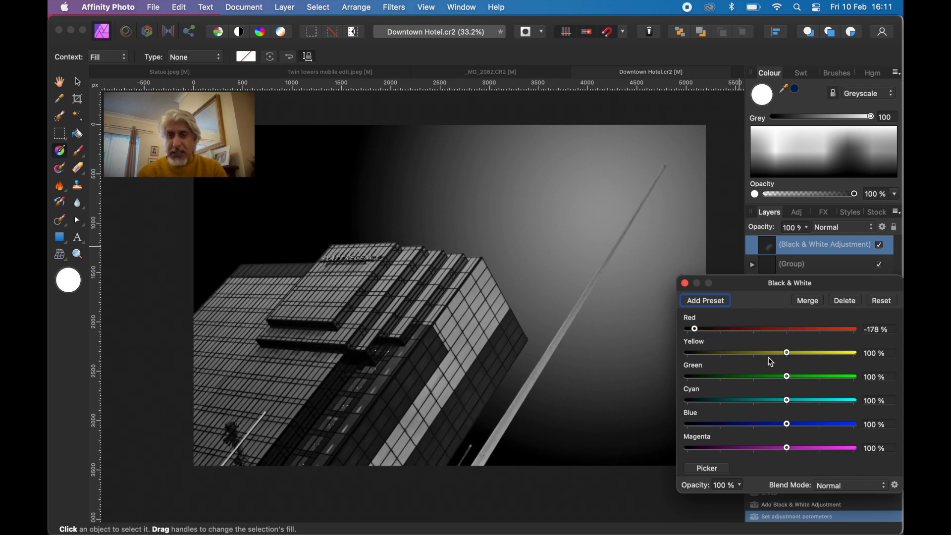
{"action": "left_click_drag", "start_coordinate": [786, 352], "coordinate": [733, 352]}
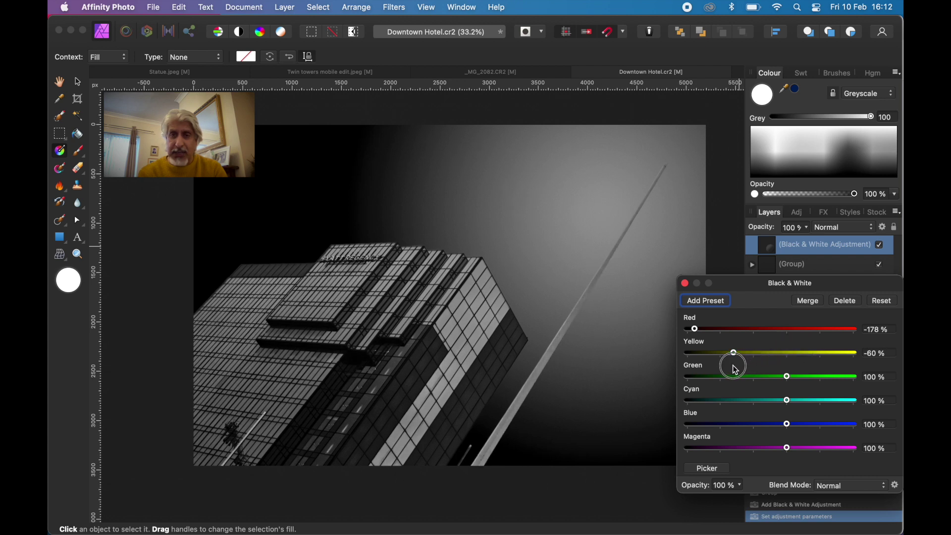
{"action": "left_click_drag", "start_coordinate": [733, 352], "coordinate": [711, 353]}
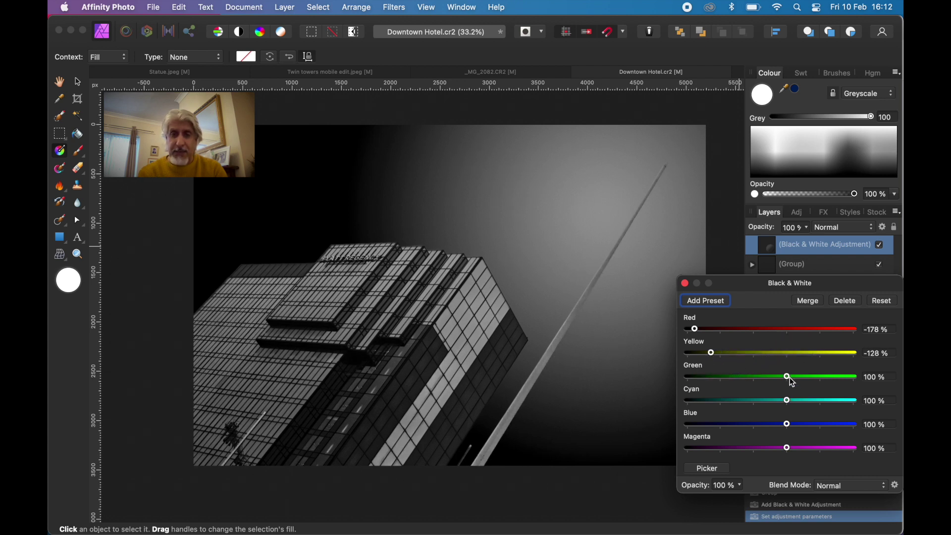
{"action": "left_click_drag", "start_coordinate": [787, 376], "coordinate": [778, 376]}
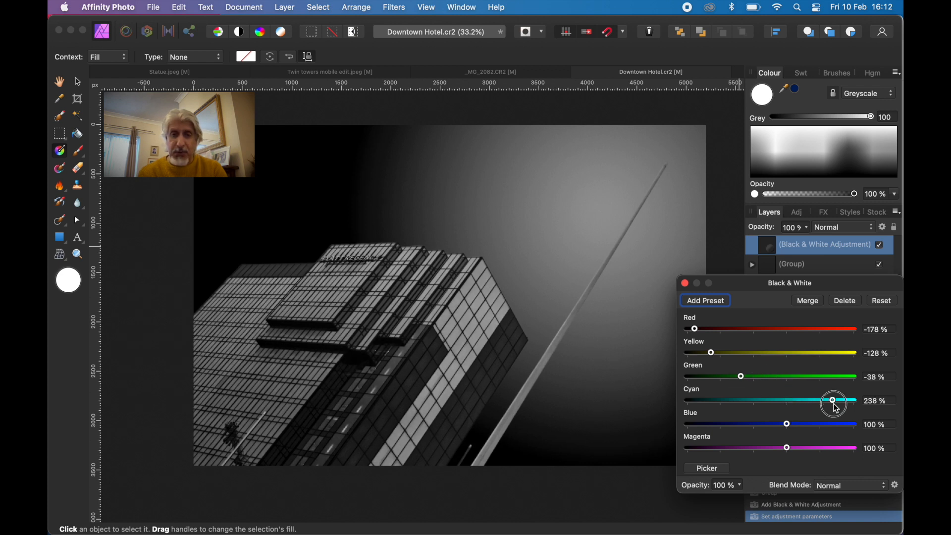
Step: Lift Cyan to 269% and settle Blue at 47% in the same adjustment
{"action": "left_click_drag", "start_coordinate": [833, 400], "coordinate": [843, 400]}
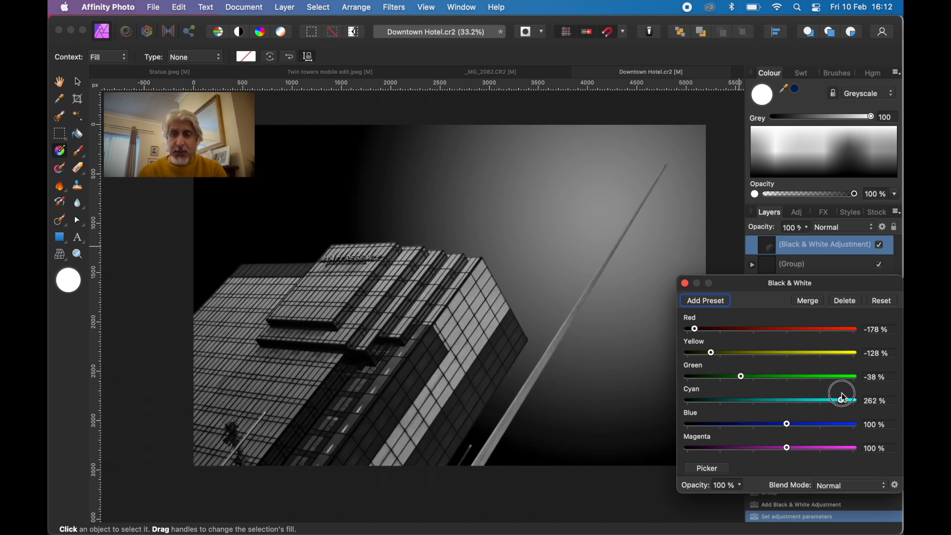
{"action": "left_click_drag", "start_coordinate": [842, 401], "coordinate": [843, 400]}
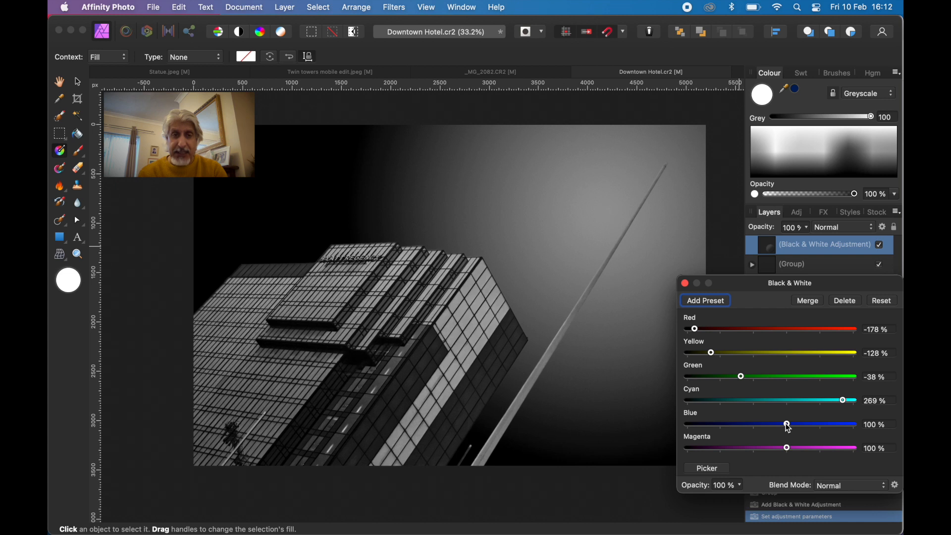
{"action": "left_click_drag", "start_coordinate": [786, 424], "coordinate": [765, 424]}
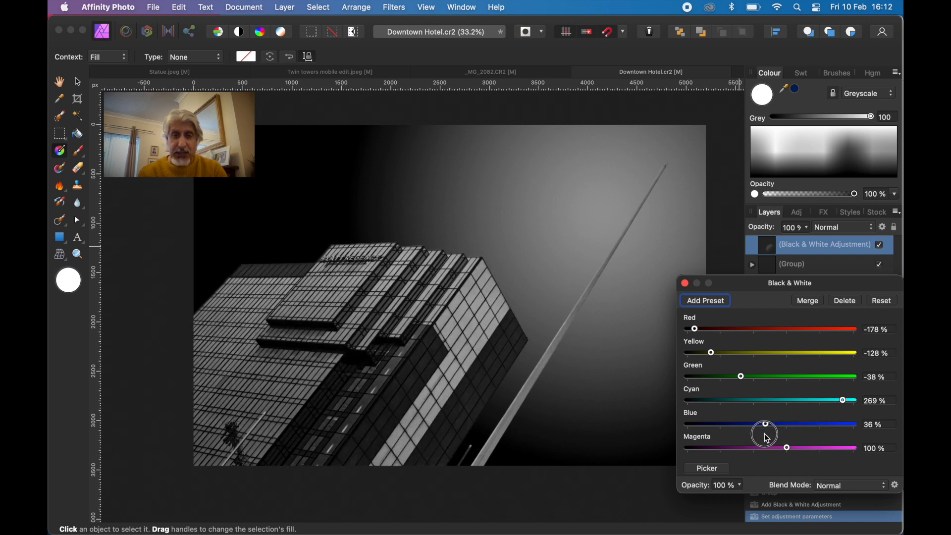
{"action": "left_click_drag", "start_coordinate": [763, 424], "coordinate": [830, 424]}
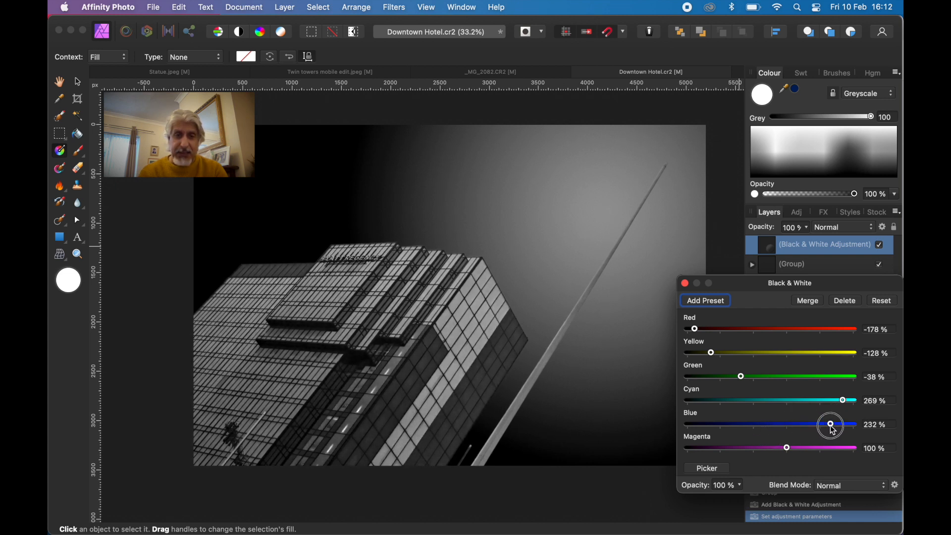
{"action": "left_click_drag", "start_coordinate": [830, 424], "coordinate": [770, 423]}
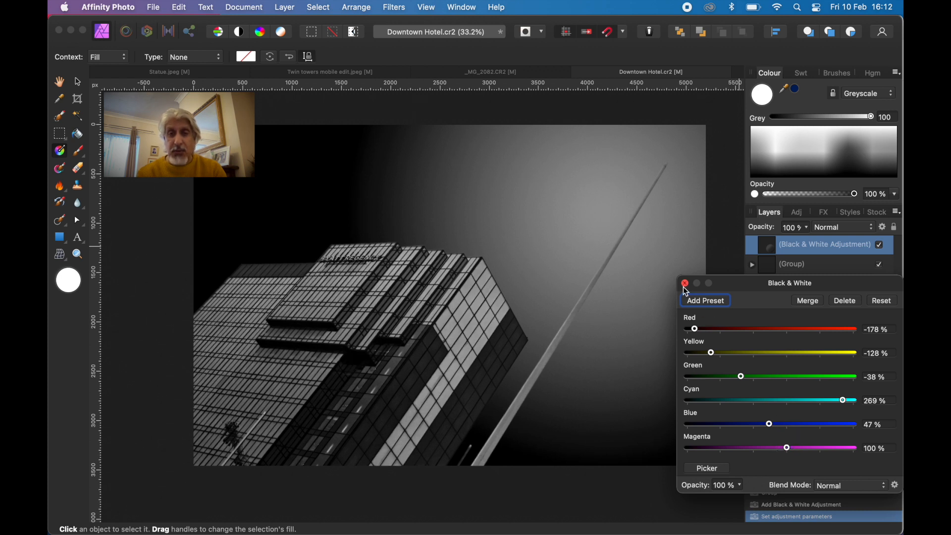
Step: Close the Black & White dialog, leaving the finished monochrome hotel image on screen
{"action": "left_click", "coordinate": [685, 283]}
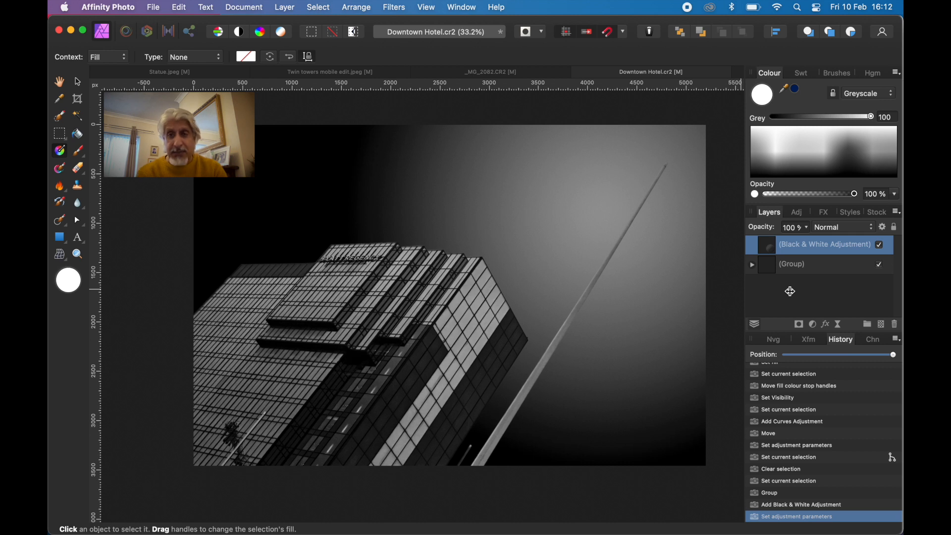
{"action": "mouse_move", "coordinate": [661, 291]}
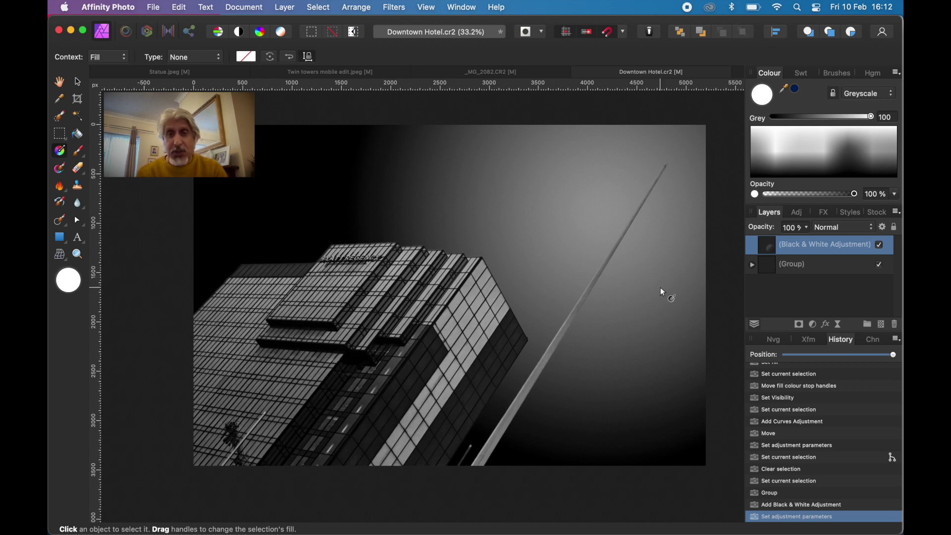
{"action": "mouse_move", "coordinate": [592, 360]}
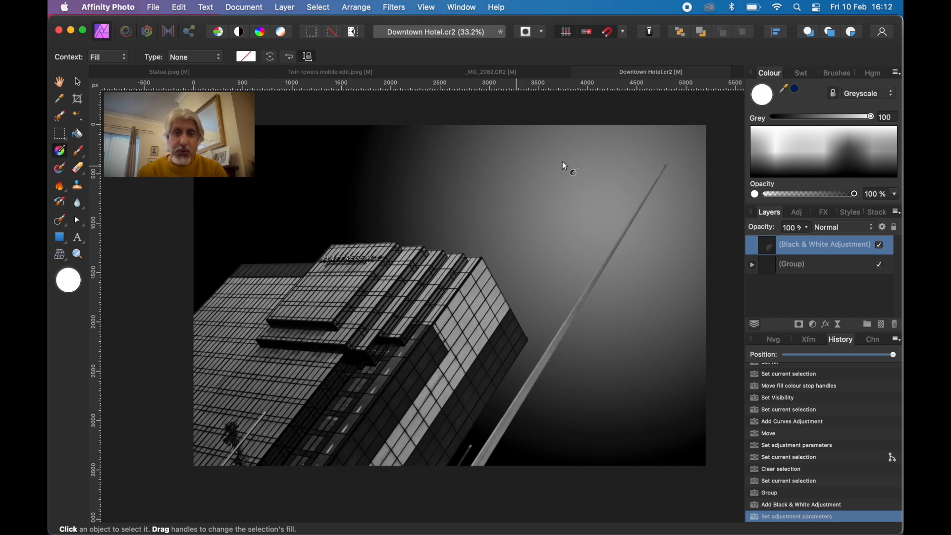
{"action": "mouse_move", "coordinate": [621, 204]}
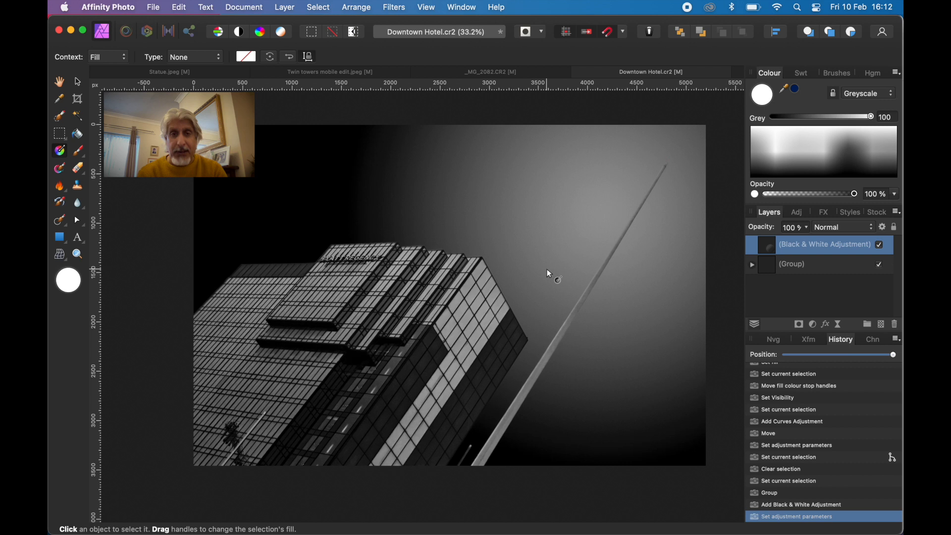
{"action": "mouse_move", "coordinate": [571, 283]}
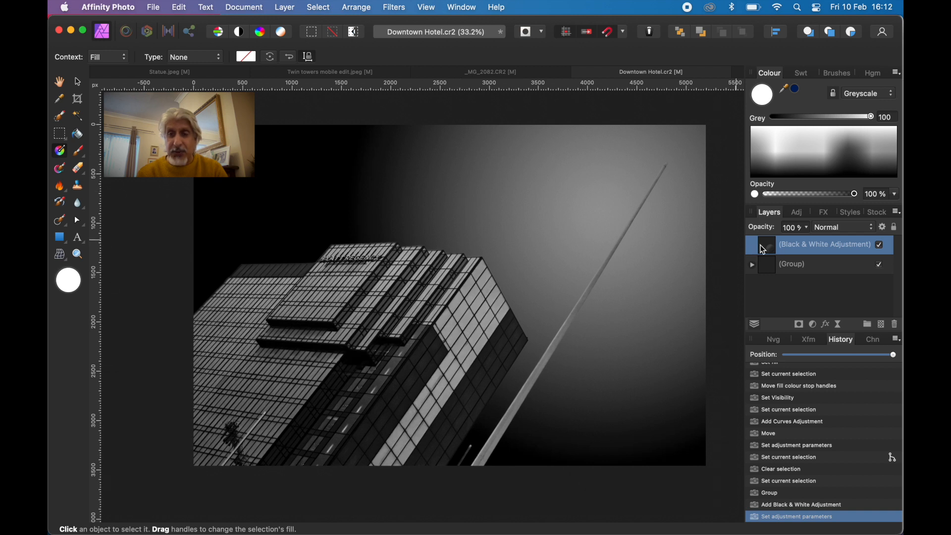
Step: Merge Visible into a new top pixel layer and hide the original Black & White adjustment
{"action": "right_click", "coordinate": [823, 244]}
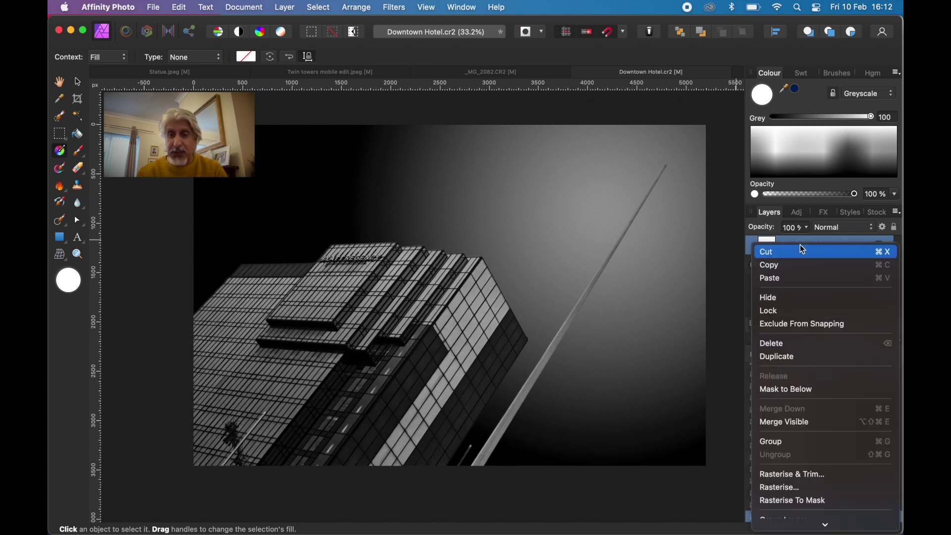
{"action": "mouse_move", "coordinate": [792, 355]}
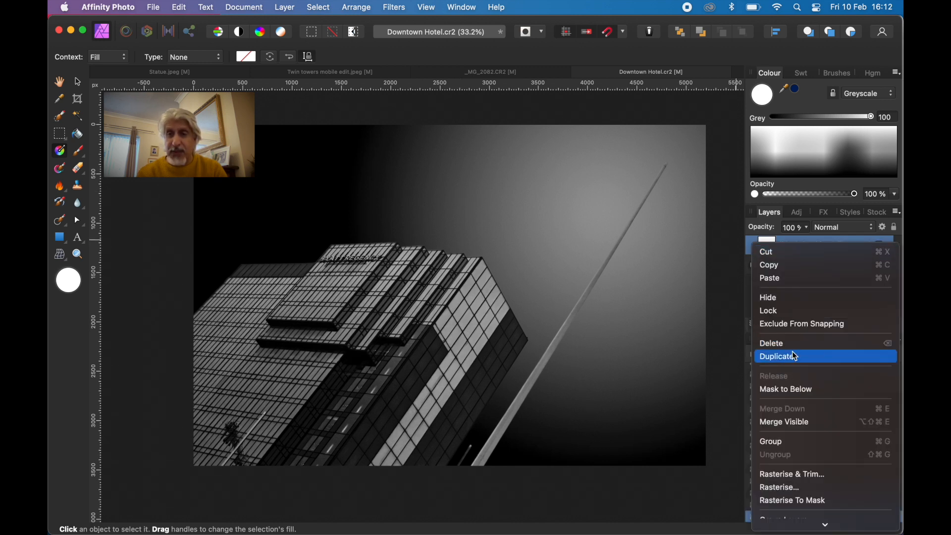
{"action": "mouse_move", "coordinate": [789, 273]}
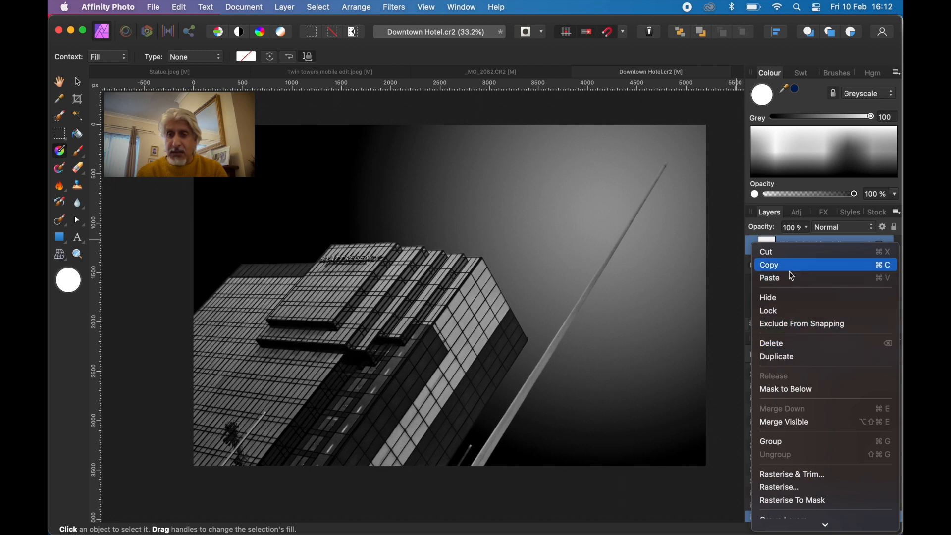
{"action": "mouse_move", "coordinate": [792, 421]}
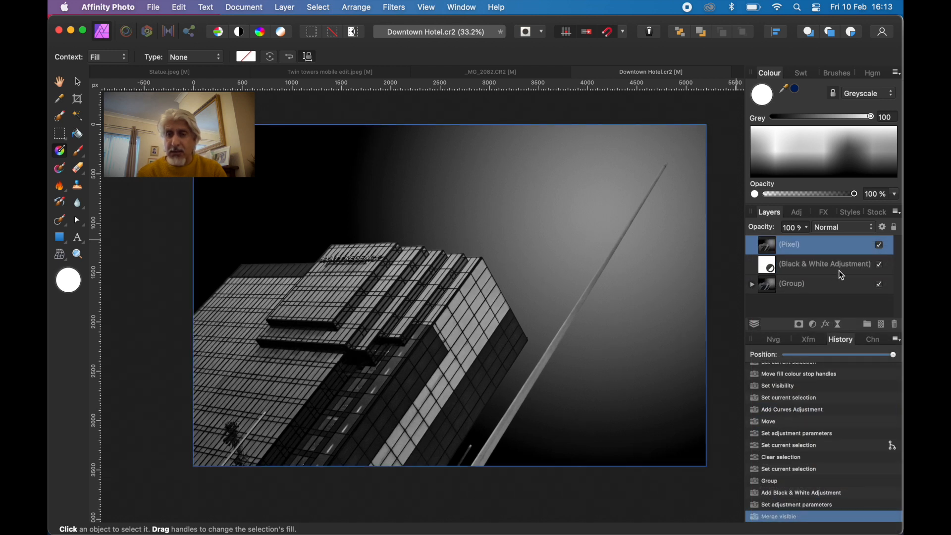
{"action": "left_click", "coordinate": [879, 263]}
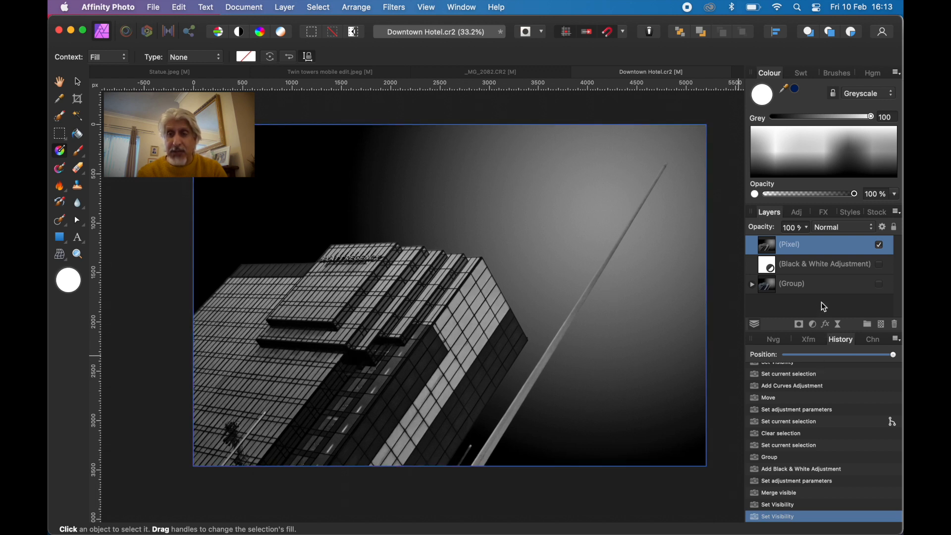
{"action": "mouse_move", "coordinate": [827, 327]}
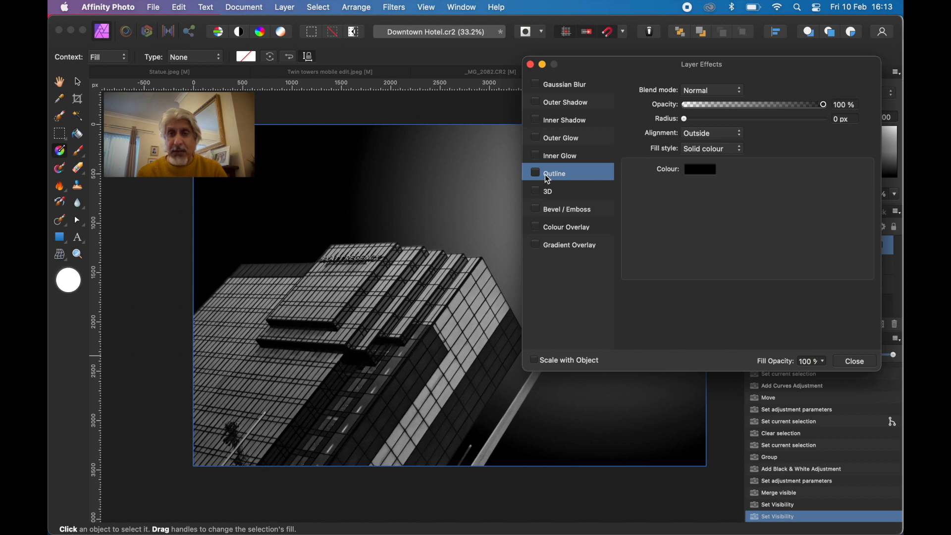
Step: Enable a white Outline effect aligned inside the image edge
{"action": "left_click", "coordinate": [535, 172]}
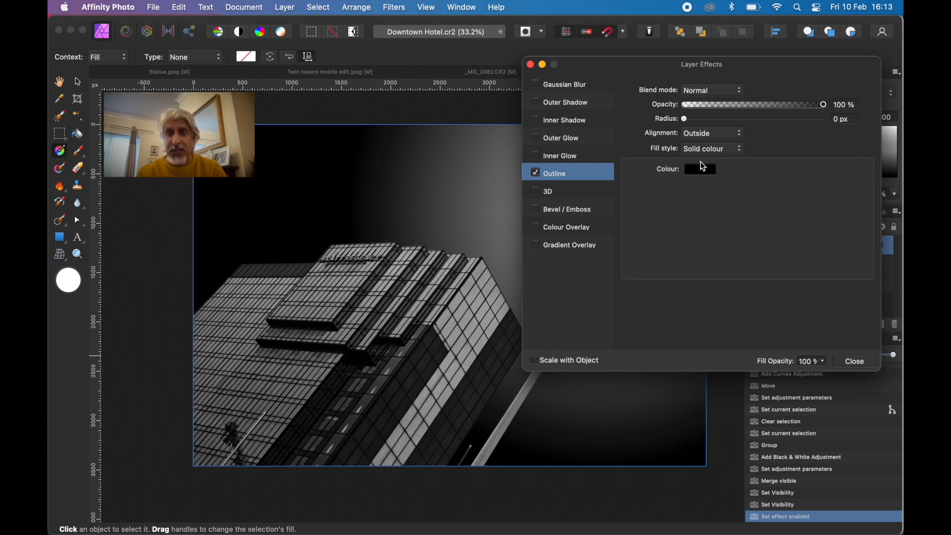
{"action": "left_click", "coordinate": [699, 169]}
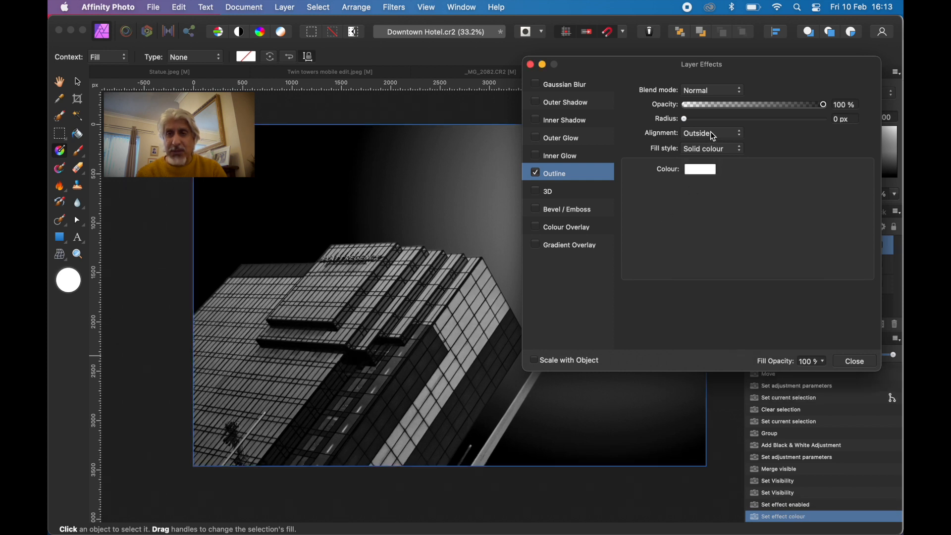
{"action": "left_click", "coordinate": [709, 132]}
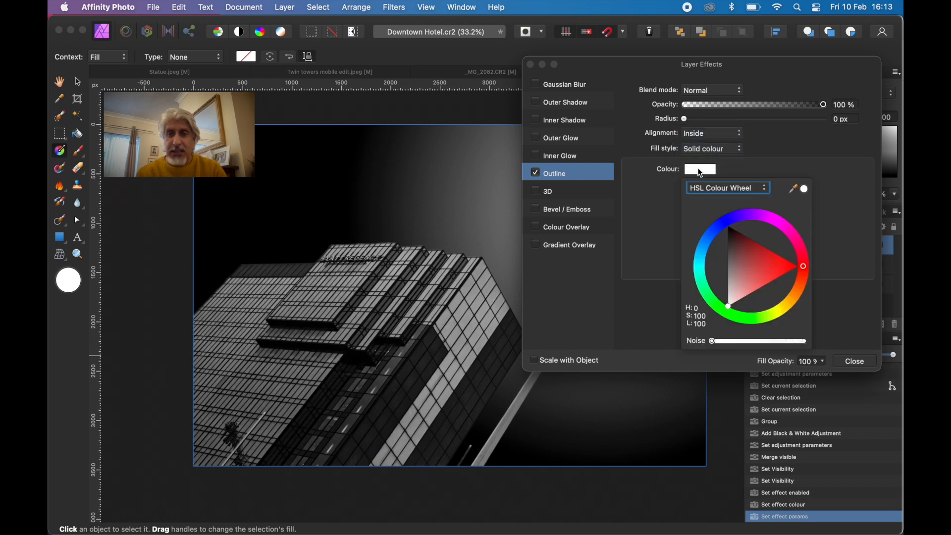
{"action": "left_click", "coordinate": [699, 168]}
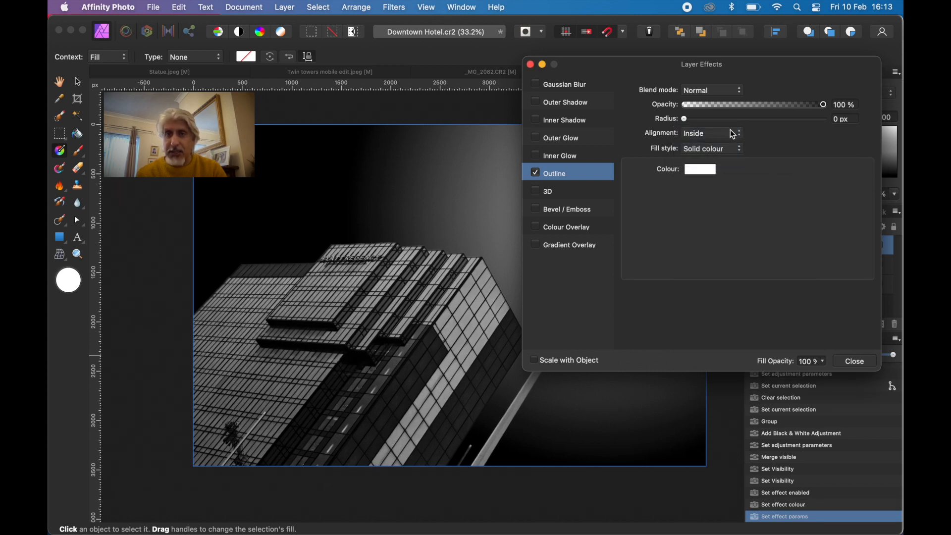
Step: Settle the outline radius at about 5.1 px and close Layer Effects
{"action": "left_click_drag", "start_coordinate": [683, 118], "coordinate": [701, 118]}
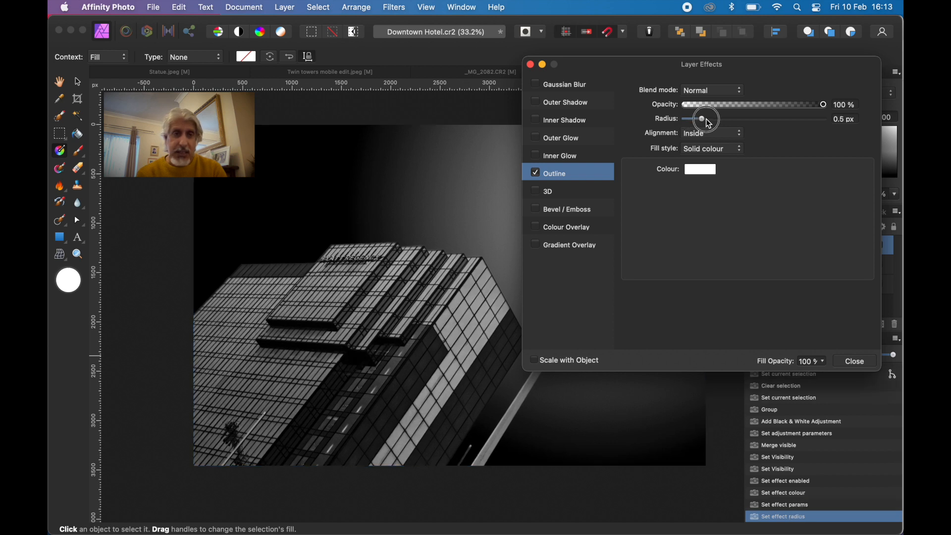
{"action": "left_click_drag", "start_coordinate": [702, 118], "coordinate": [801, 118]}
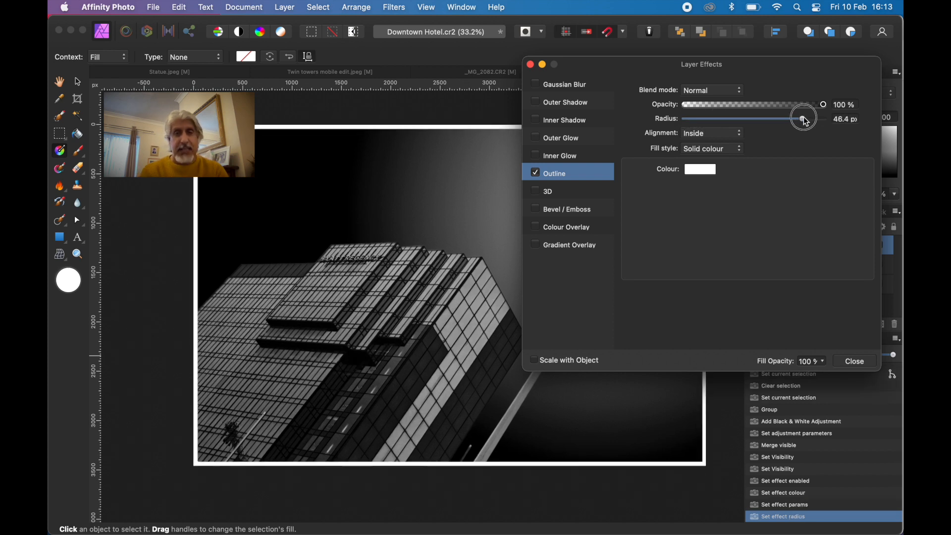
{"action": "left_click_drag", "start_coordinate": [802, 117], "coordinate": [781, 118]}
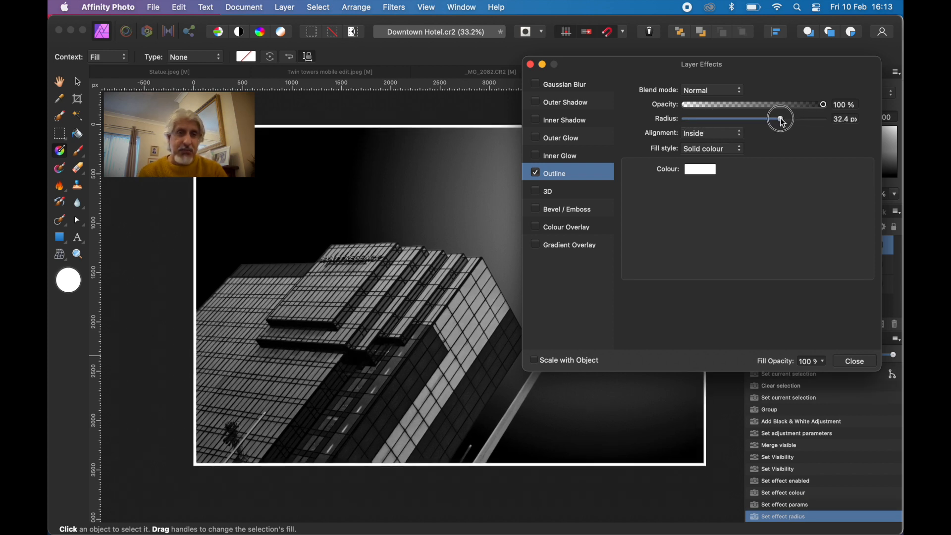
{"action": "left_click_drag", "start_coordinate": [780, 119], "coordinate": [749, 119]}
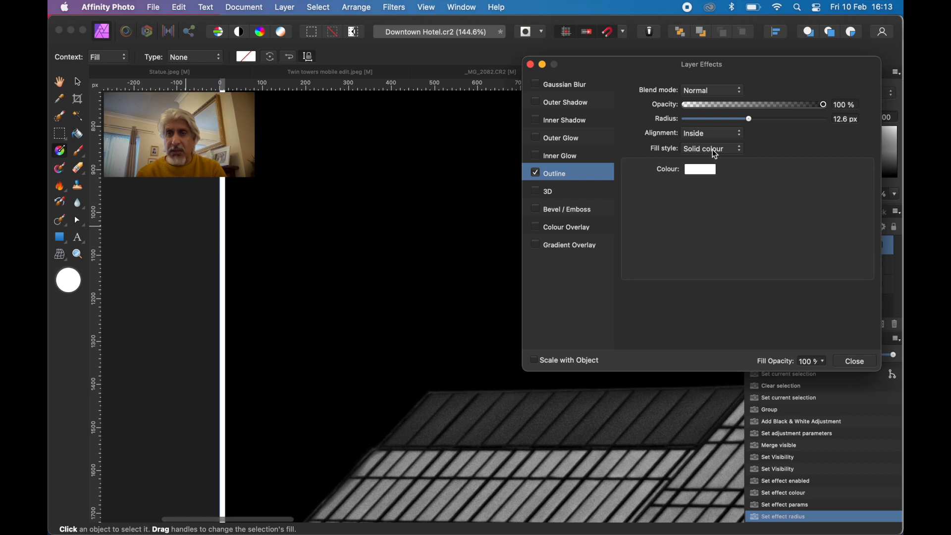
{"action": "left_click_drag", "start_coordinate": [748, 118], "coordinate": [747, 117]}
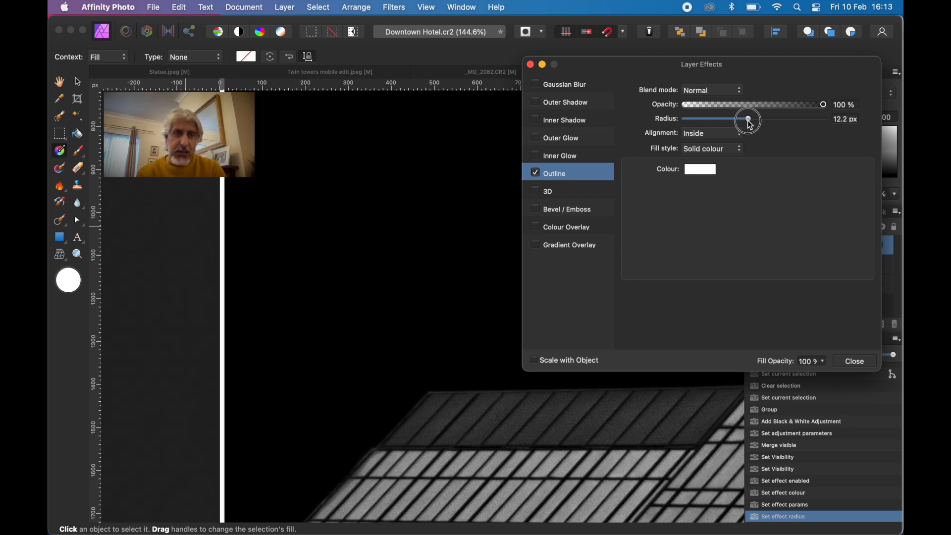
{"action": "left_click_drag", "start_coordinate": [748, 119], "coordinate": [731, 119]}
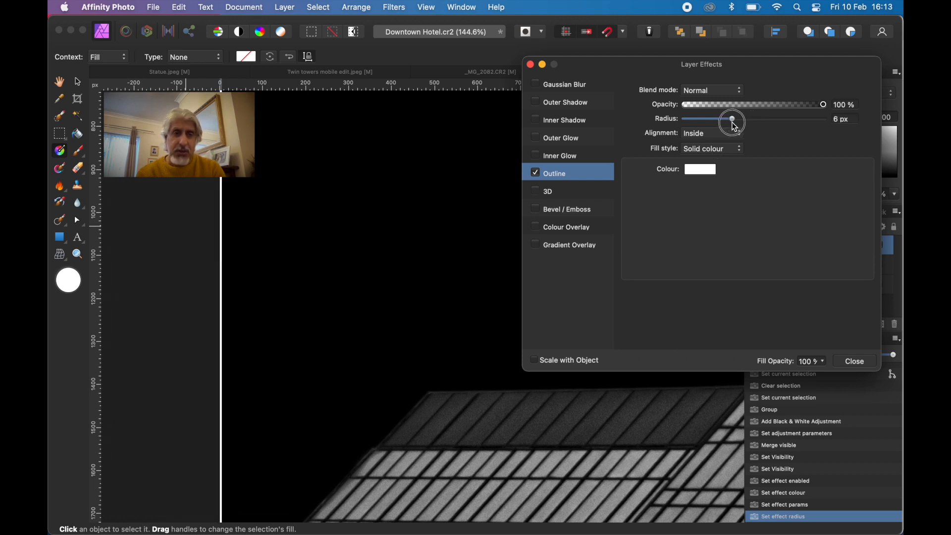
{"action": "left_click_drag", "start_coordinate": [731, 118], "coordinate": [728, 118]}
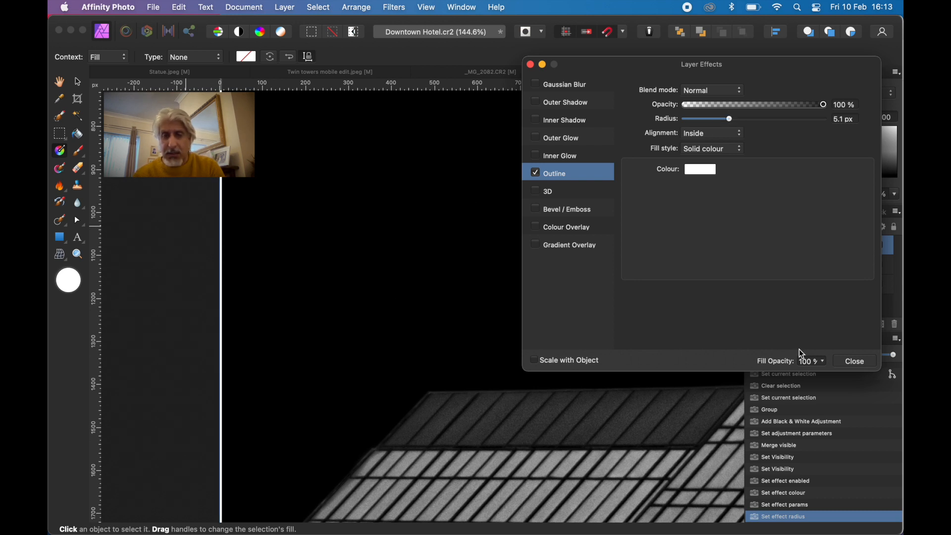
{"action": "left_click", "coordinate": [854, 361]}
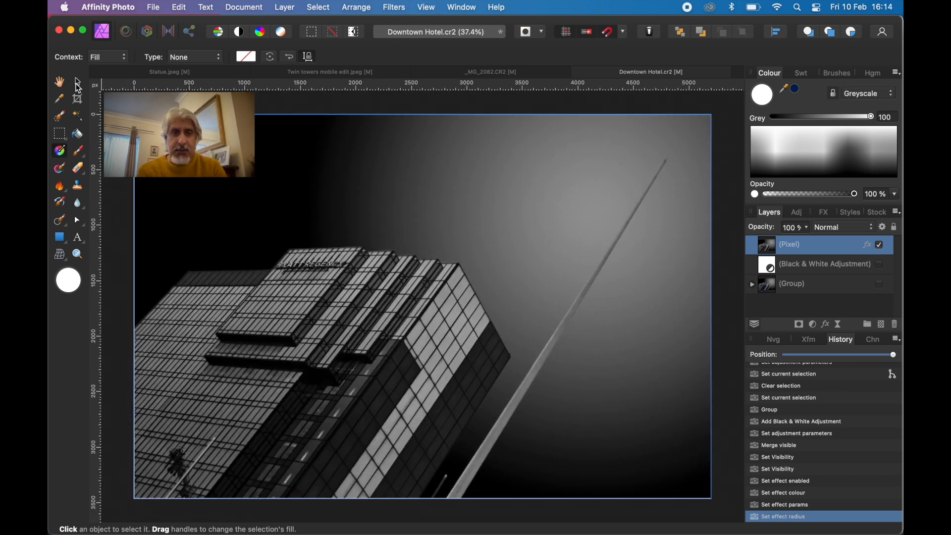
Step: Pan with the Hand tool along the bottom-right corner and right edge to inspect the keyline
{"action": "left_click", "coordinate": [59, 81]}
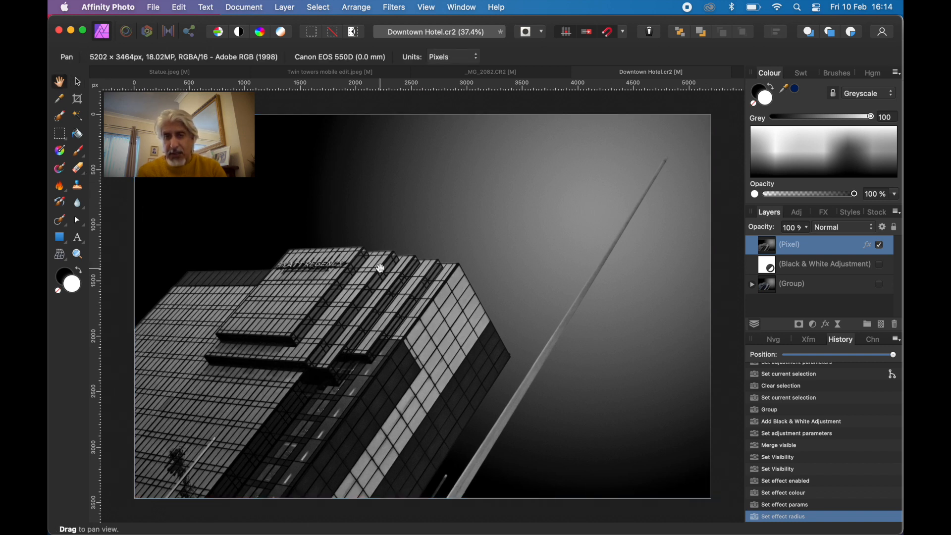
{"action": "mouse_move", "coordinate": [479, 353]}
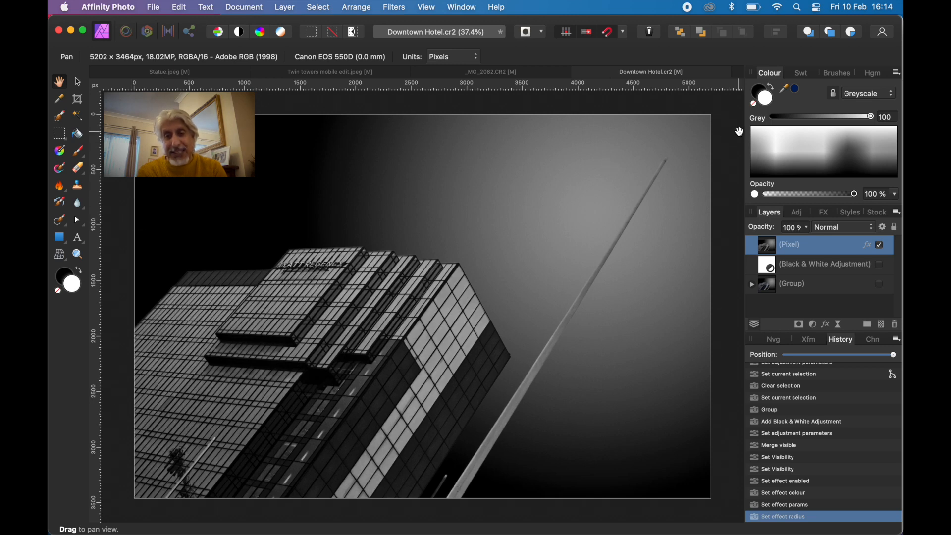
{"action": "mouse_move", "coordinate": [670, 503]}
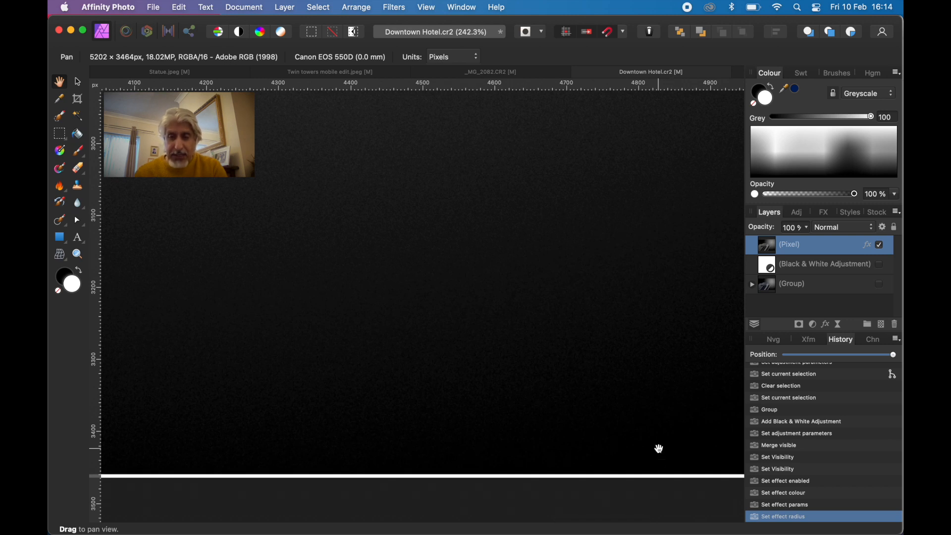
{"action": "left_click_drag", "start_coordinate": [659, 447], "coordinate": [370, 456]}
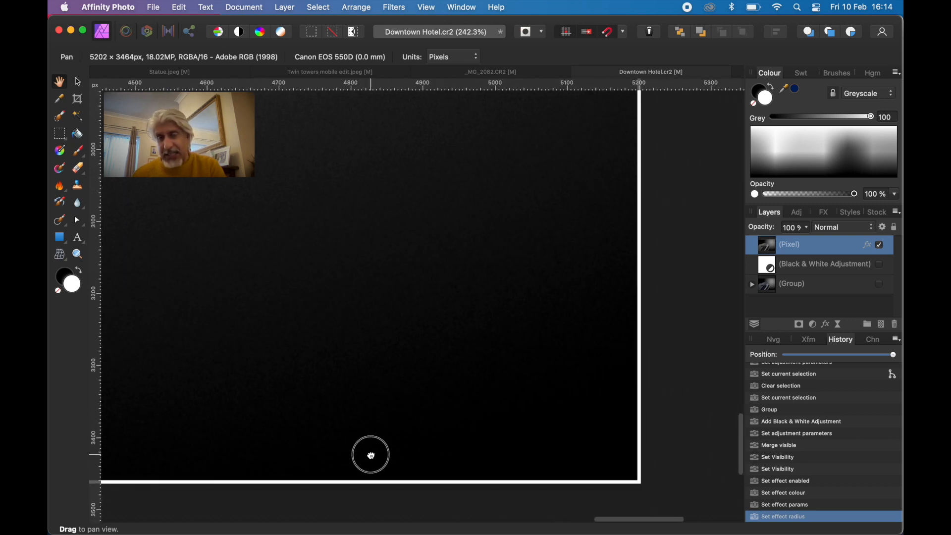
{"action": "left_click_drag", "start_coordinate": [371, 454], "coordinate": [578, 212]}
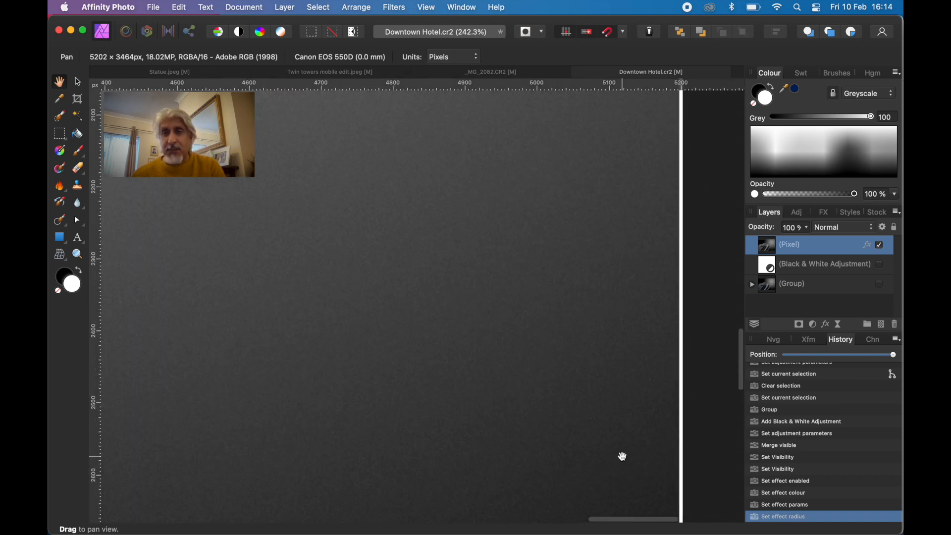
{"action": "left_click_drag", "start_coordinate": [622, 456], "coordinate": [604, 195]}
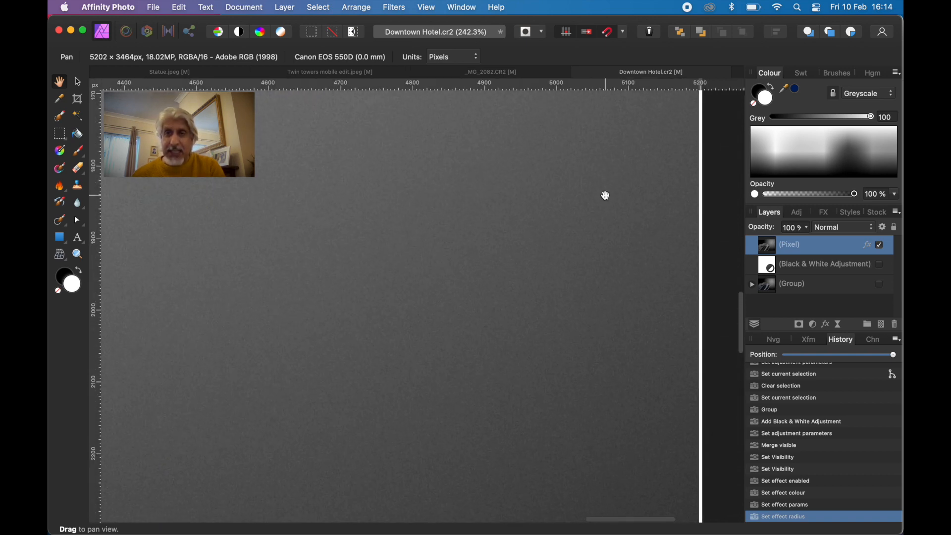
{"action": "left_click_drag", "start_coordinate": [604, 196], "coordinate": [637, 385]}
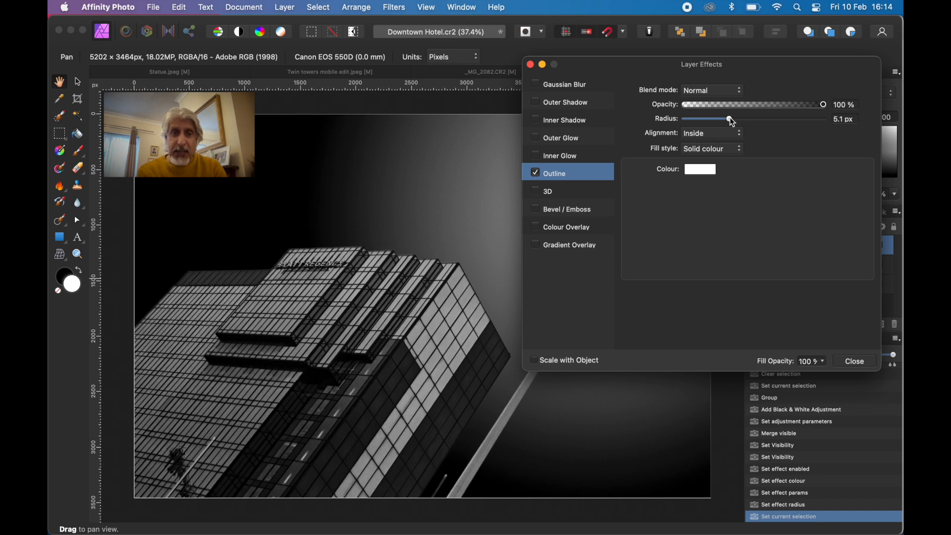
Step: Thicken the white outline radius to about 8.6 px and close Layer Effects
{"action": "left_click_drag", "start_coordinate": [730, 119], "coordinate": [737, 119]}
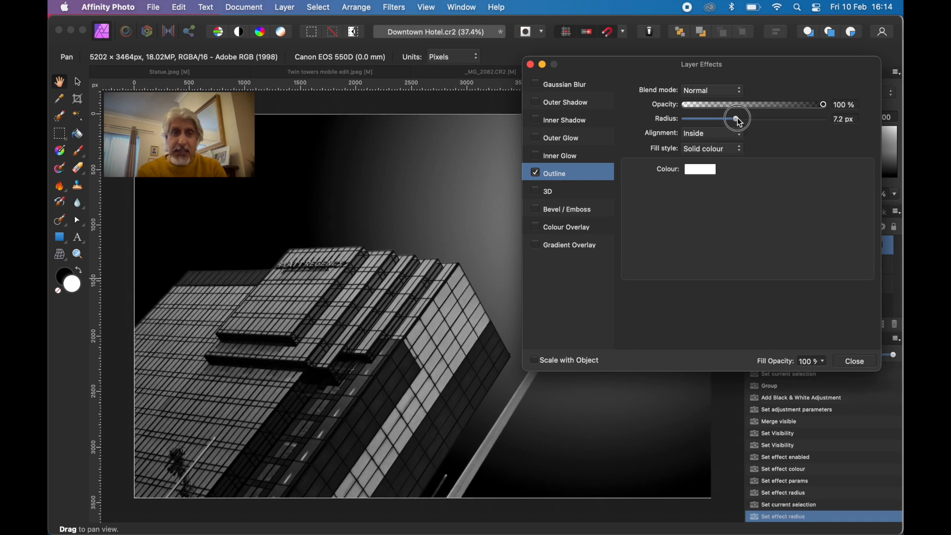
{"action": "left_click_drag", "start_coordinate": [736, 118], "coordinate": [739, 117]}
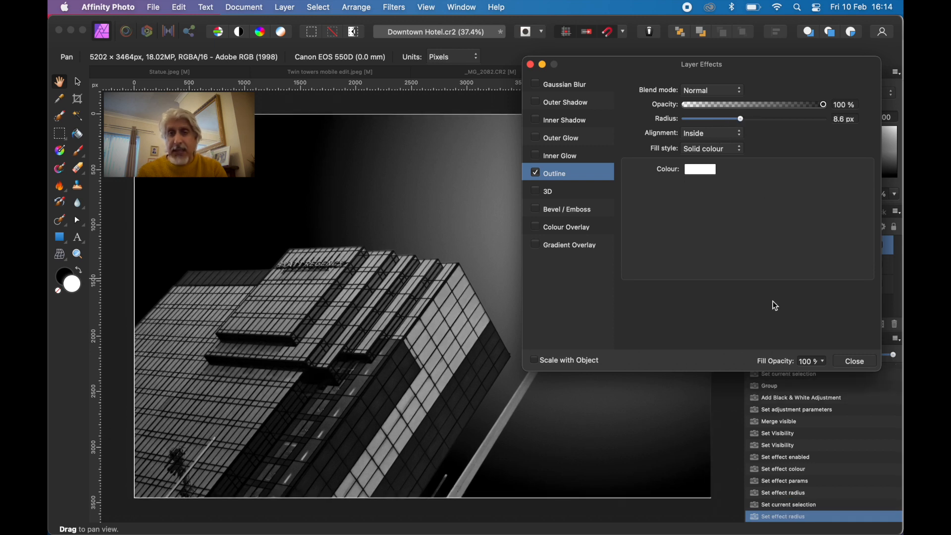
{"action": "left_click", "coordinate": [854, 360]}
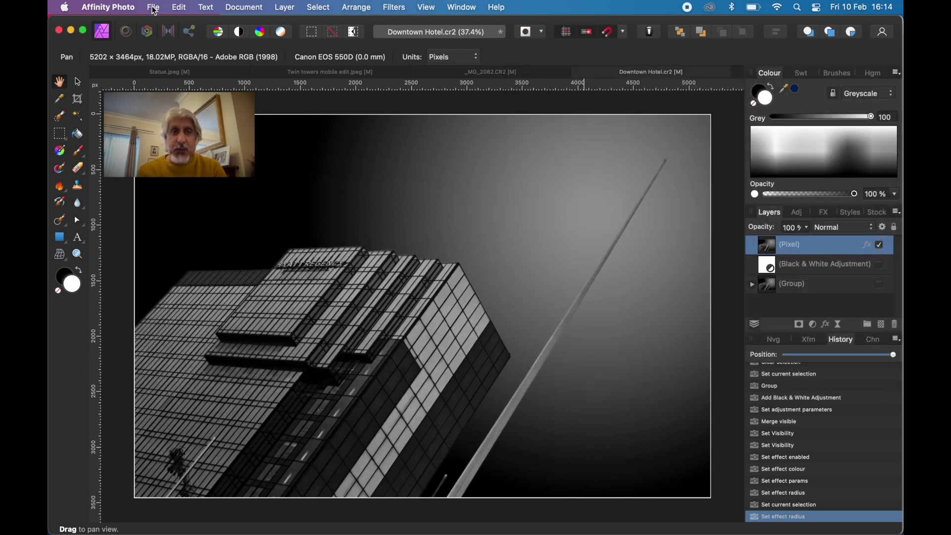
{"action": "left_click", "coordinate": [153, 7]}
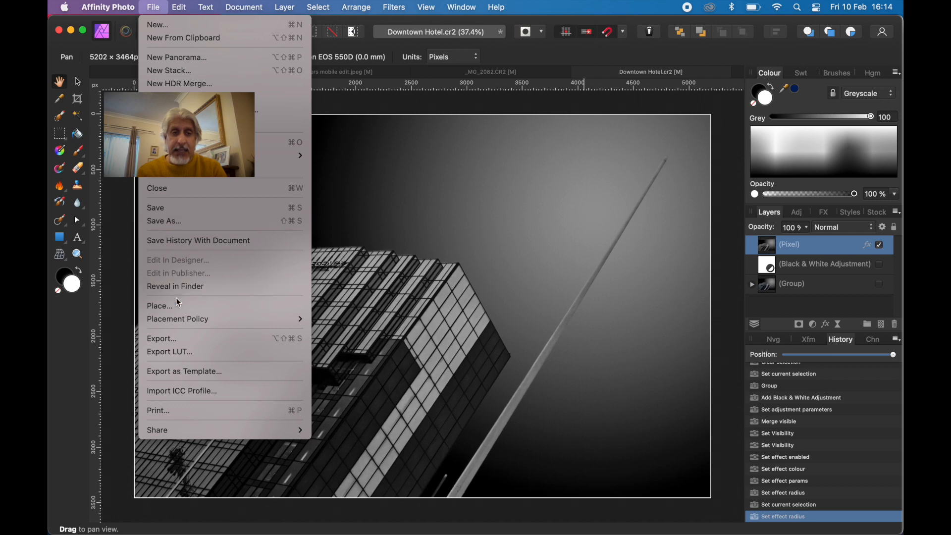
{"action": "left_click", "coordinate": [161, 339]}
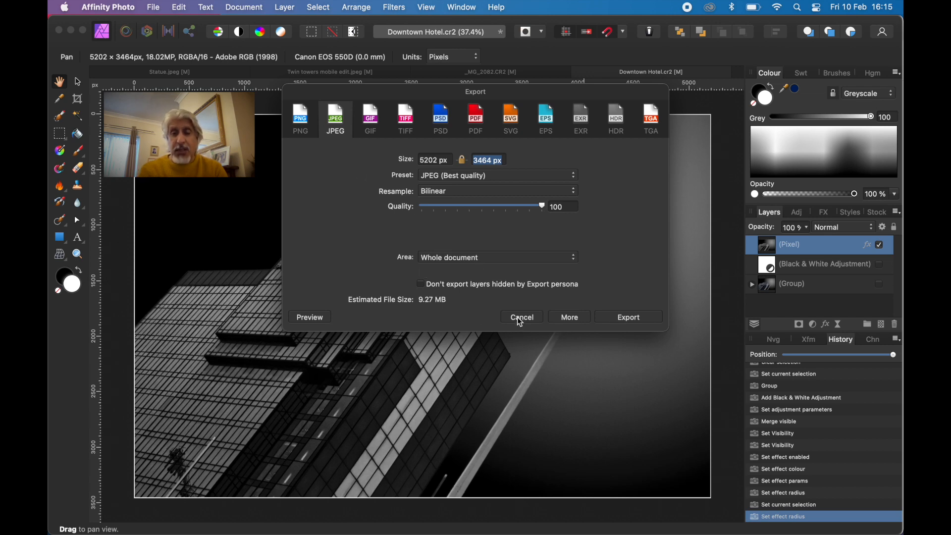
{"action": "left_click", "coordinate": [521, 317]}
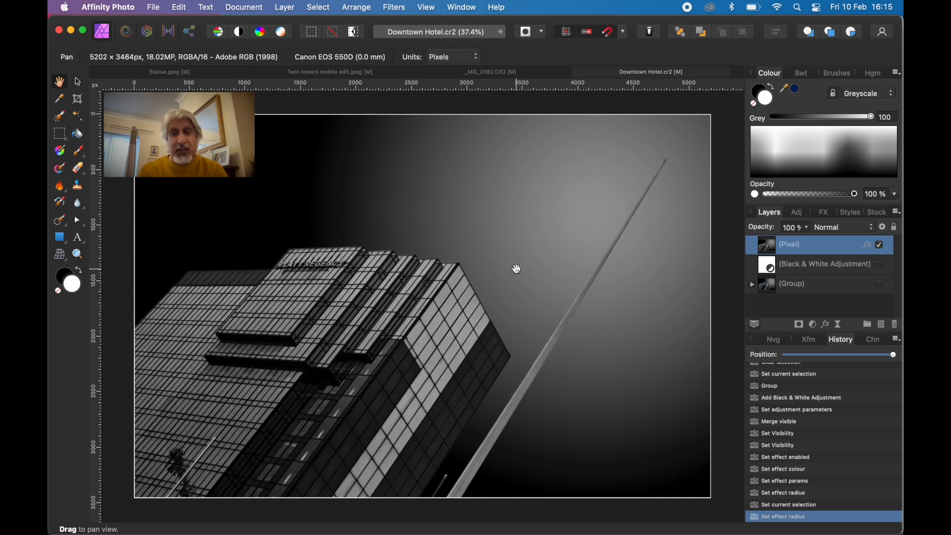
{"action": "mouse_move", "coordinate": [515, 295]}
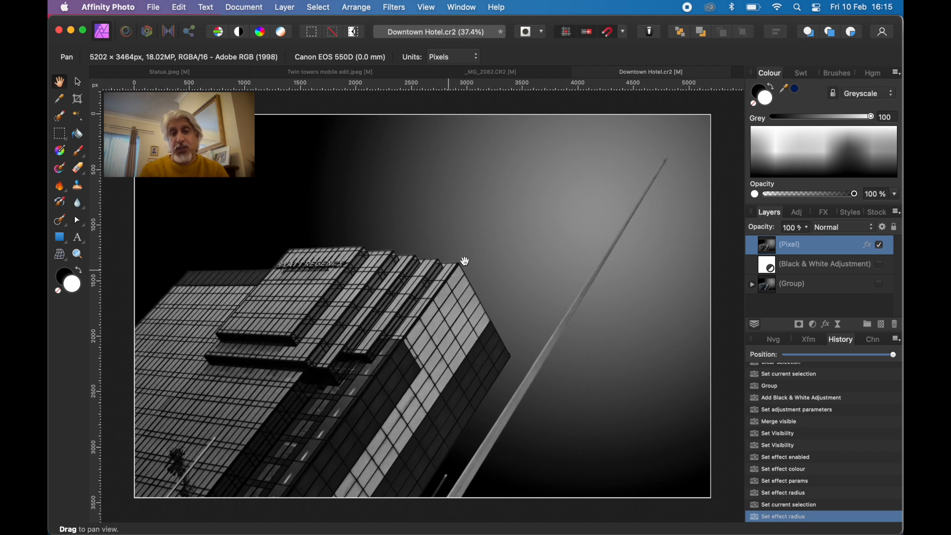
{"action": "mouse_move", "coordinate": [554, 281]}
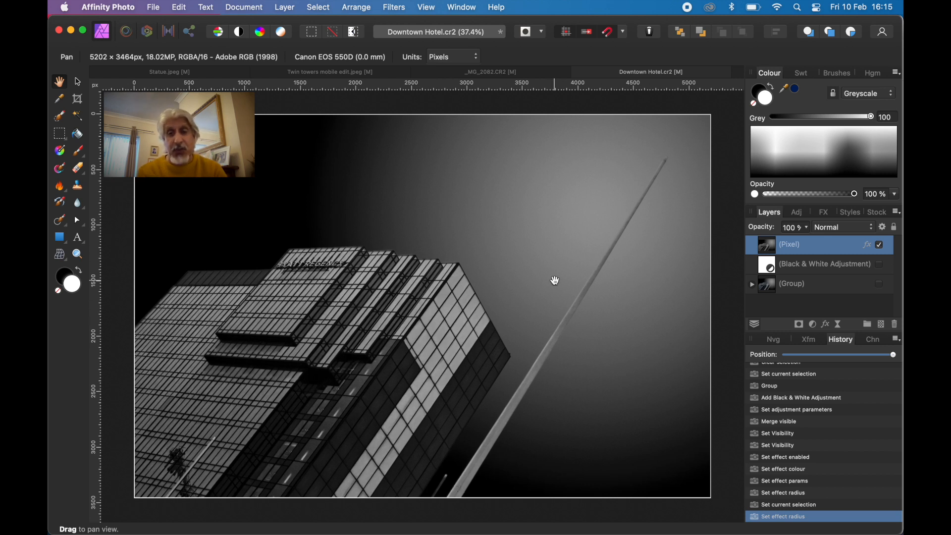
{"action": "mouse_move", "coordinate": [540, 261]}
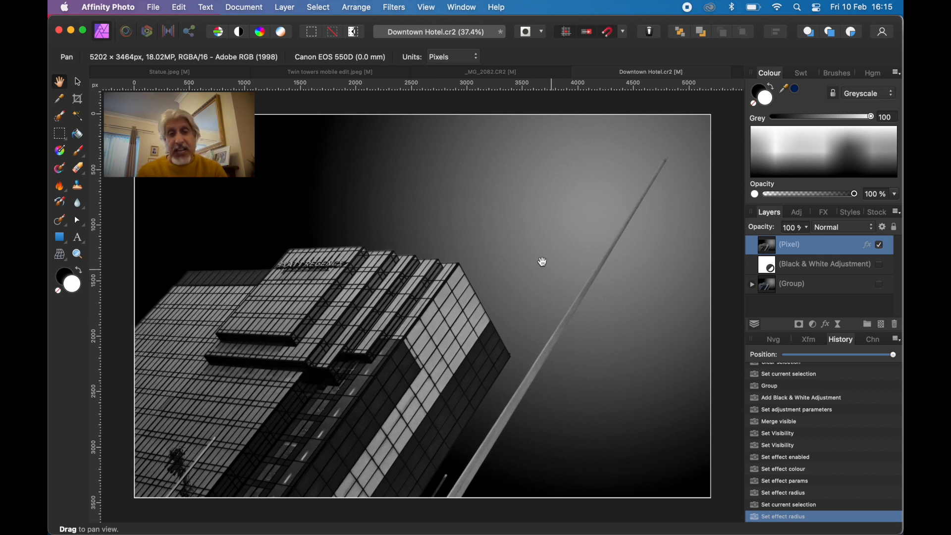
{"action": "mouse_move", "coordinate": [521, 230]}
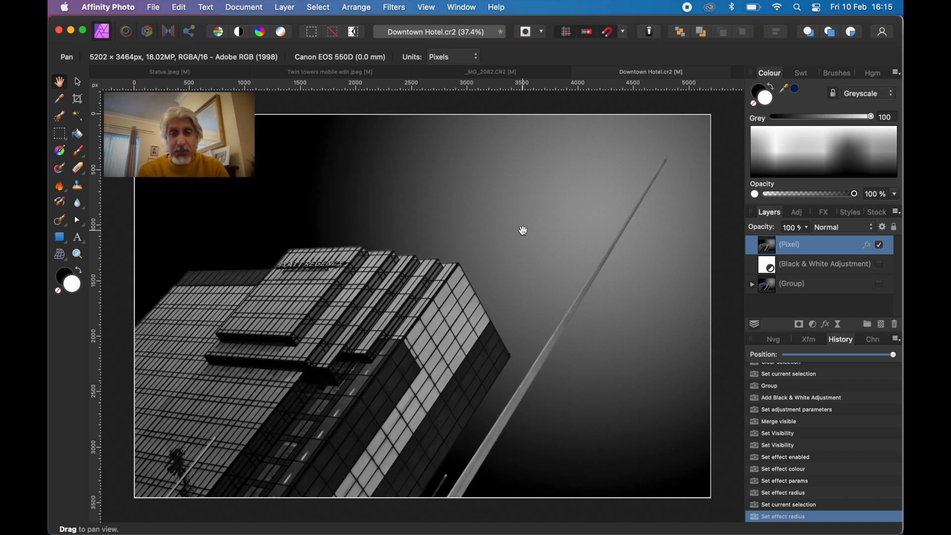
{"action": "mouse_move", "coordinate": [500, 223]}
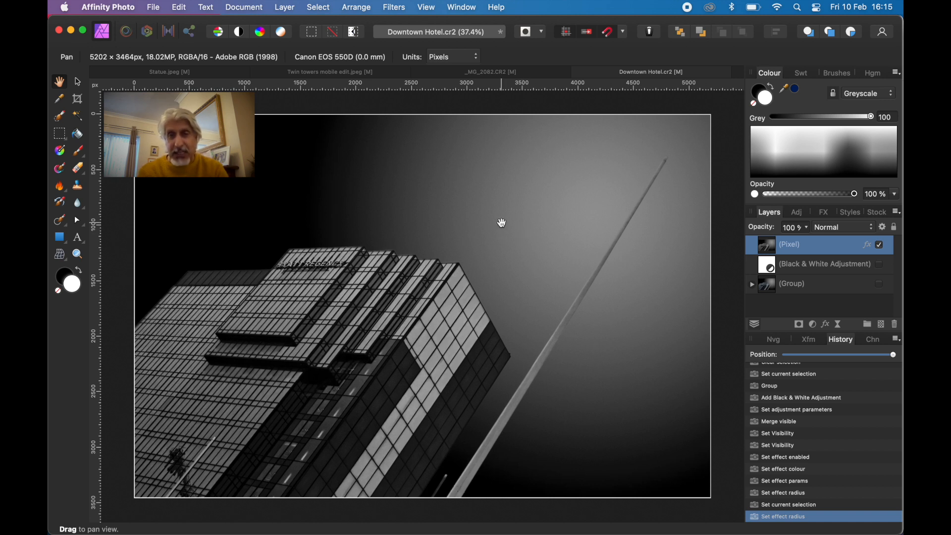
{"action": "mouse_move", "coordinate": [501, 228]}
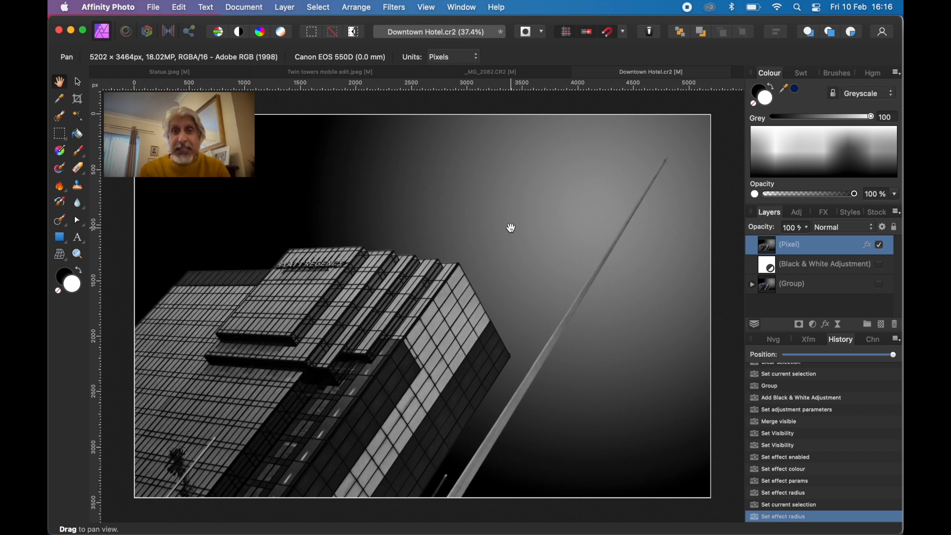
{"action": "mouse_move", "coordinate": [500, 216]}
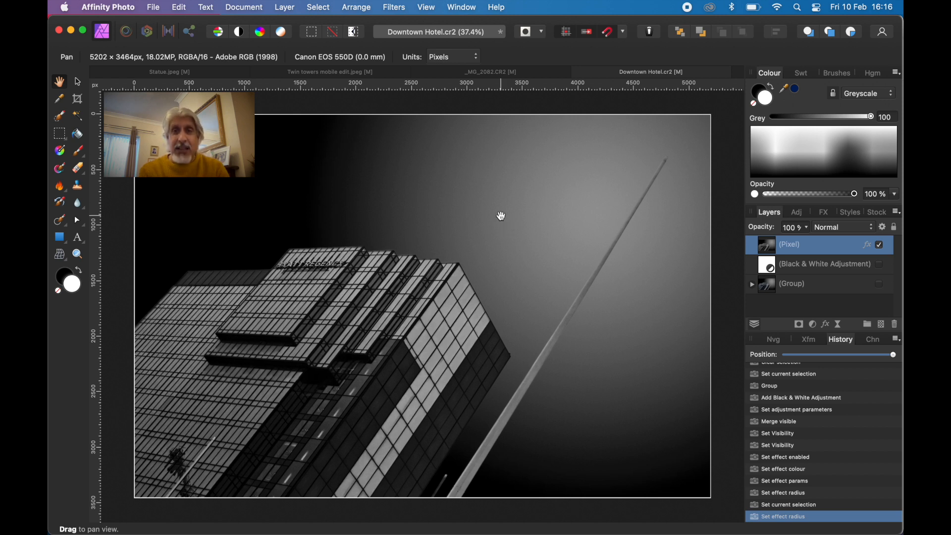
{"action": "mouse_move", "coordinate": [513, 24]}
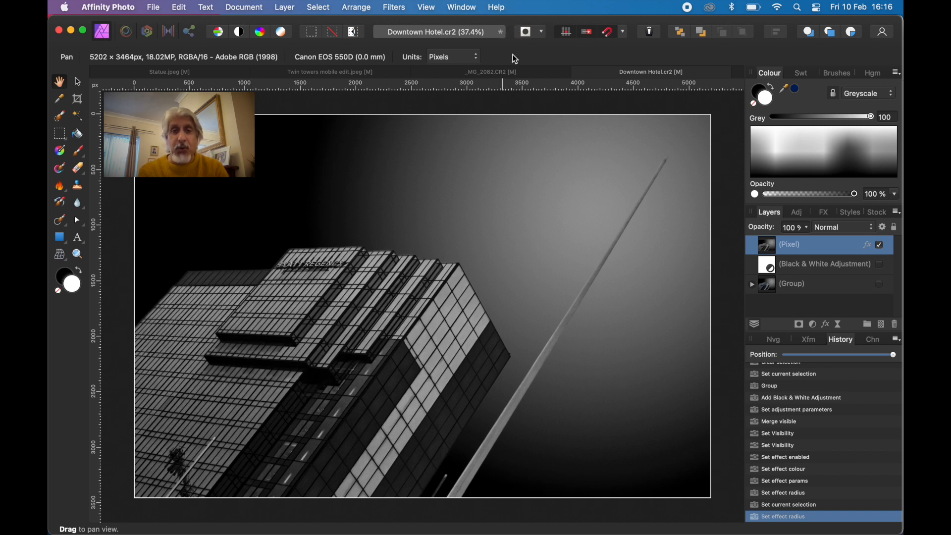
{"action": "mouse_move", "coordinate": [465, 195]}
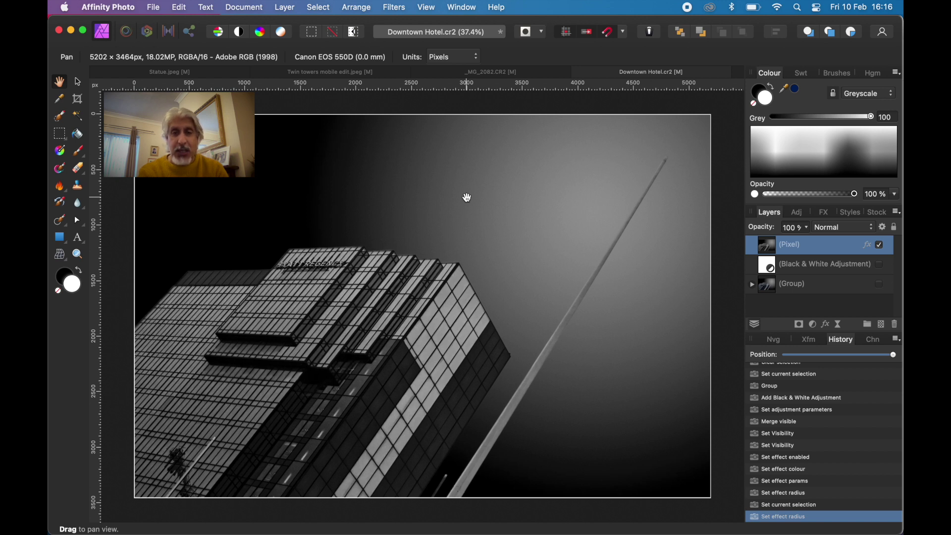
{"action": "mouse_move", "coordinate": [459, 220]}
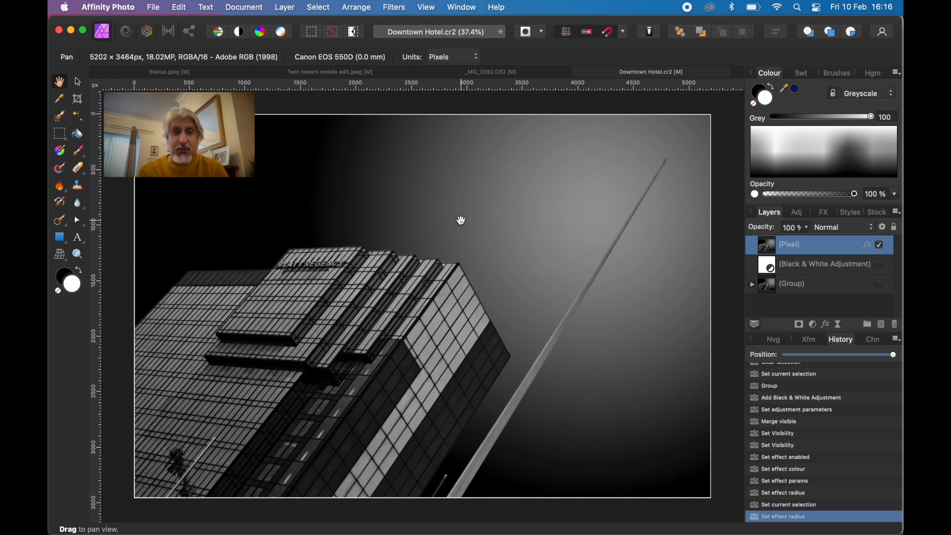